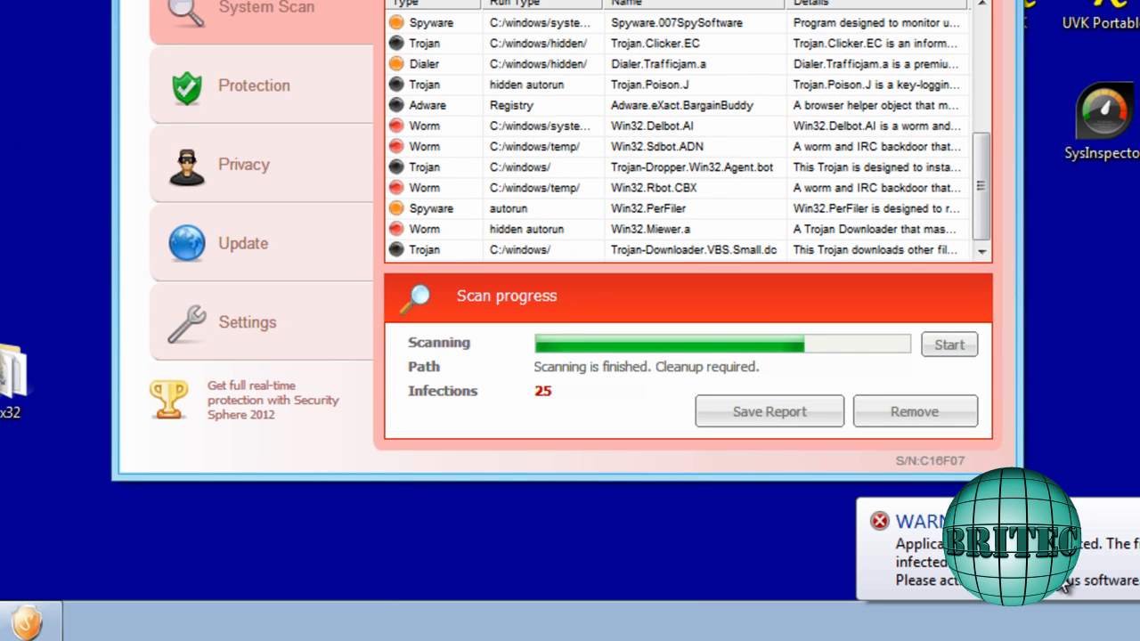
Search Google for 'malware', open malwarebytes.org, and follow Download Now to TechSpot's page.
left_click(20, 612)
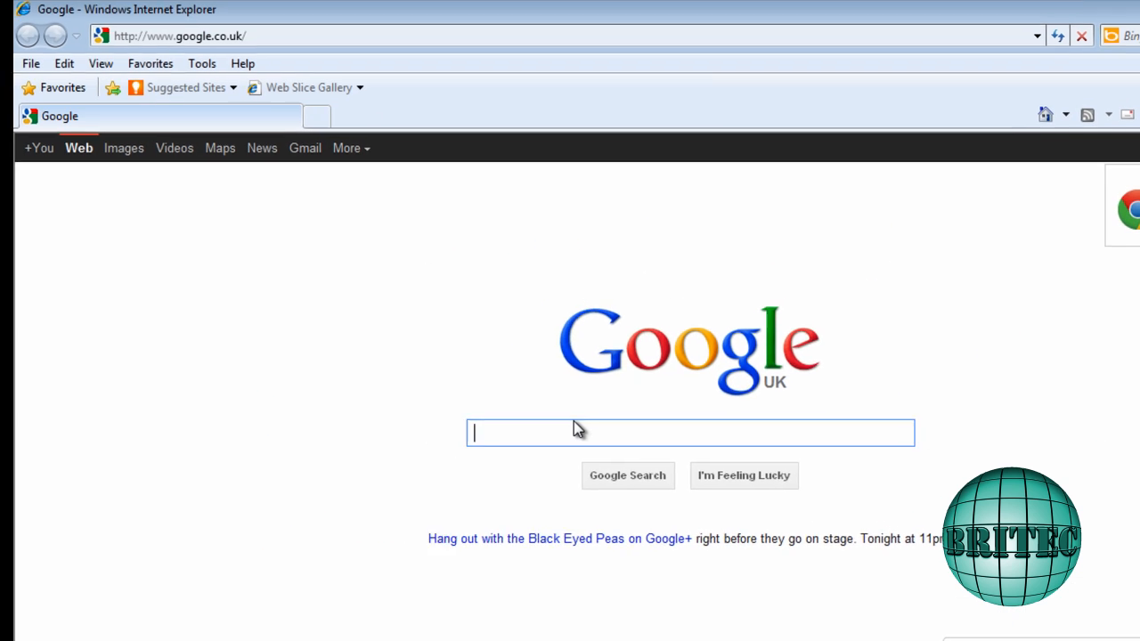
type("malwarebytes")
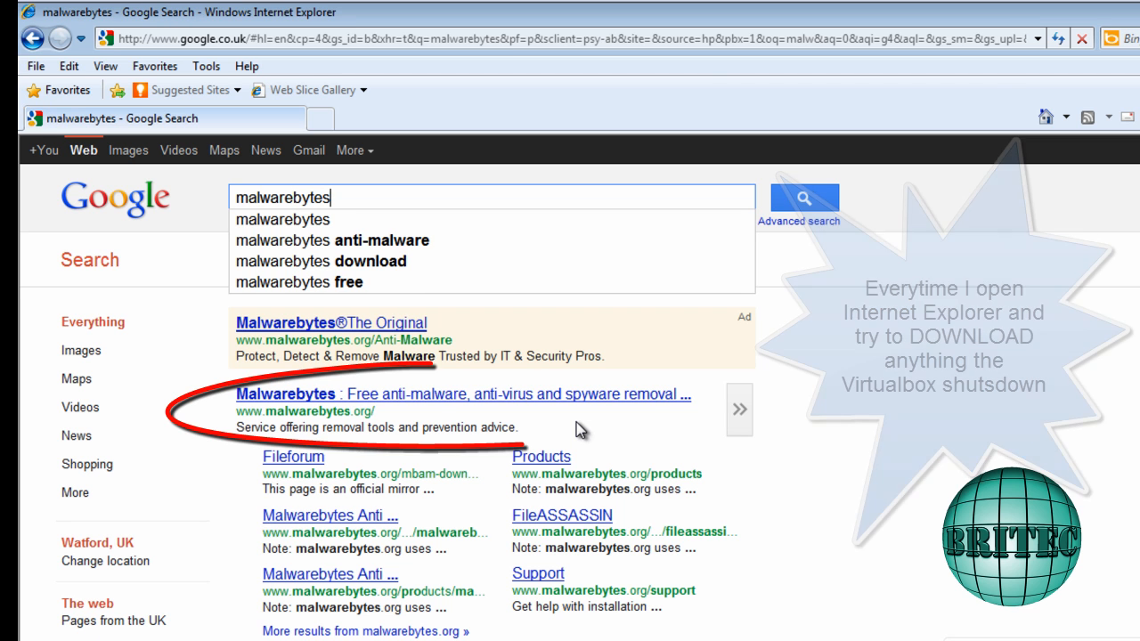
left_click(294, 394)
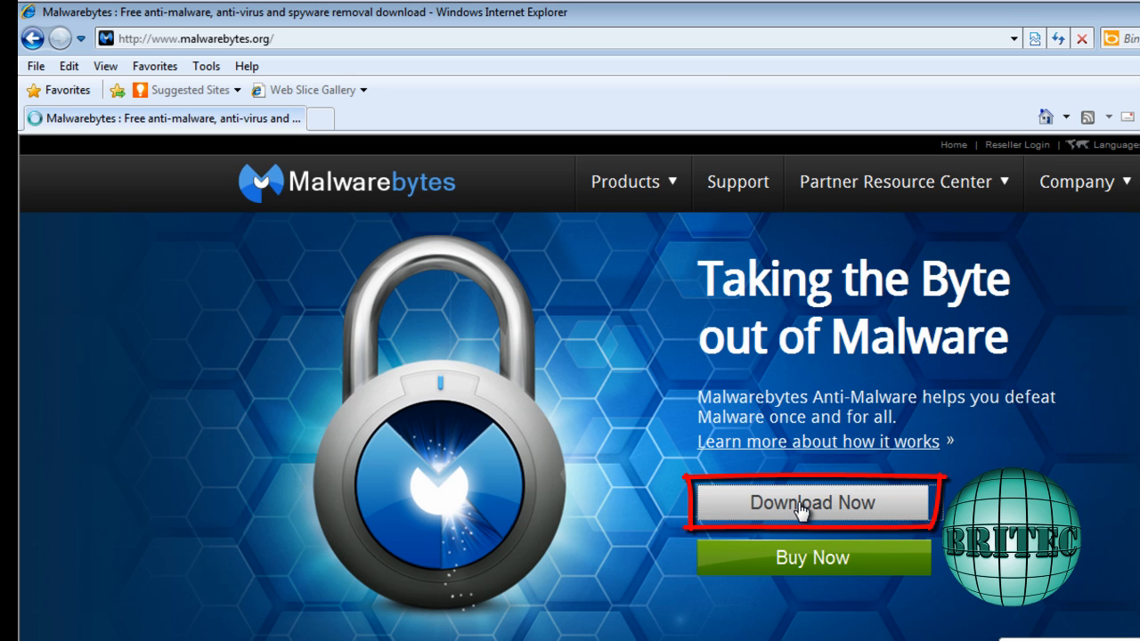
left_click(812, 509)
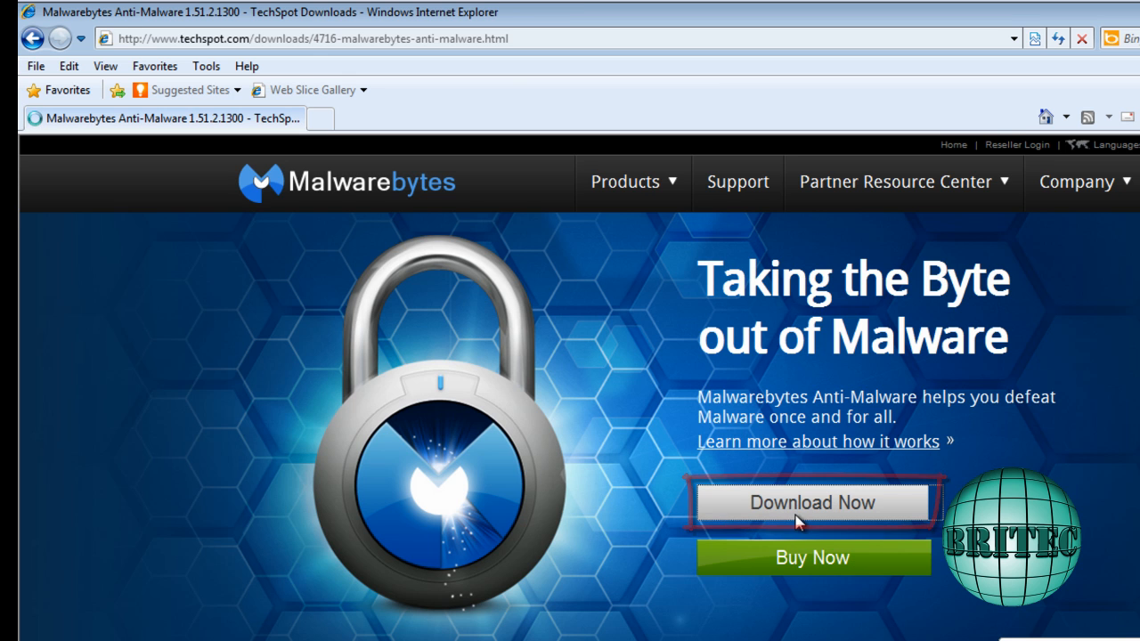
mouse_move(646, 629)
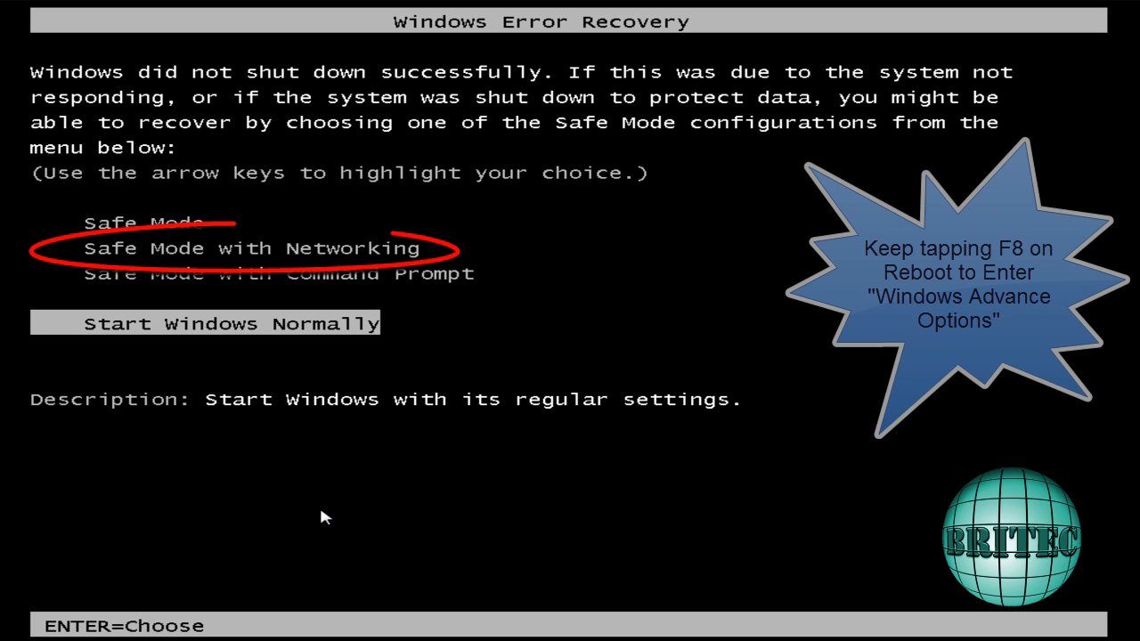
Choose Safe Mode with Networking from the Windows Error Recovery startup list and boot.
key("Down")
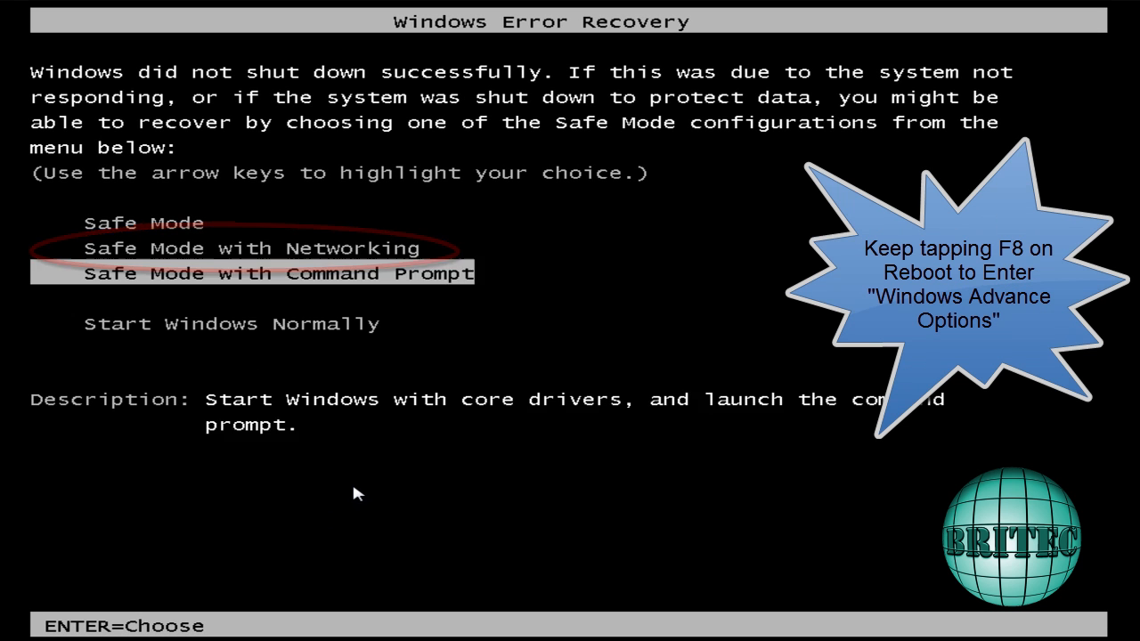
key("enter")
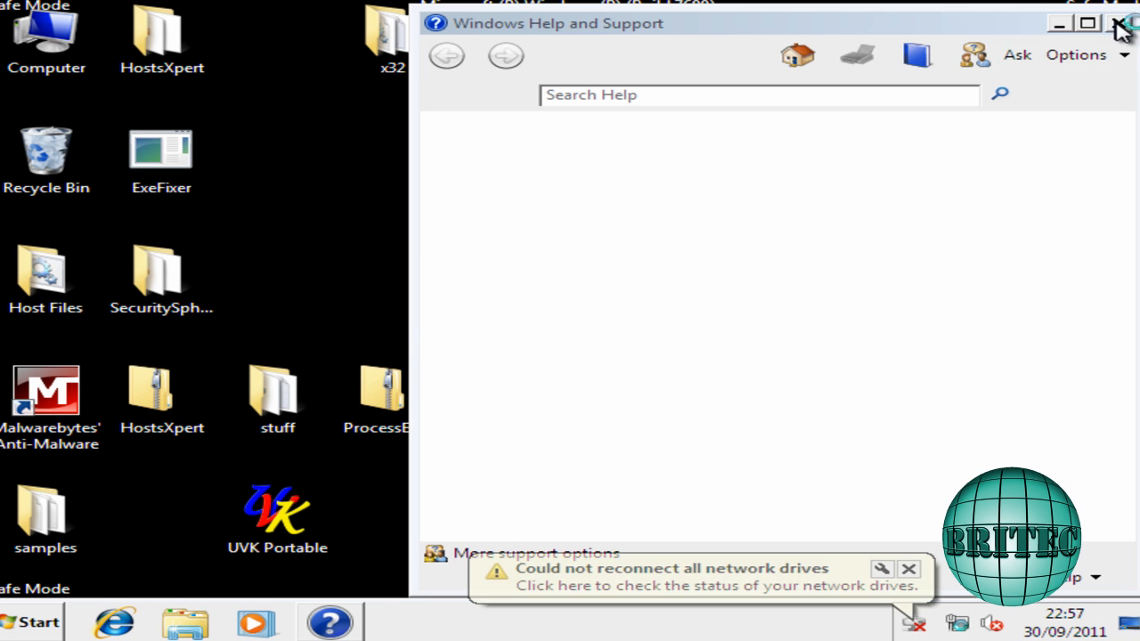
Close Help and Support, then show hidden files and known file extensions in Folder Options.
left_click(1122, 28)
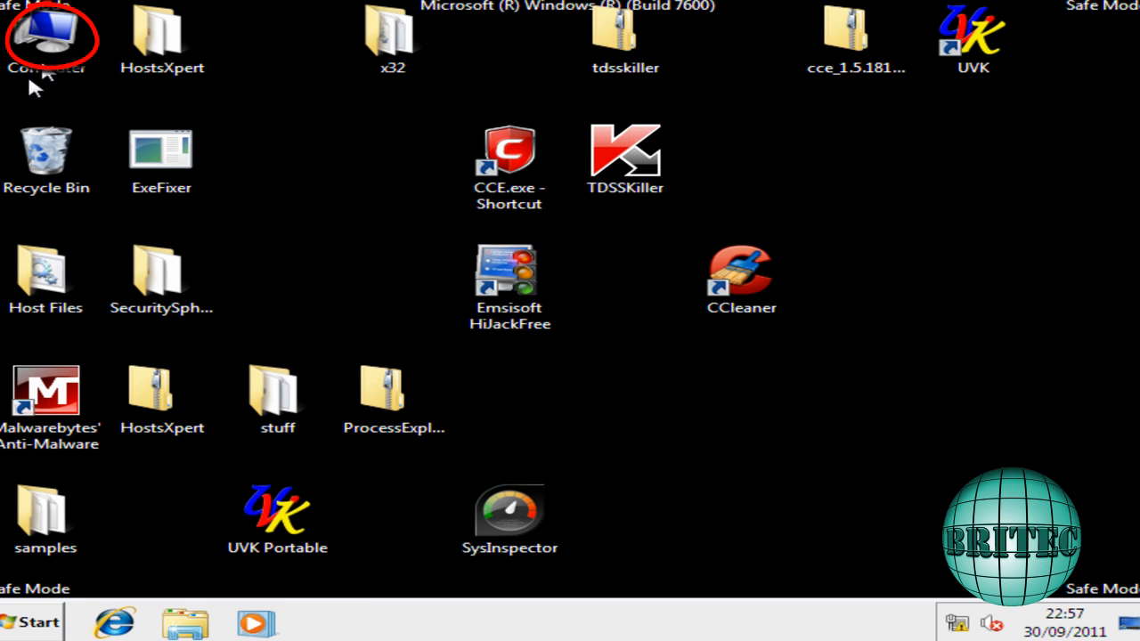
double_click(45, 31)
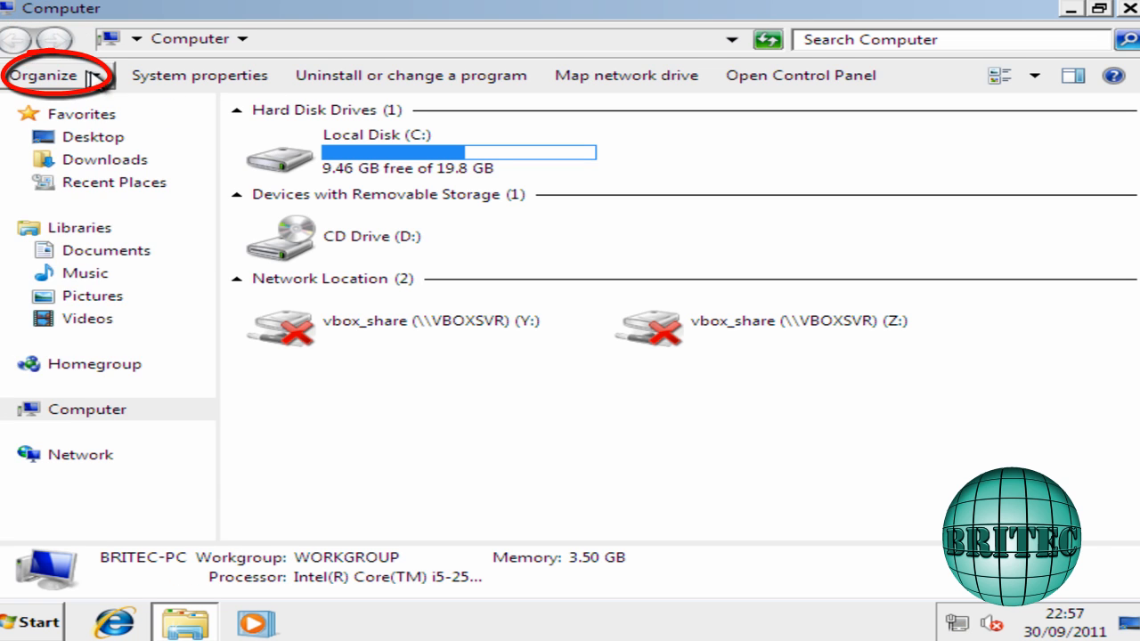
left_click(42, 74)
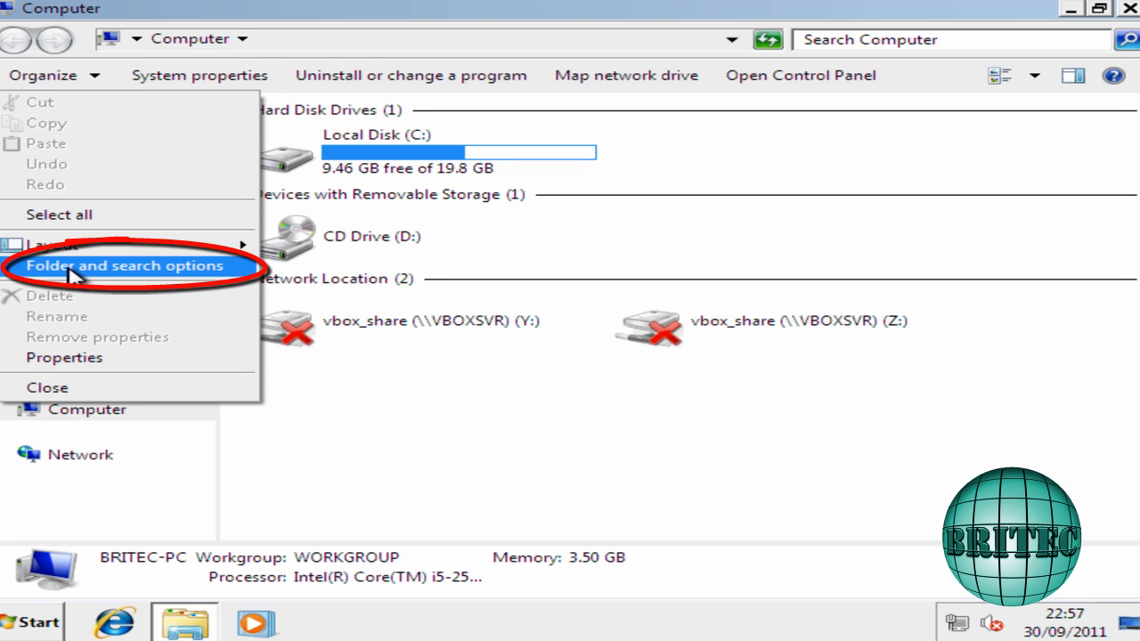
left_click(125, 265)
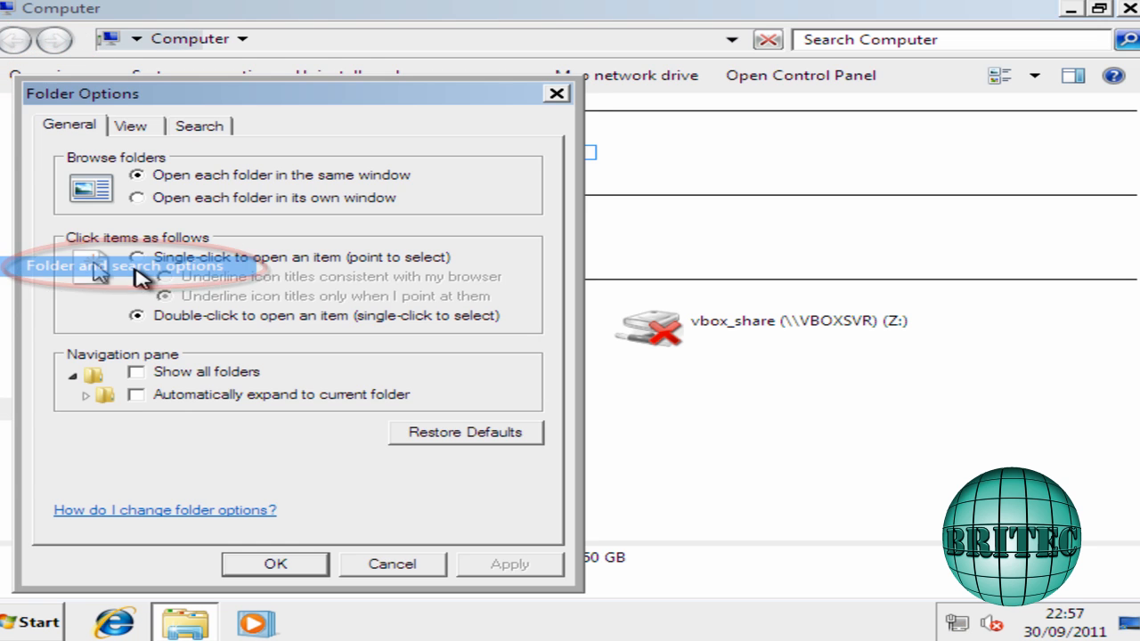
left_click(131, 126)
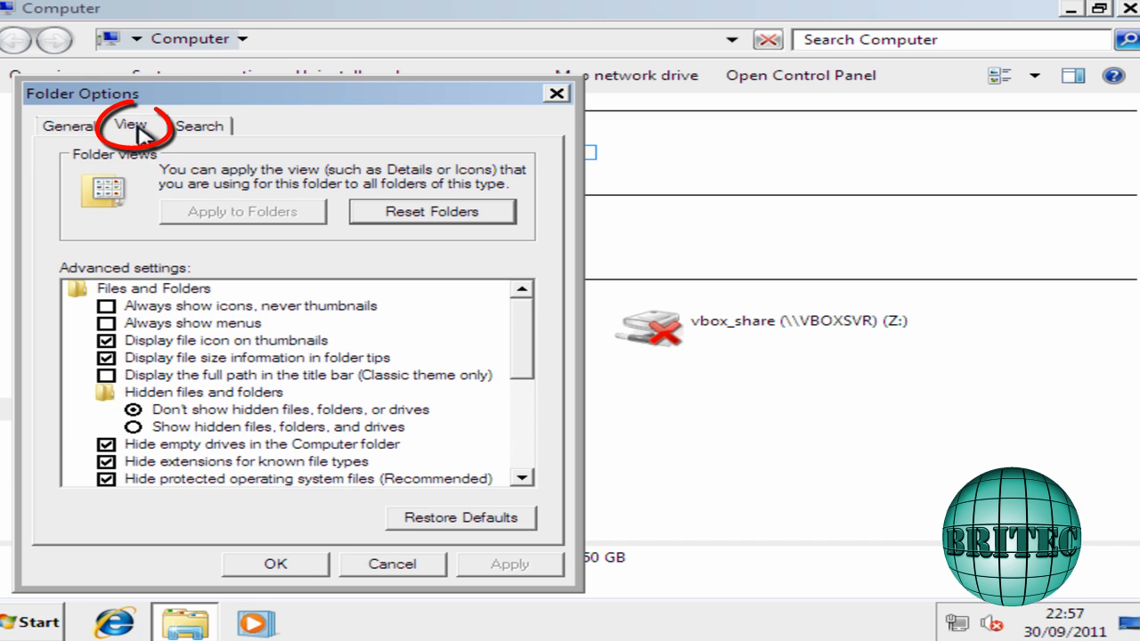
left_click(125, 427)
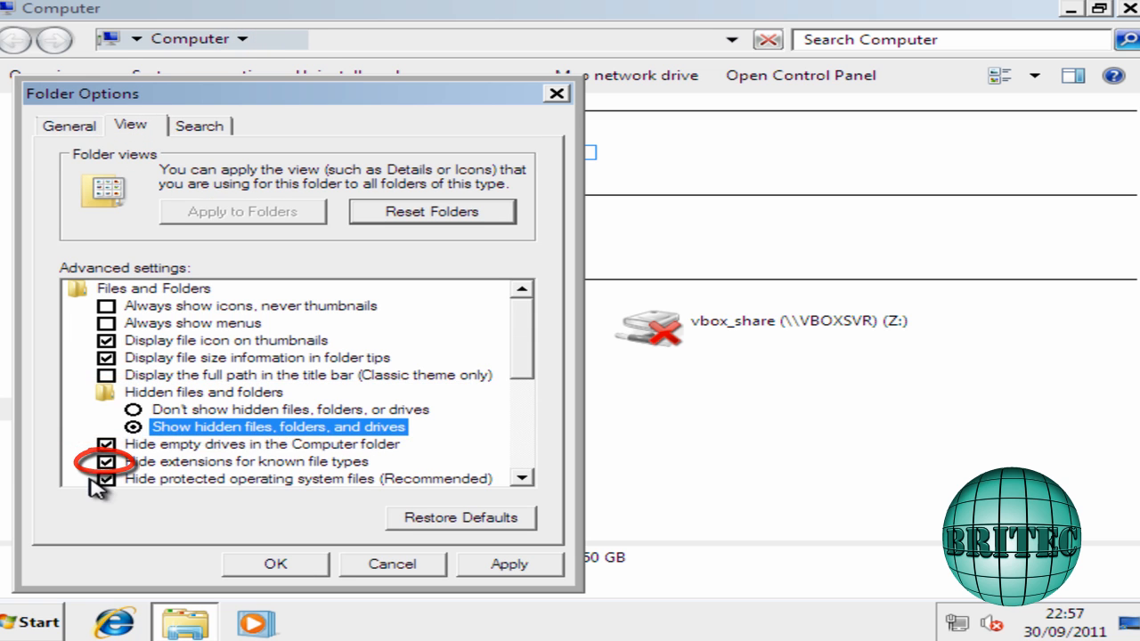
left_click(104, 461)
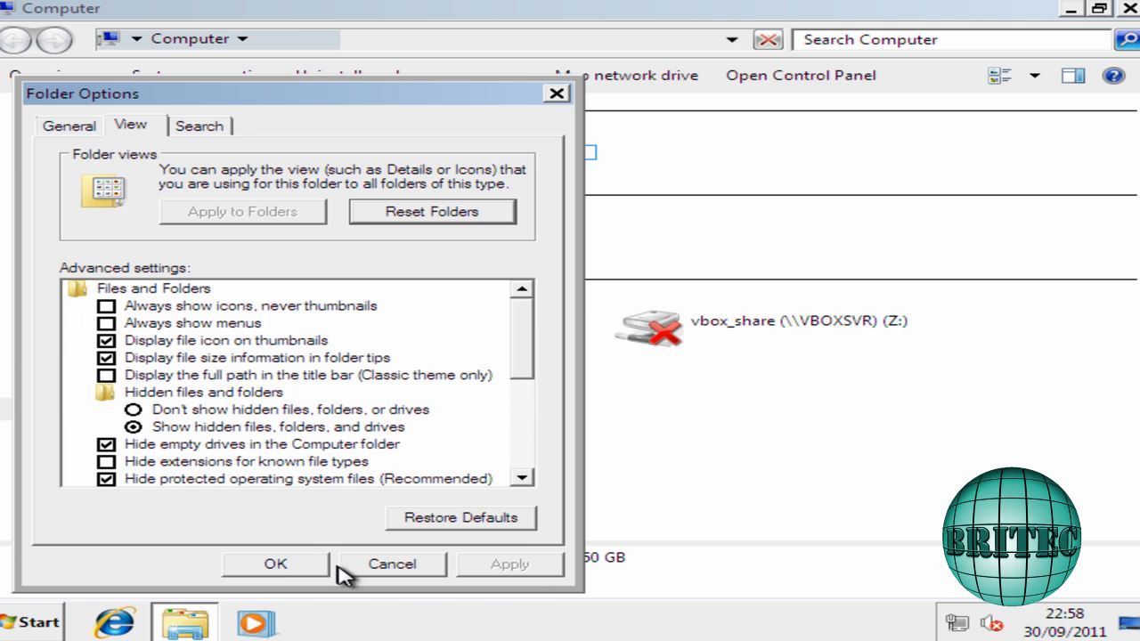
left_click(274, 564)
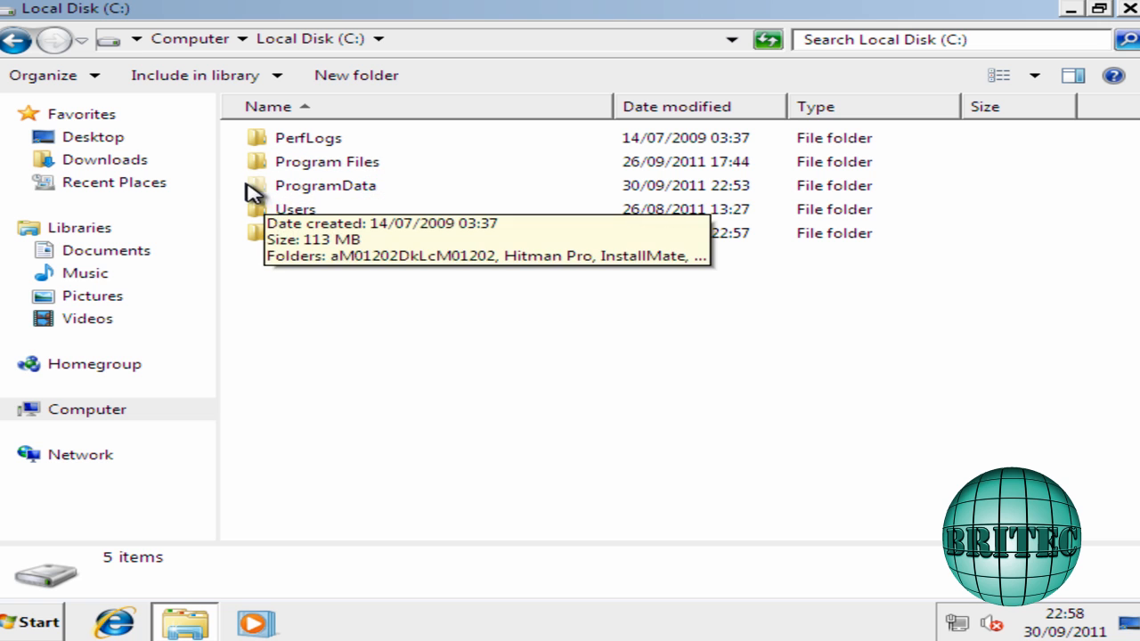
mouse_move(340, 194)
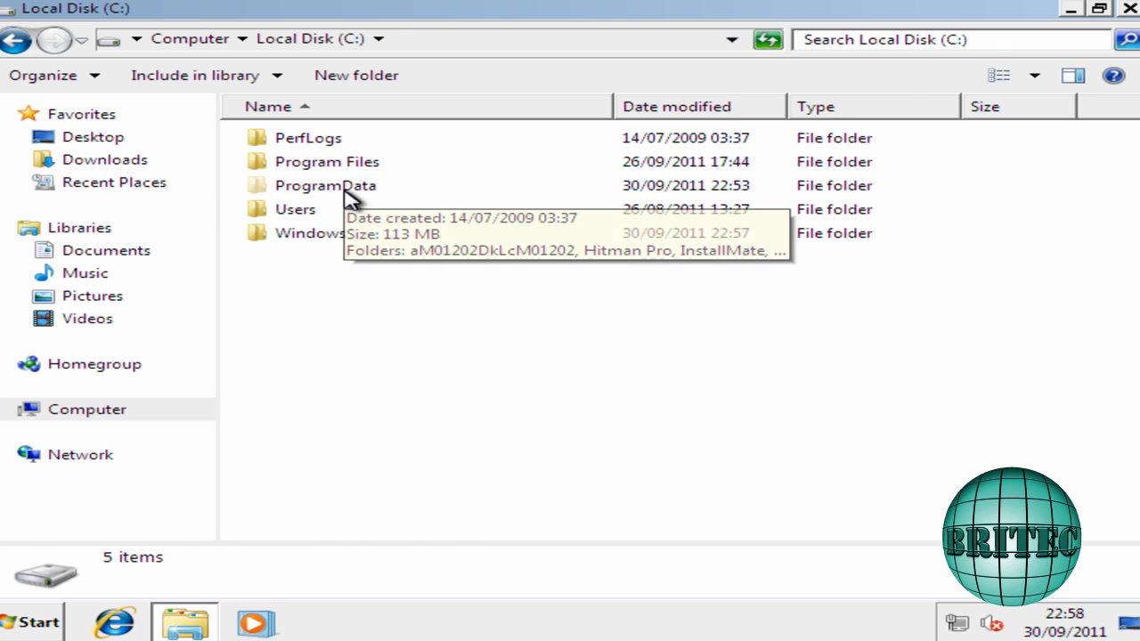
Open ProgramData and delete the aM01202DkLcM01202 malware folder.
double_click(325, 185)
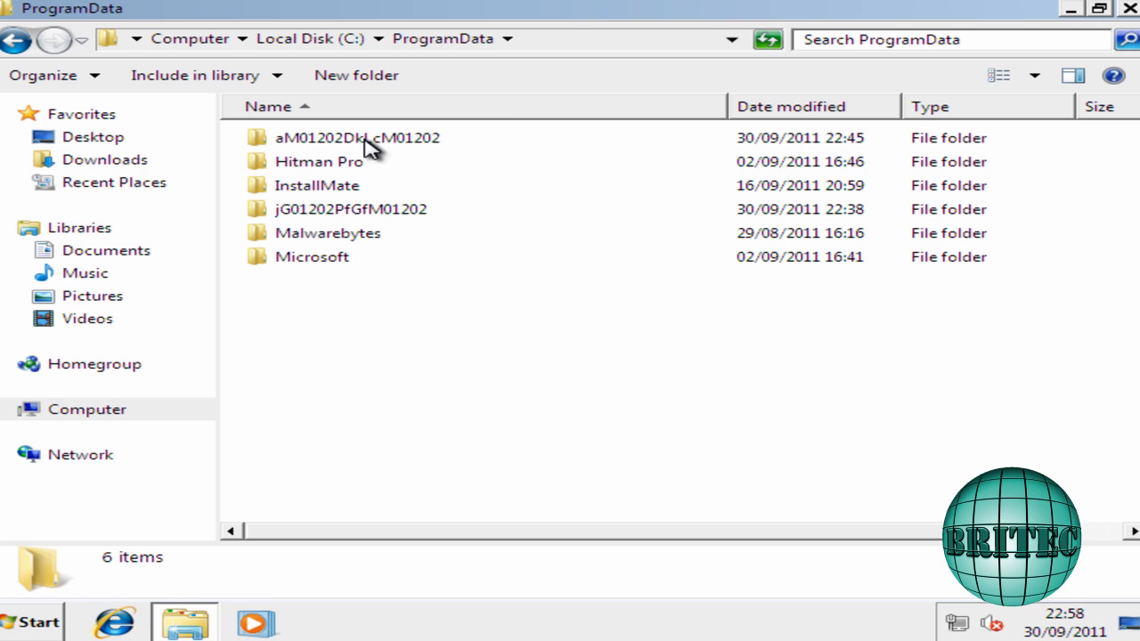
left_click(356, 139)
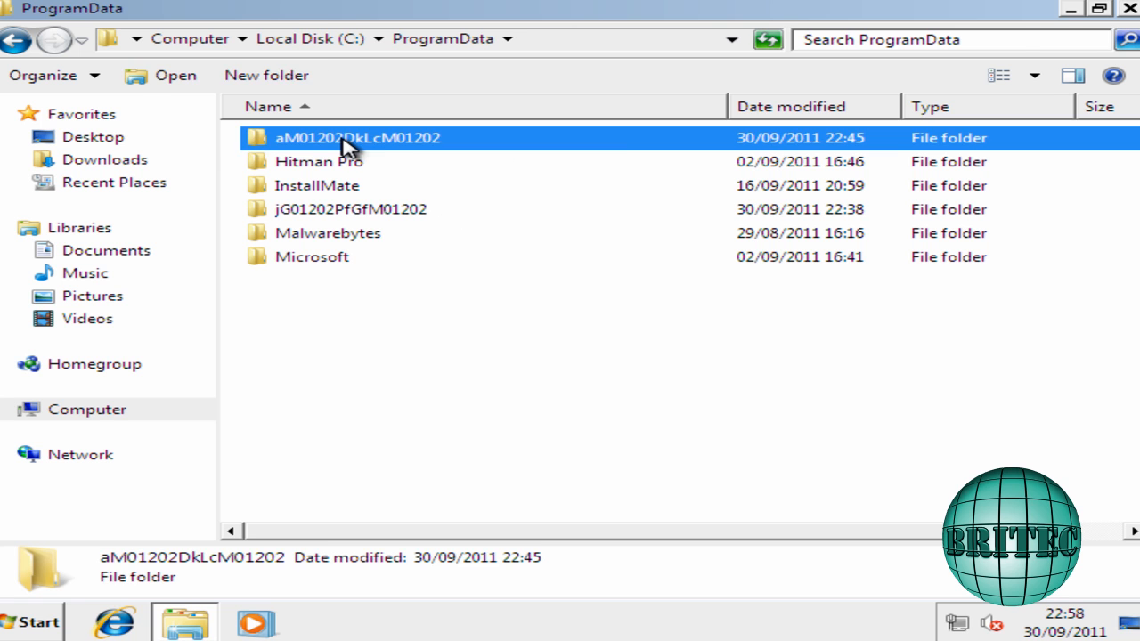
double_click(349, 139)
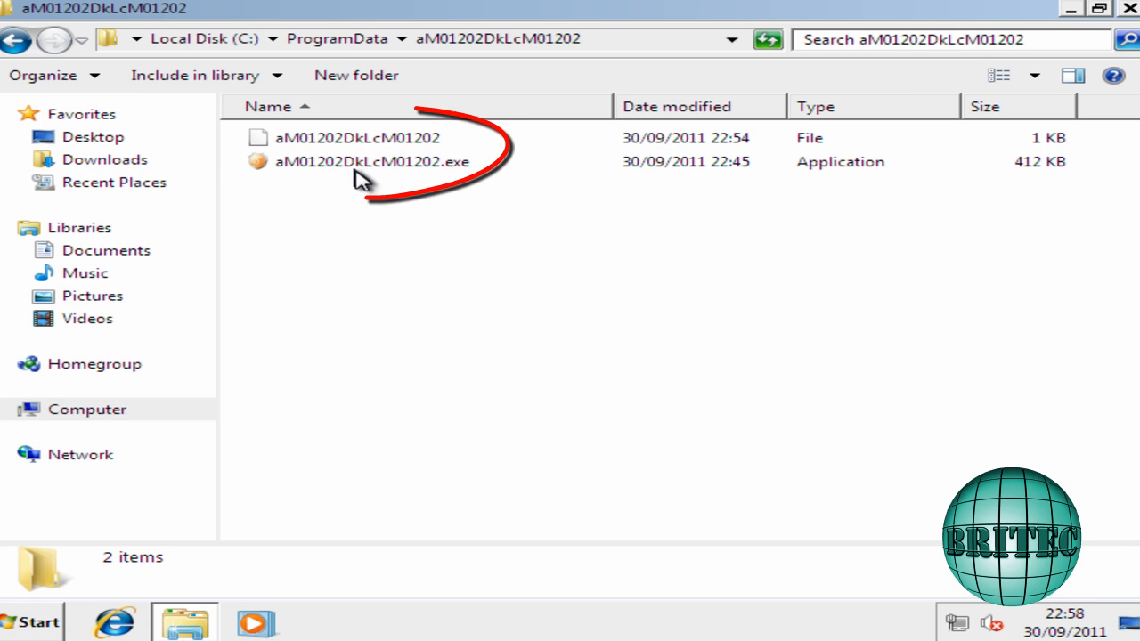
left_click(20, 41)
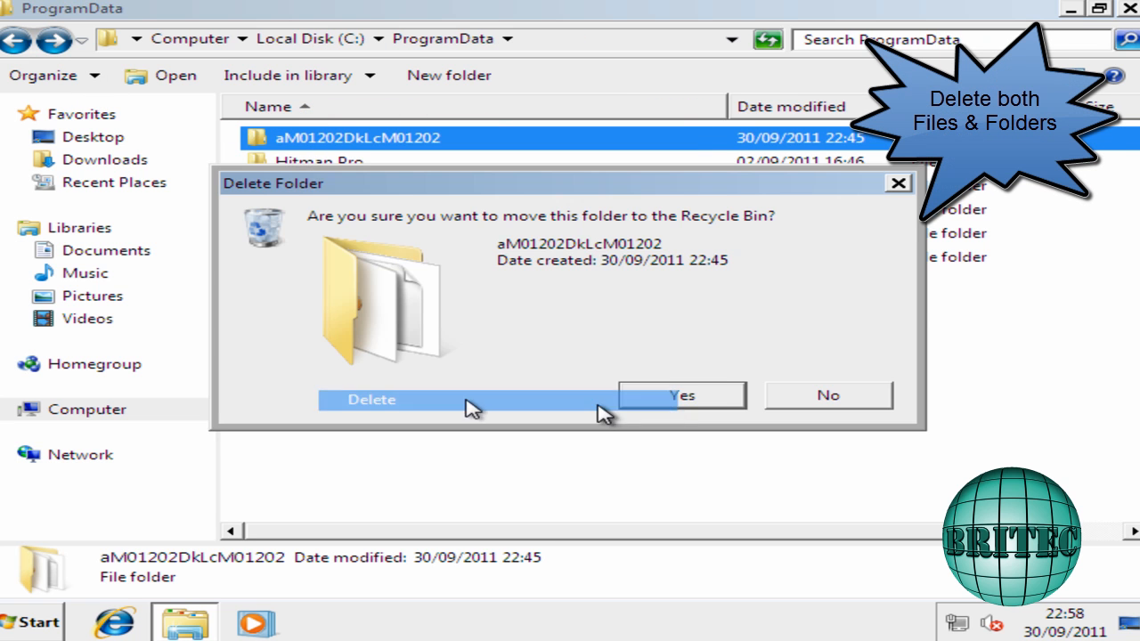
left_click(680, 395)
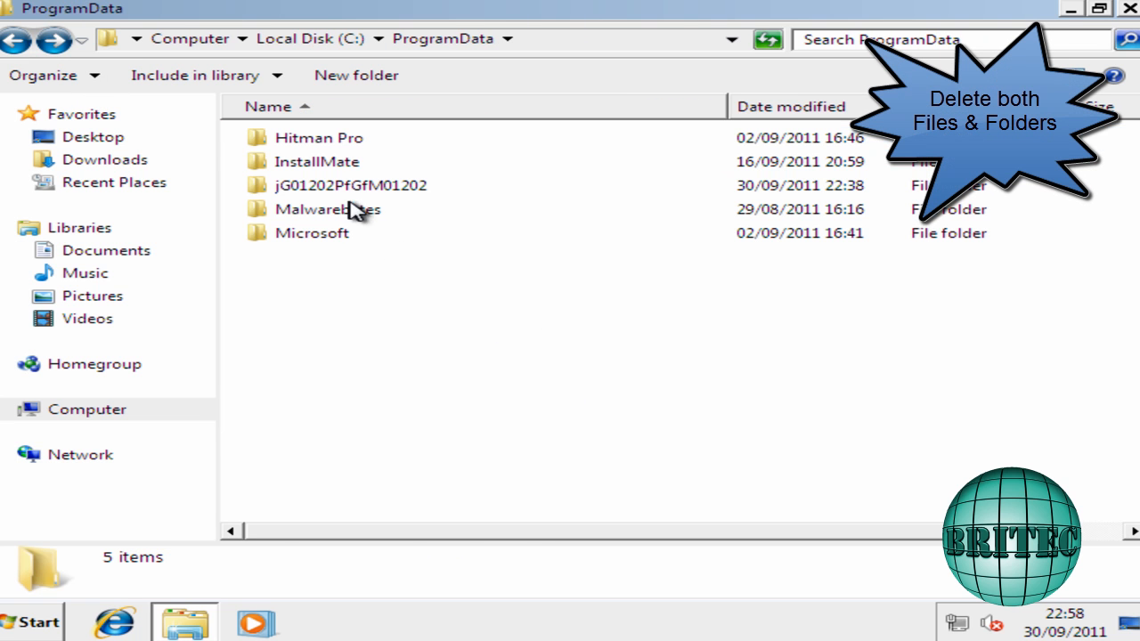
Delete the jG01202PfGfM01202 folder and navigate back out of ProgramData.
double_click(343, 184)
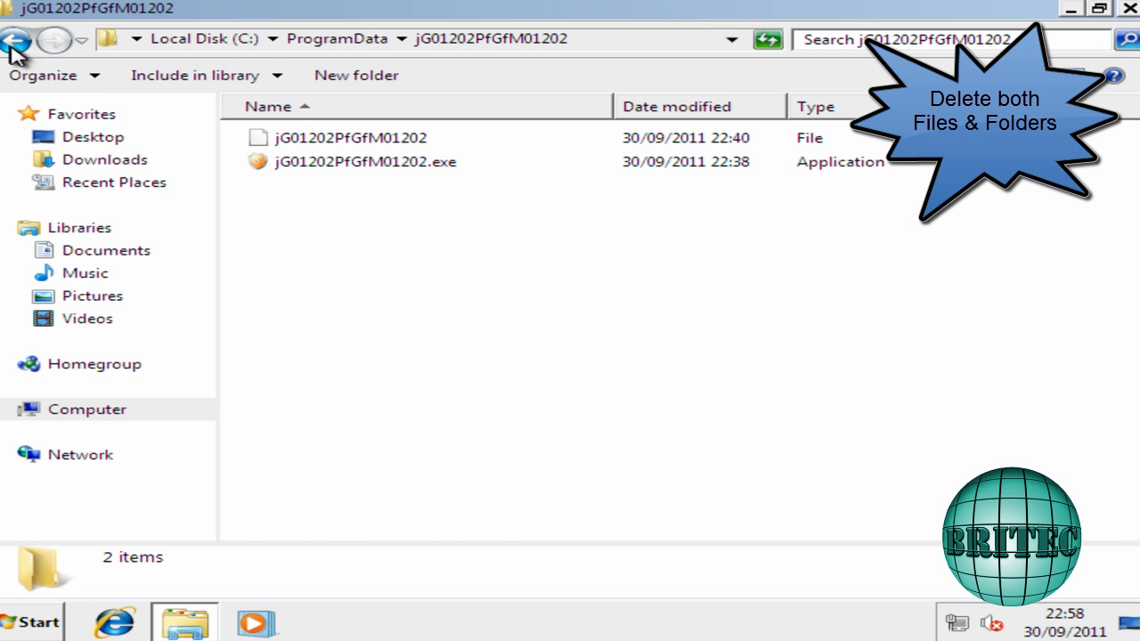
right_click(325, 184)
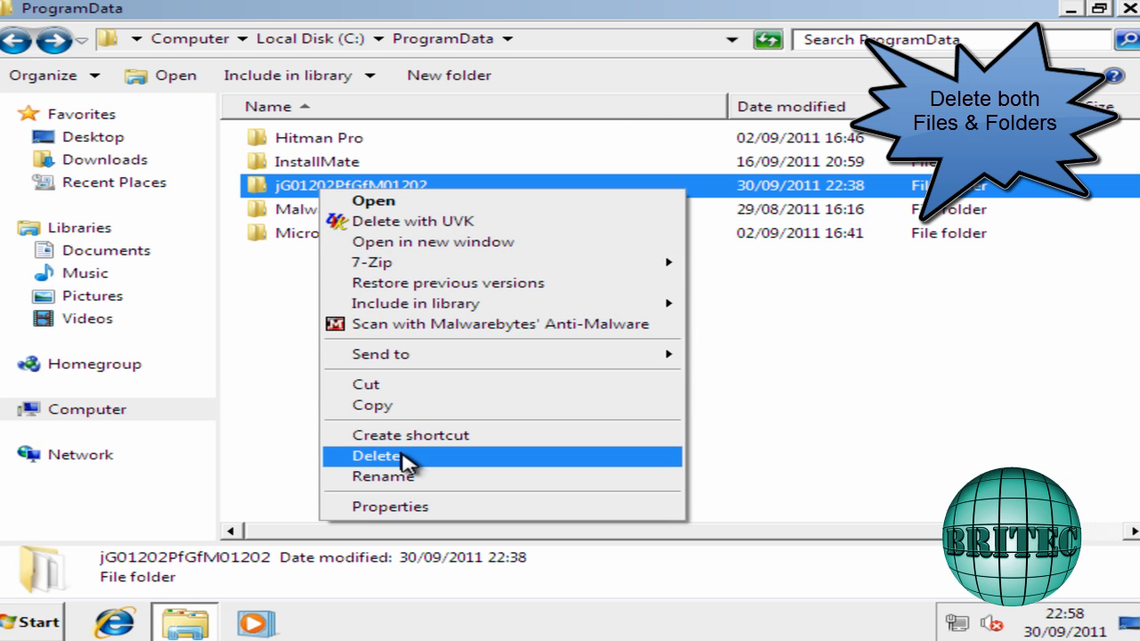
left_click(373, 456)
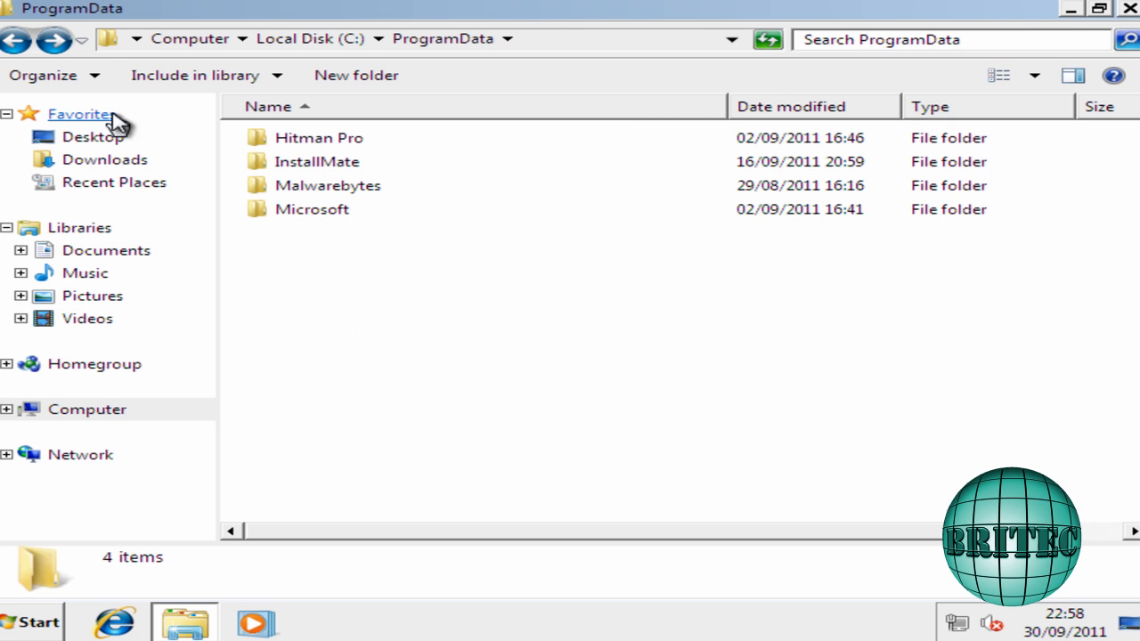
left_click(21, 45)
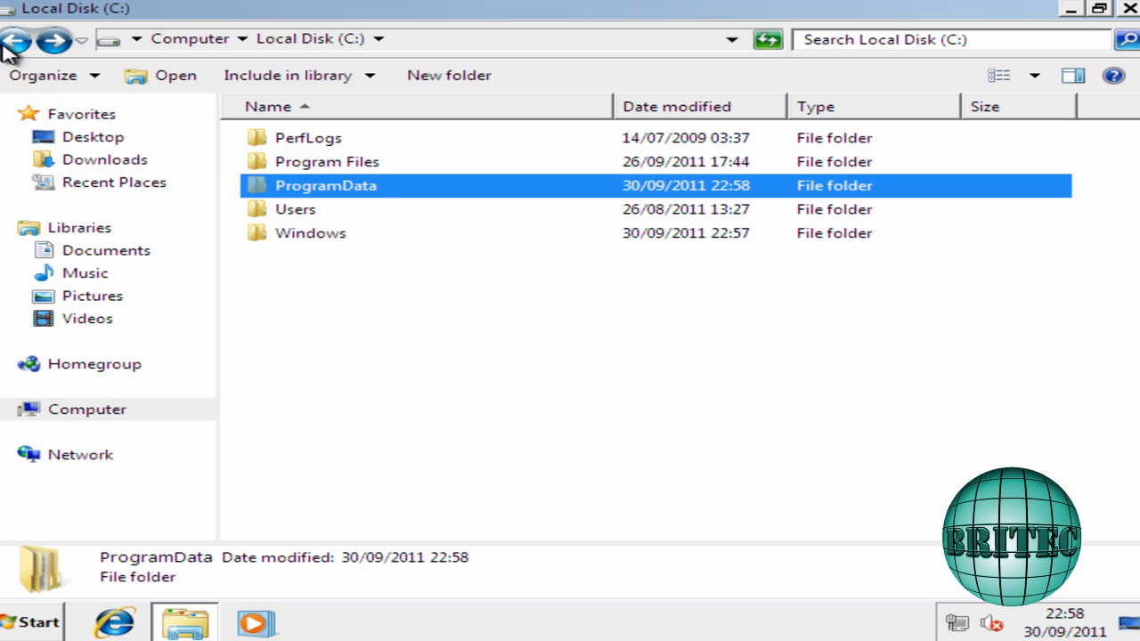
left_click(16, 41)
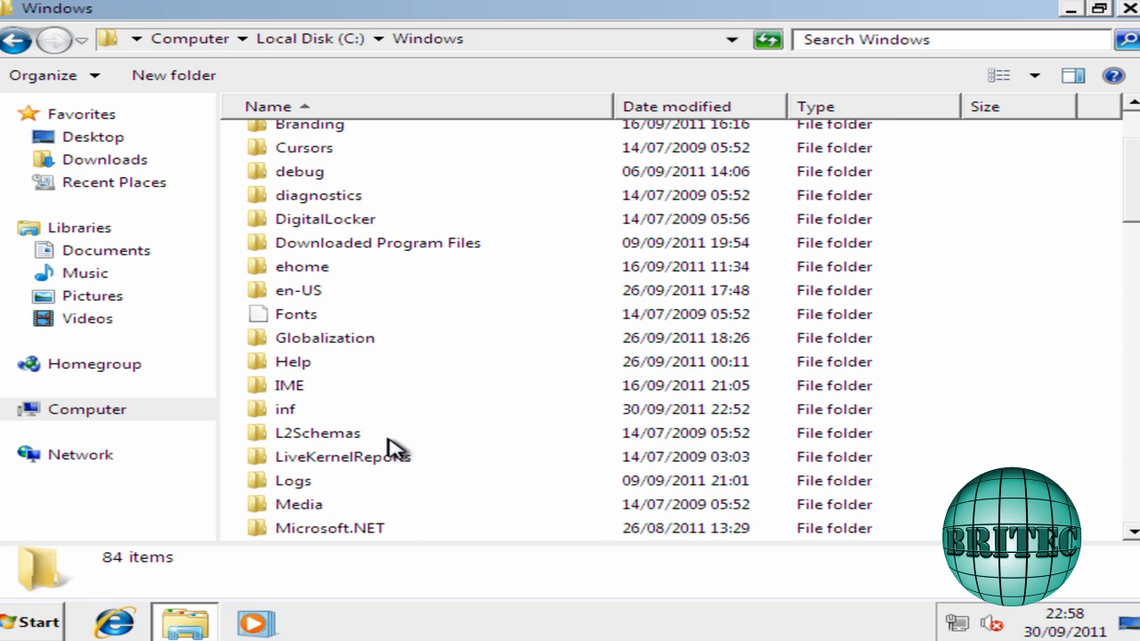
Find HOSTS under System32\drivers\etc, then open the desktop Host Files folder's hosts-perm.bat menu.
scroll("down", 3)
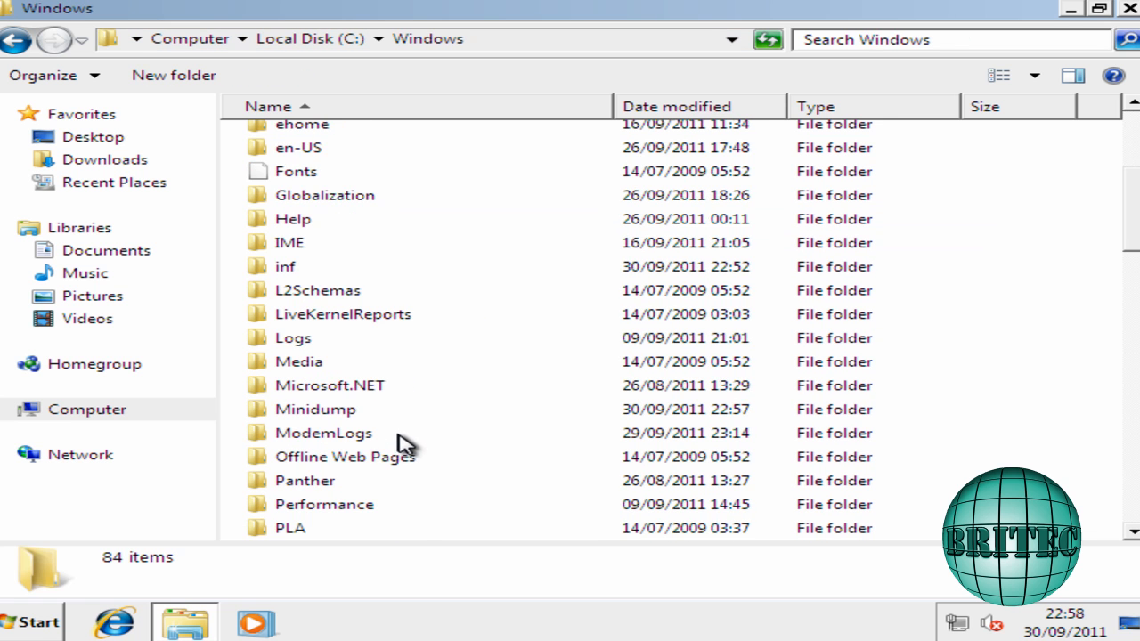
scroll("down", 3)
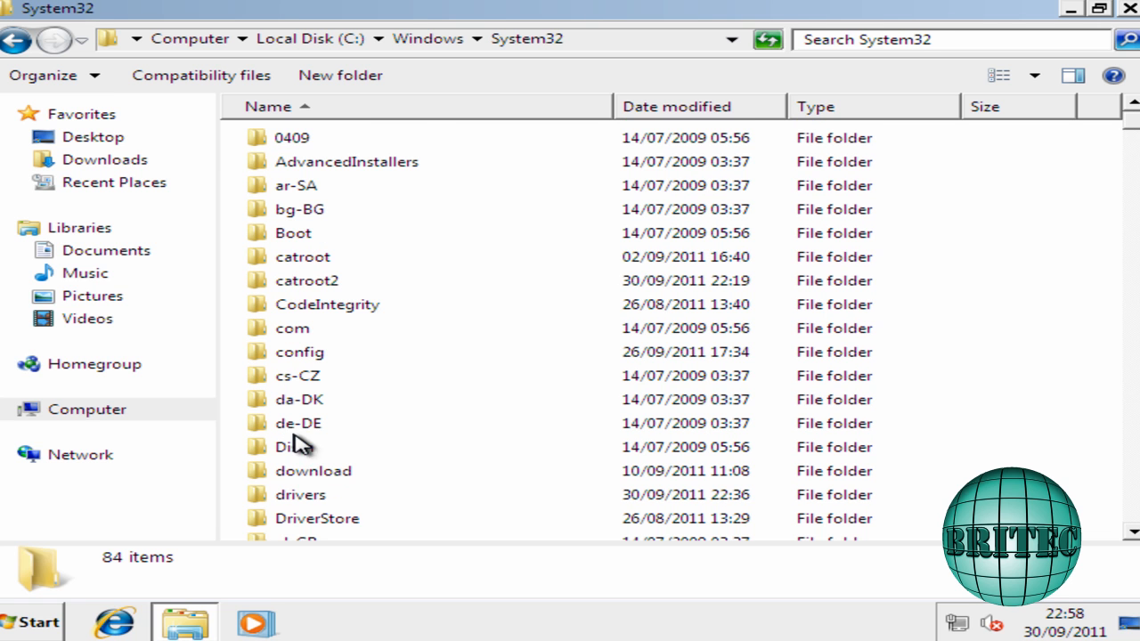
scroll("down", 3)
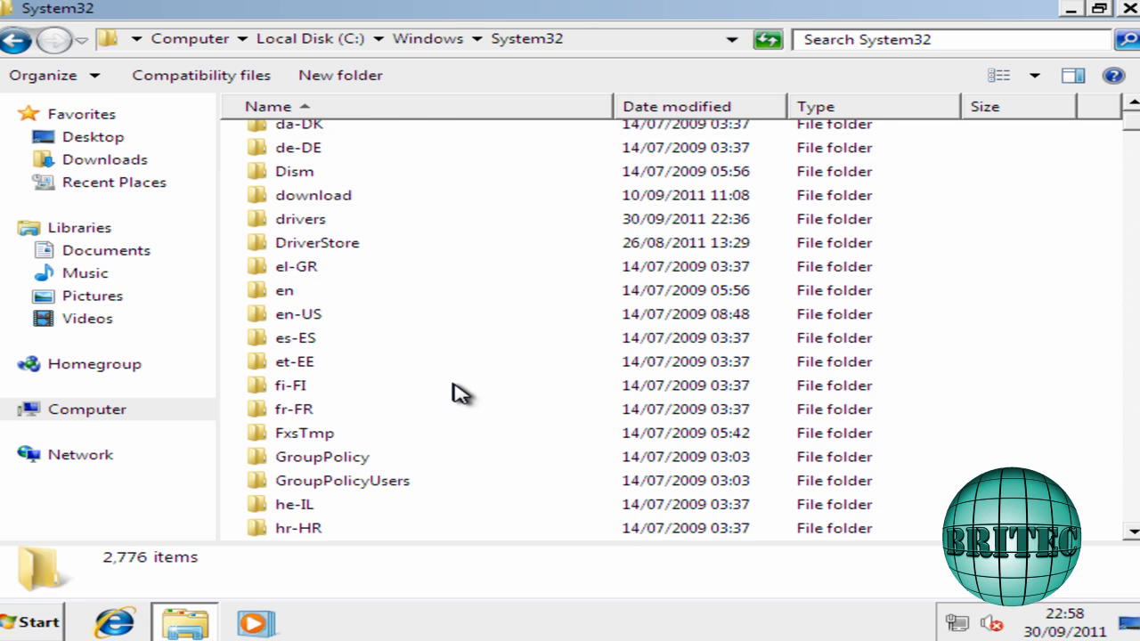
left_click(300, 218)
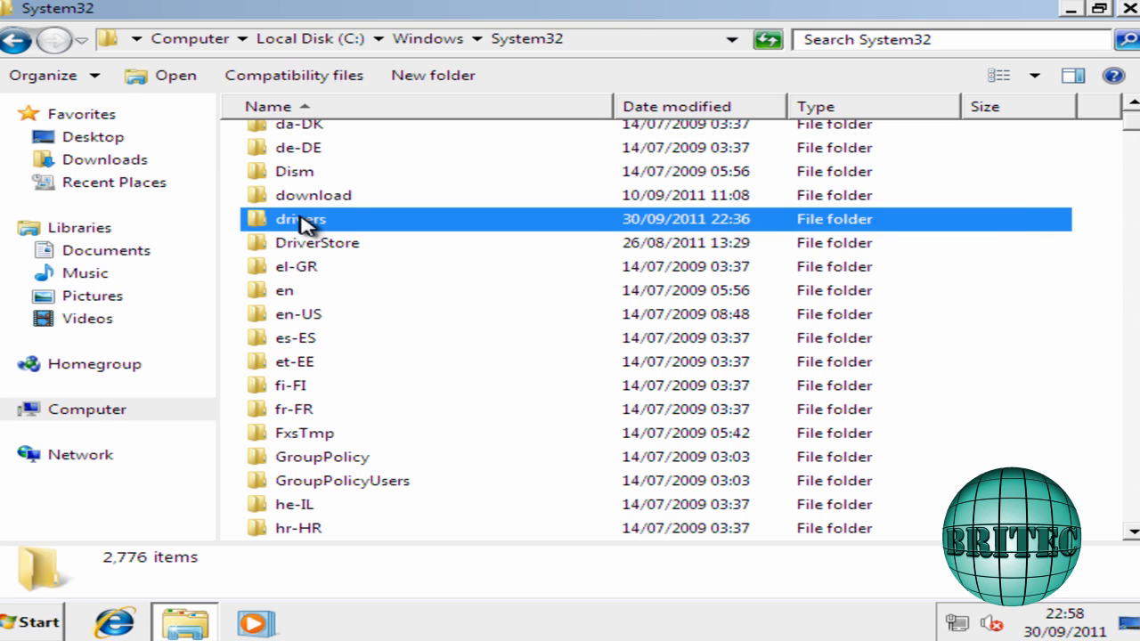
double_click(300, 220)
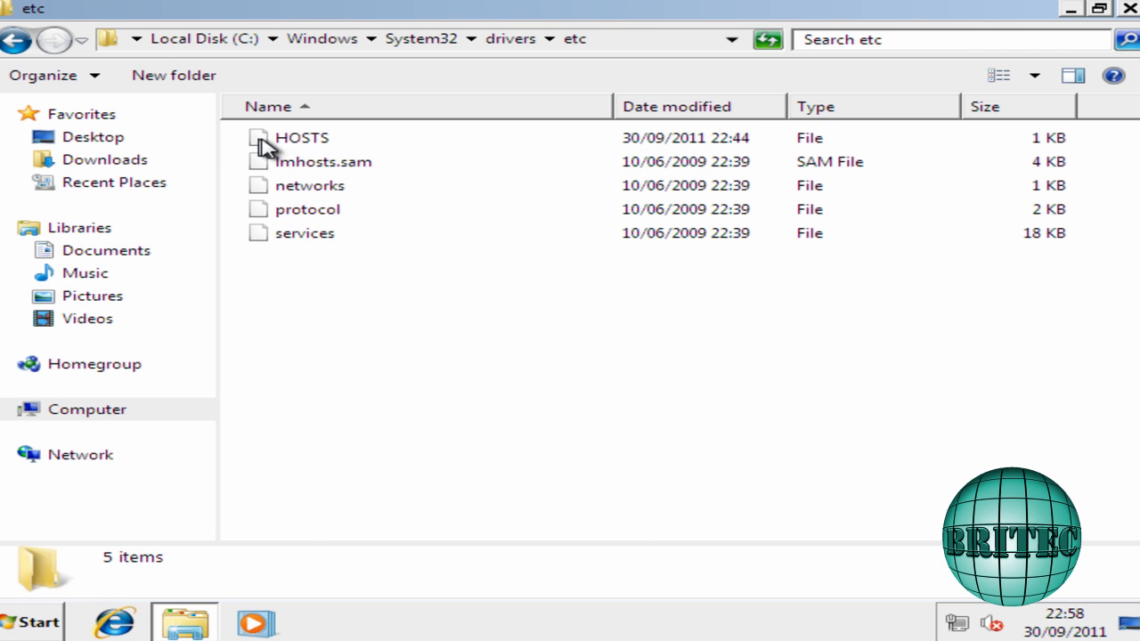
mouse_move(934, 78)
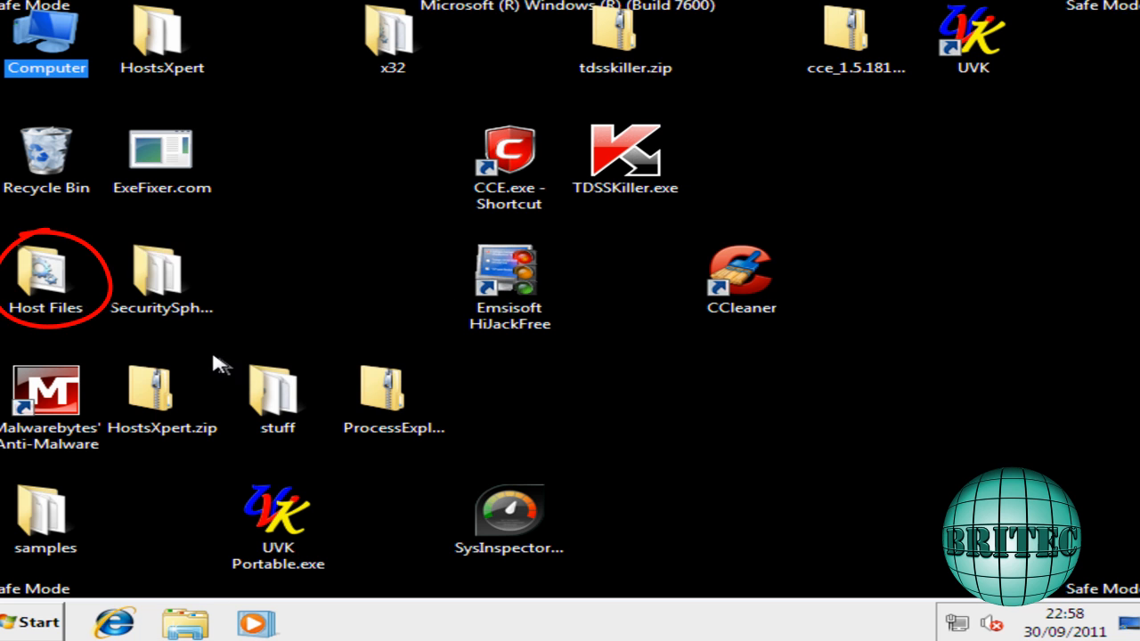
double_click(45, 272)
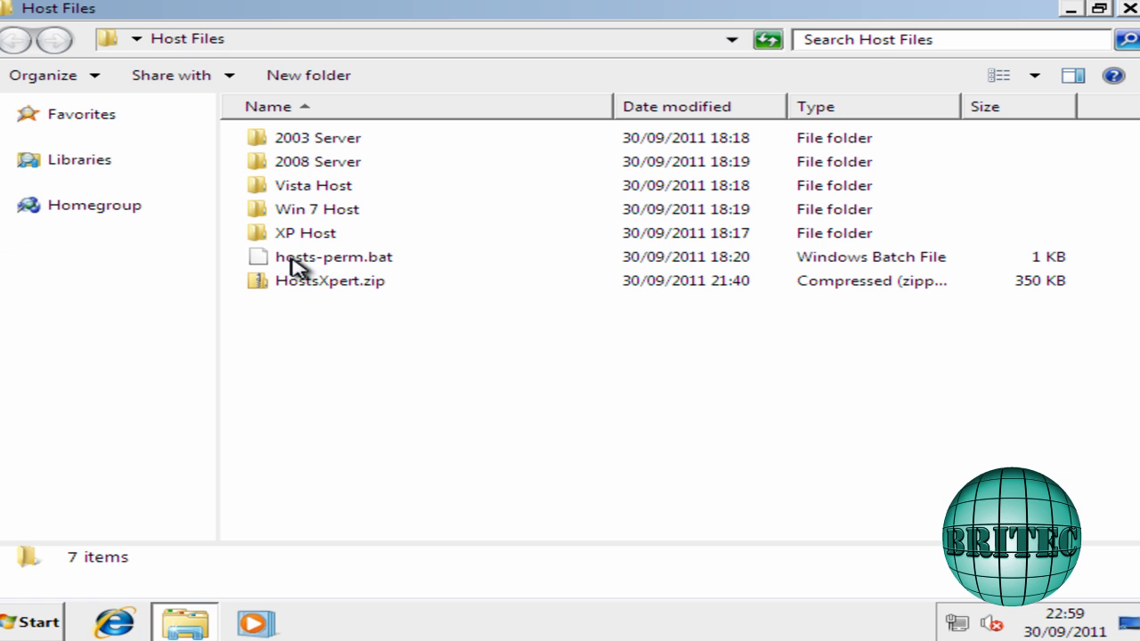
right_click(302, 256)
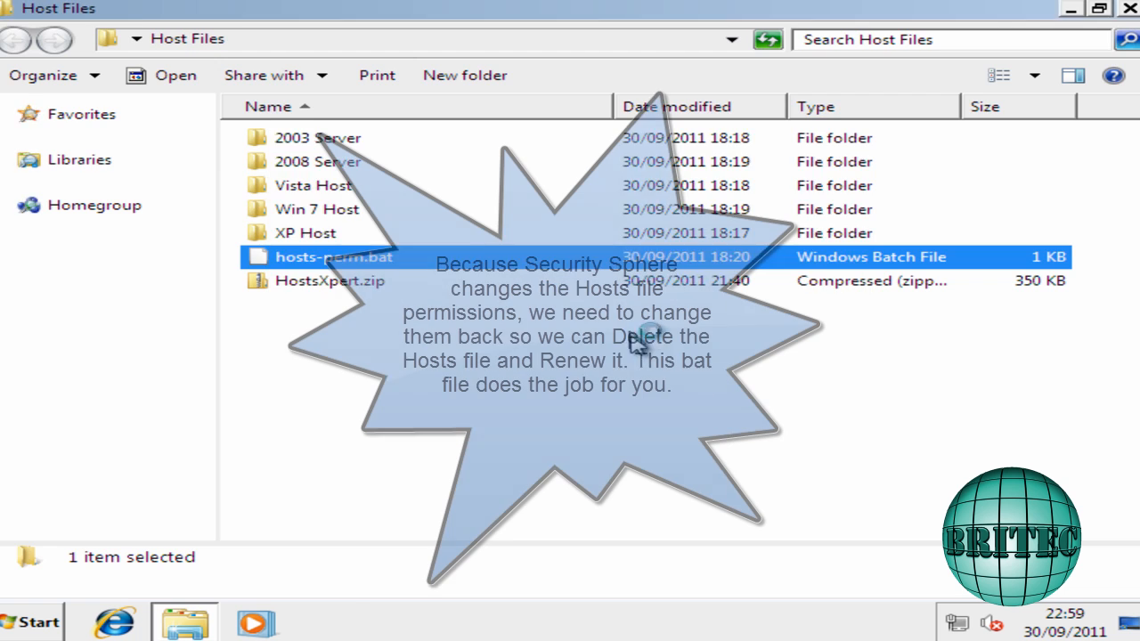
Run hosts-perm.bat as administrator, then return to the C:\Windows folder.
double_click(334, 257)
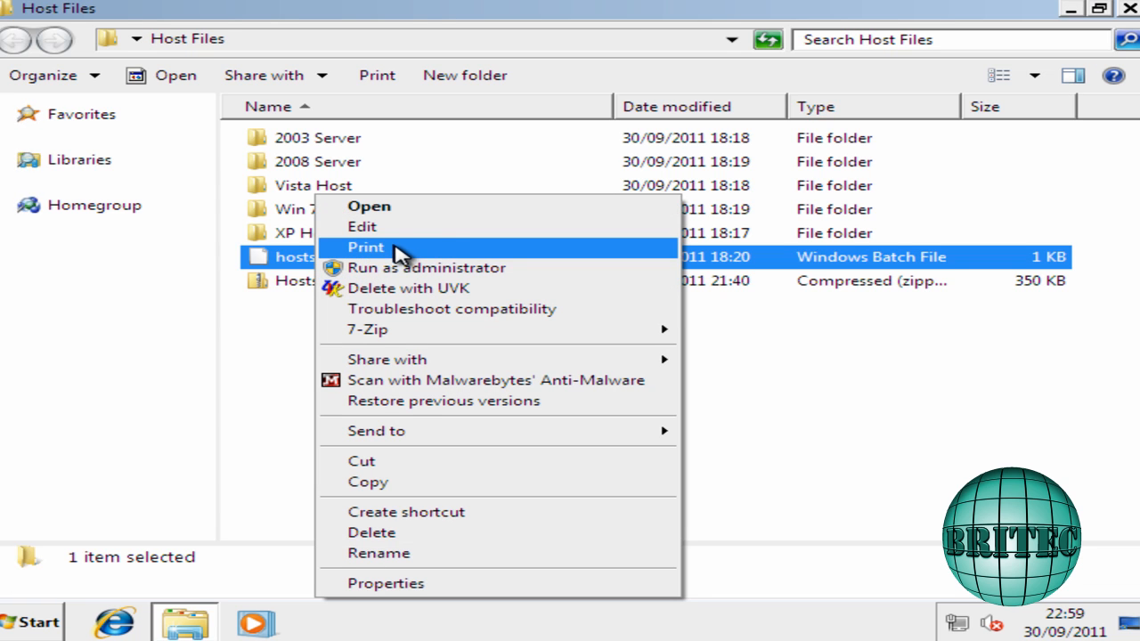
left_click(648, 341)
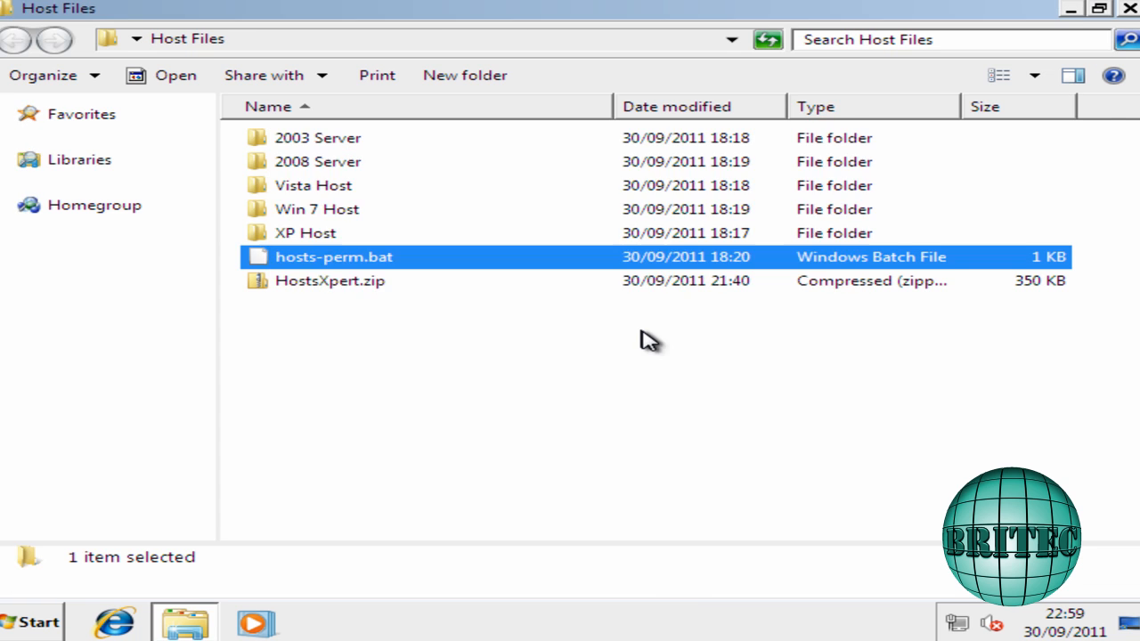
mouse_move(1080, 34)
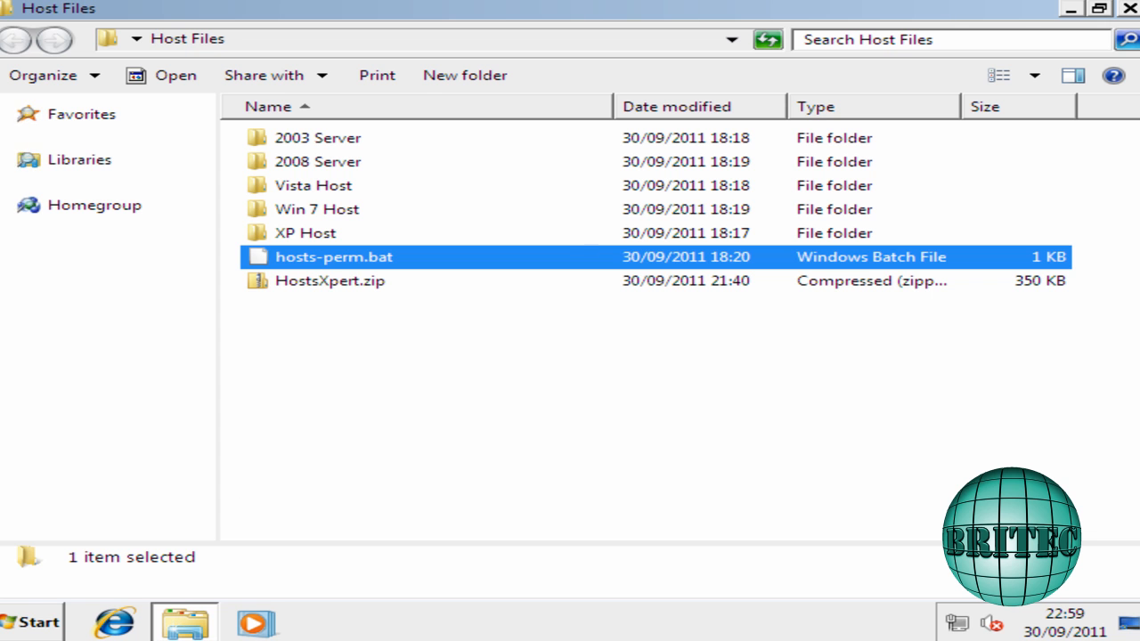
left_click(88, 410)
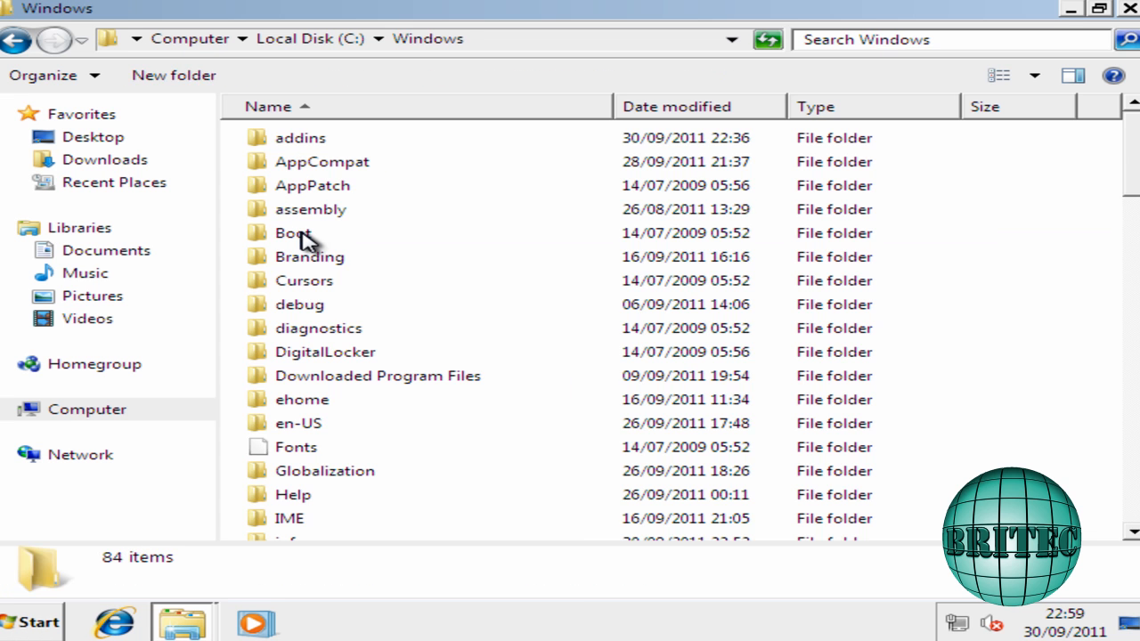
Go into System32\drivers\etc and delete the HOSTS file.
scroll("down", 3)
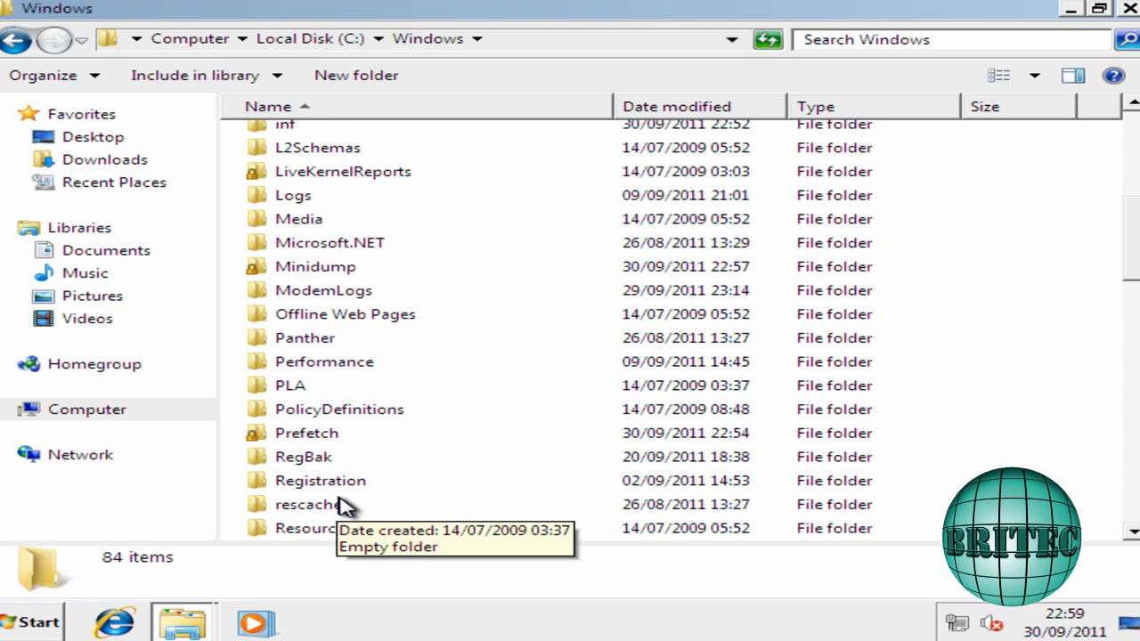
scroll("down", 3)
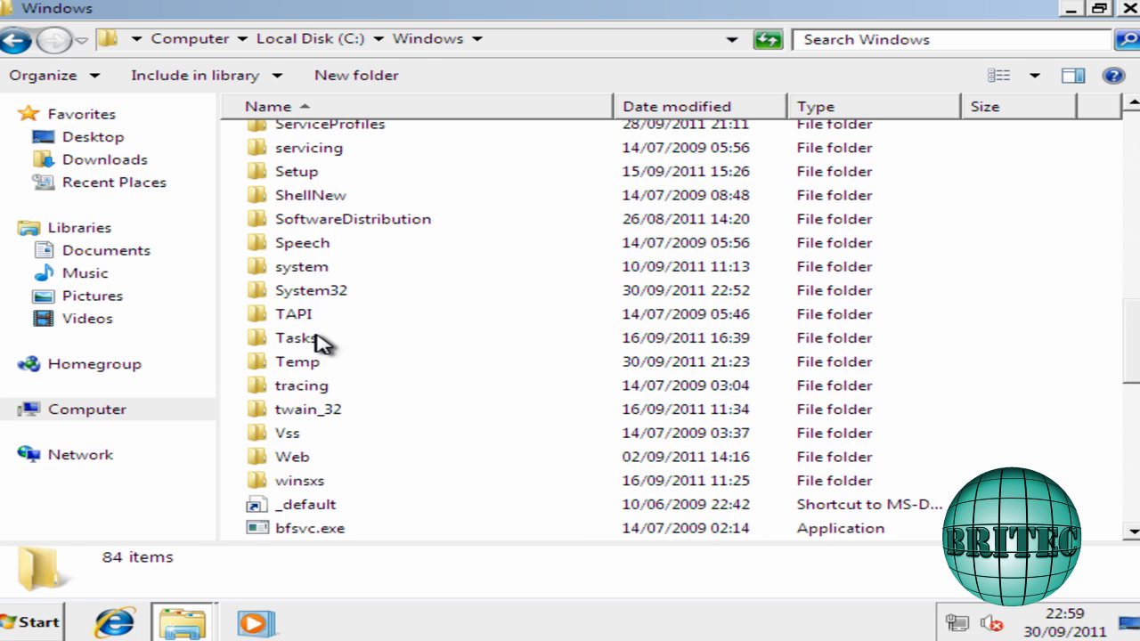
double_click(311, 290)
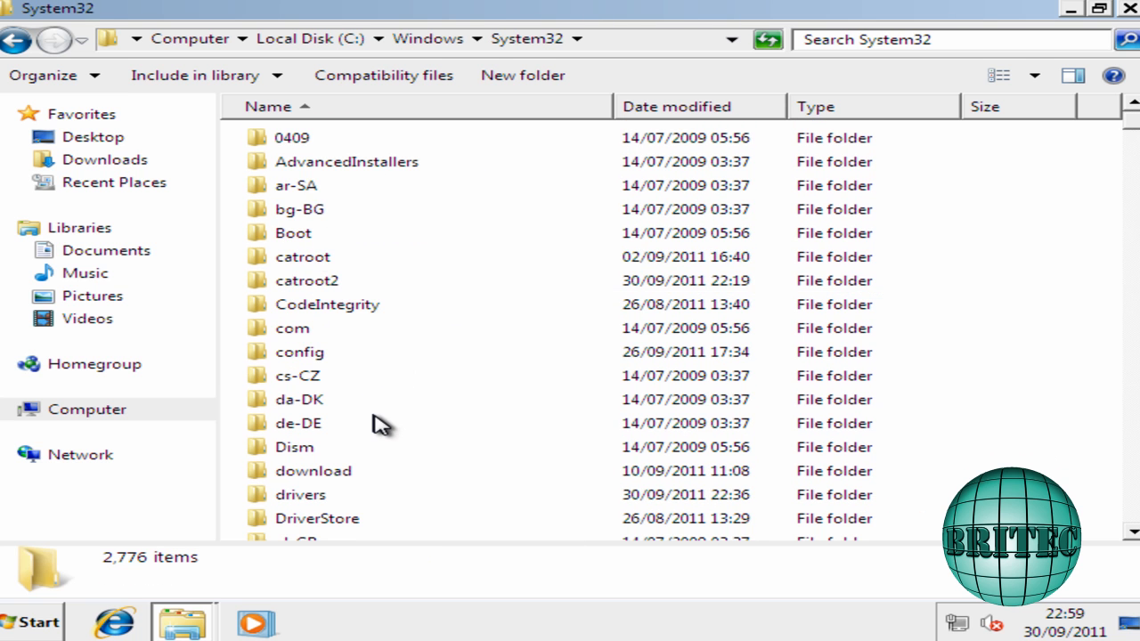
scroll("down", 3)
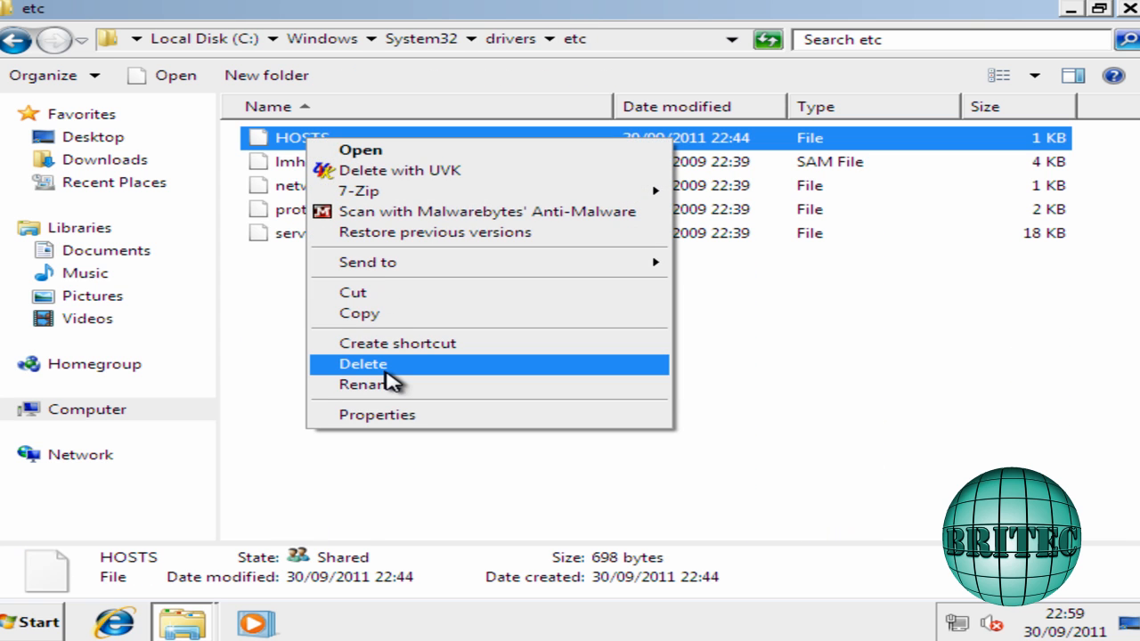
left_click(362, 364)
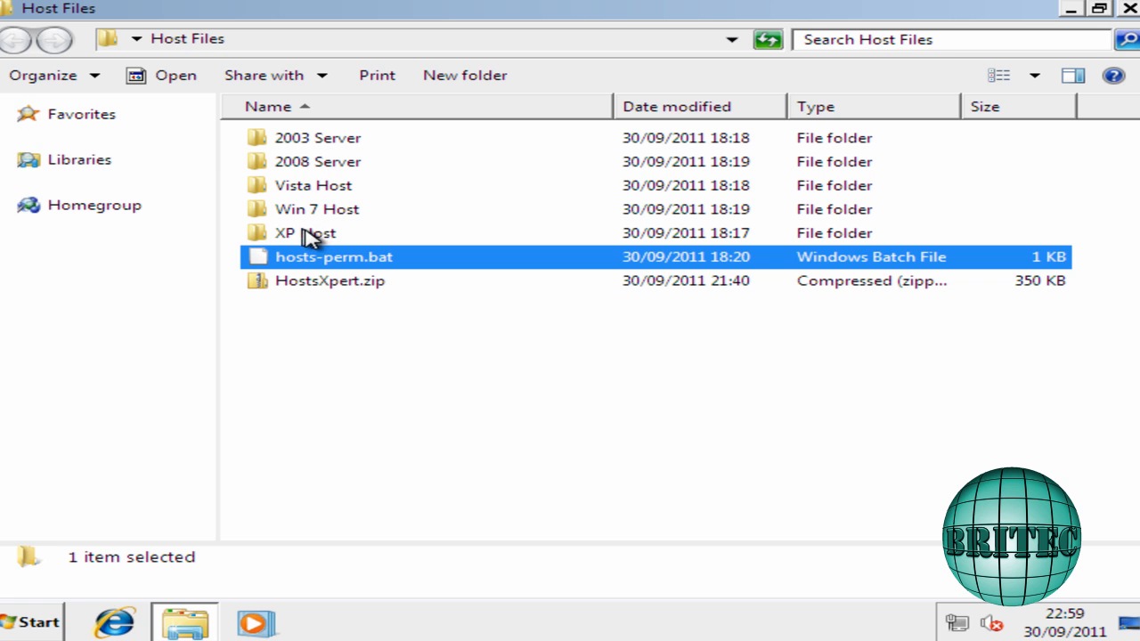
View the clean hosts file in Win 7 Host, go back, and close the window.
double_click(316, 208)
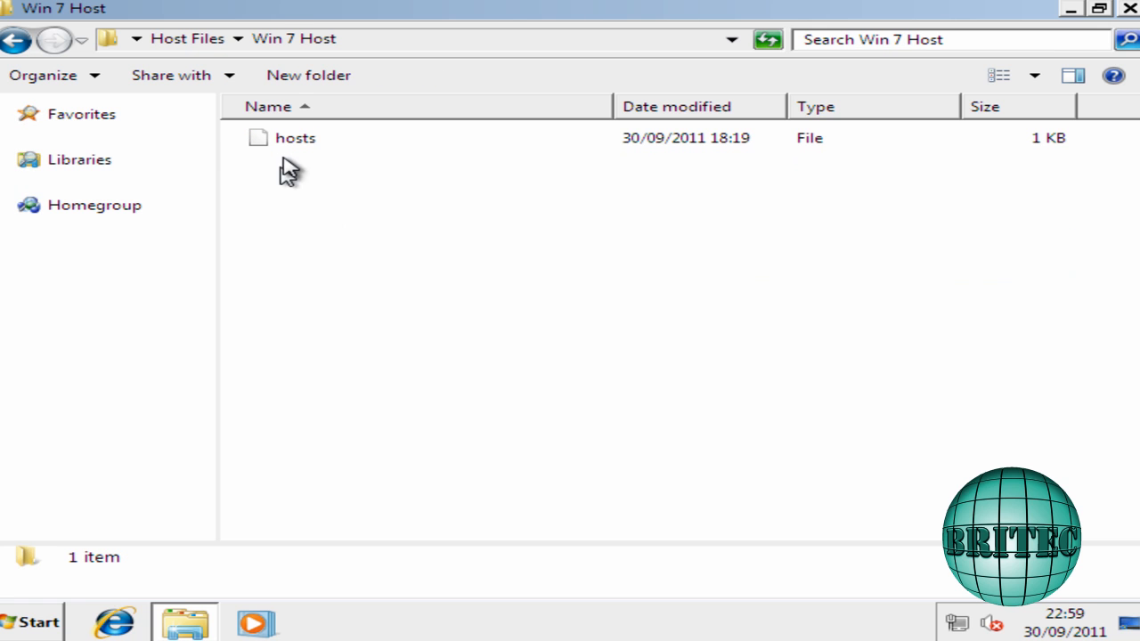
mouse_move(287, 147)
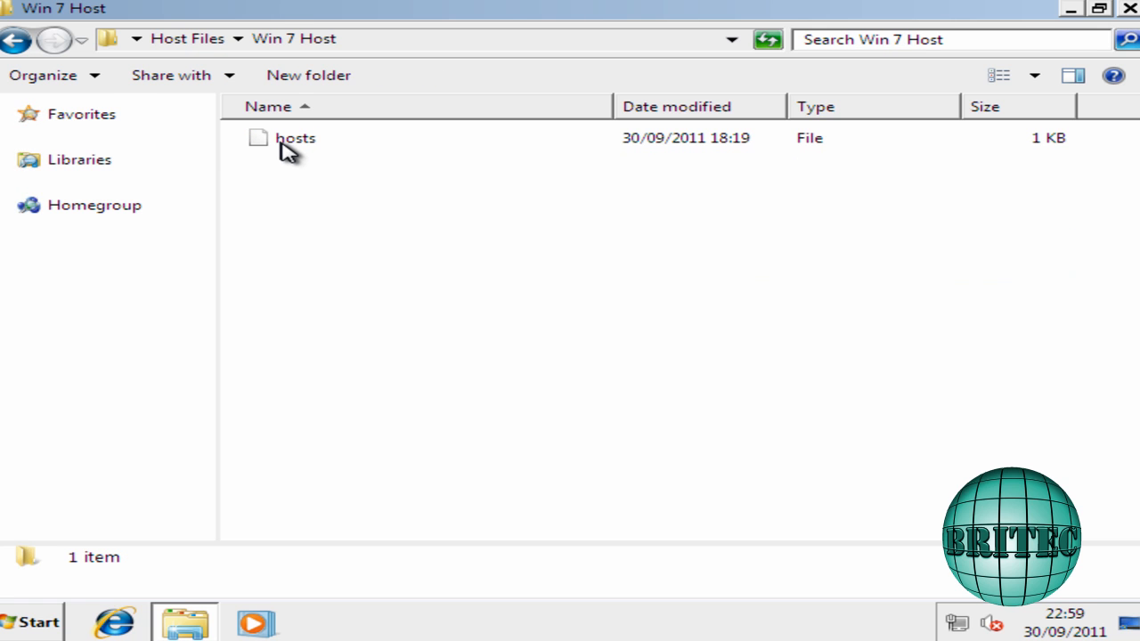
left_click(16, 45)
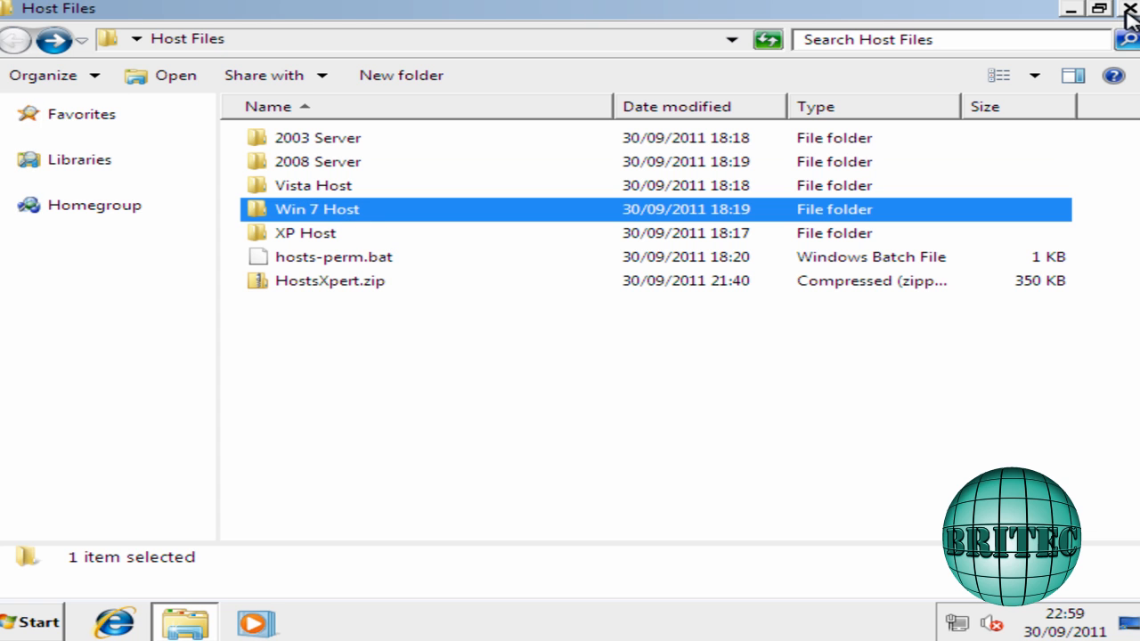
left_click(1129, 10)
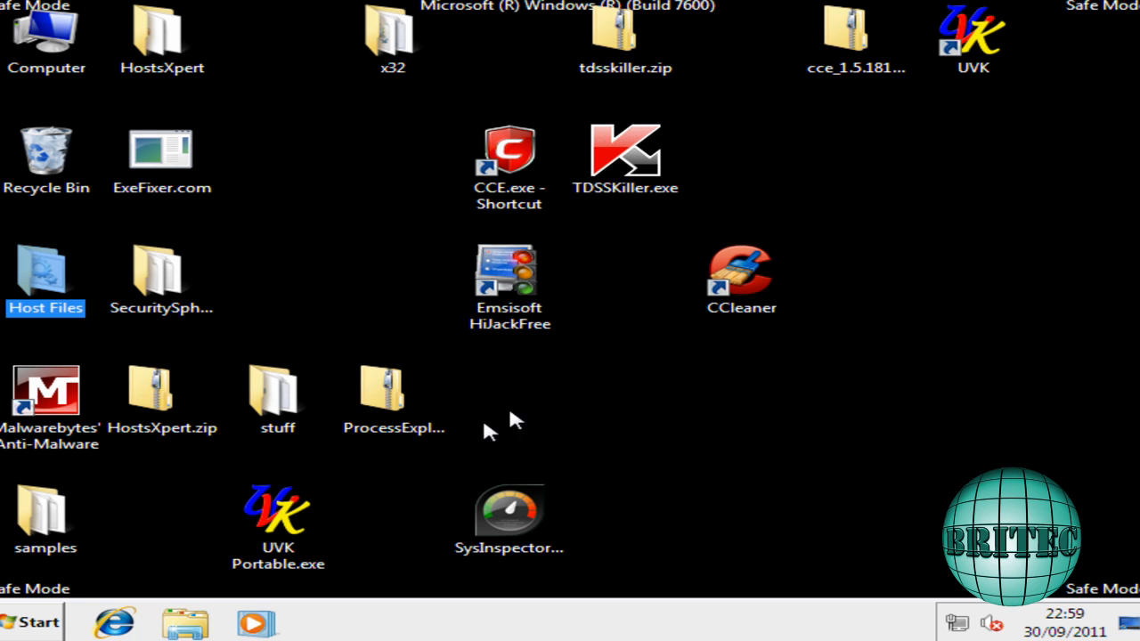
Launch HostsXpert, create a new default HOSTS file, then close the editor and its folder.
left_click(158, 40)
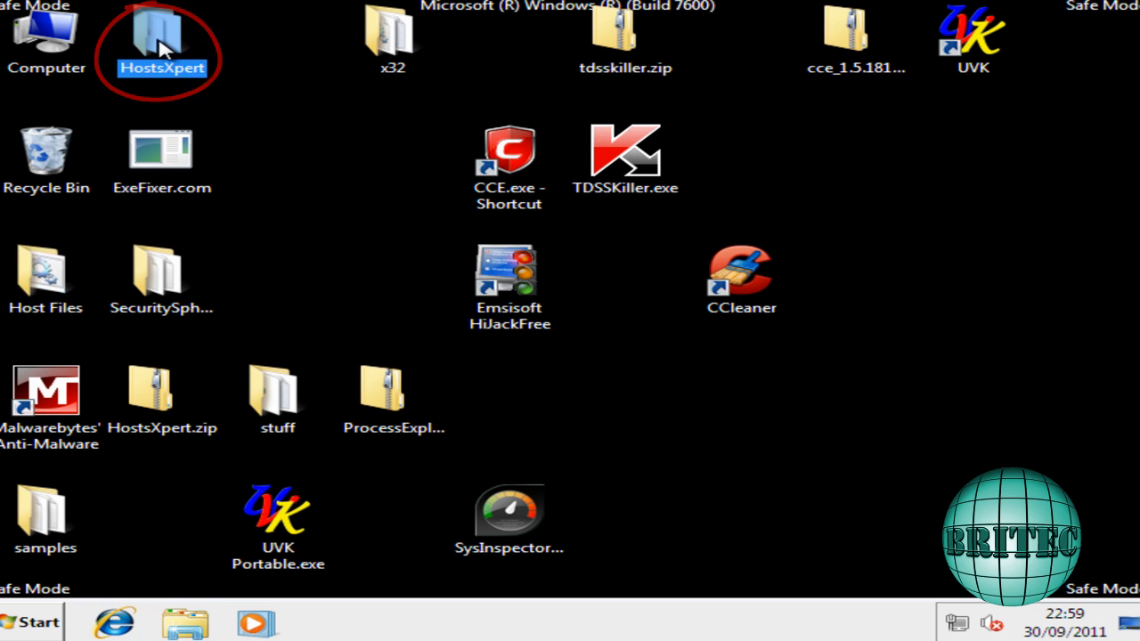
double_click(155, 34)
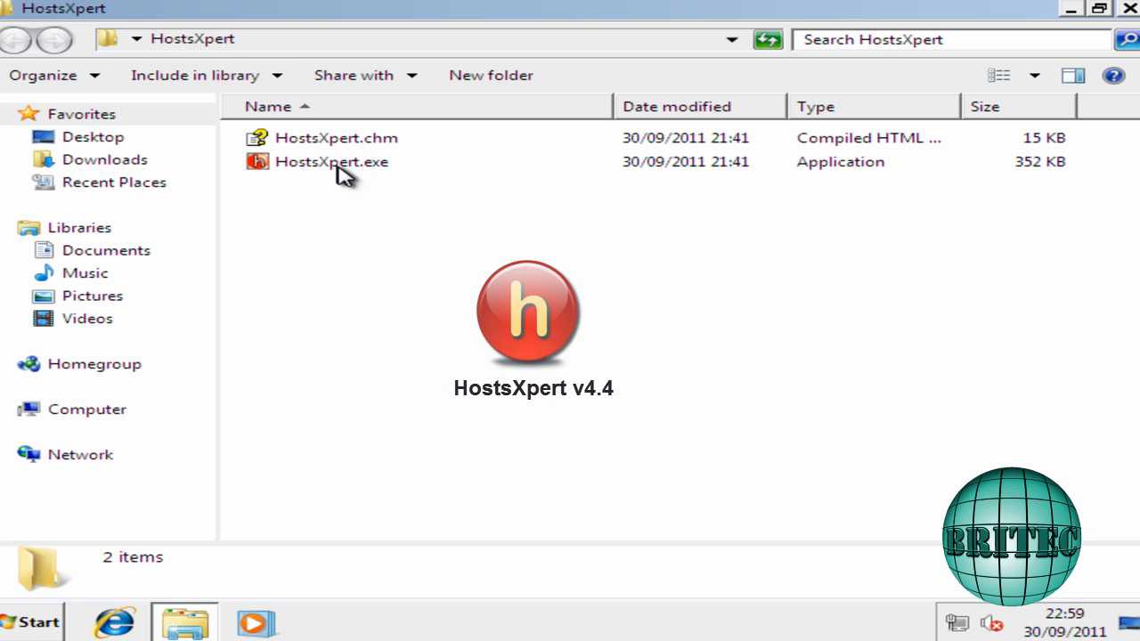
double_click(332, 161)
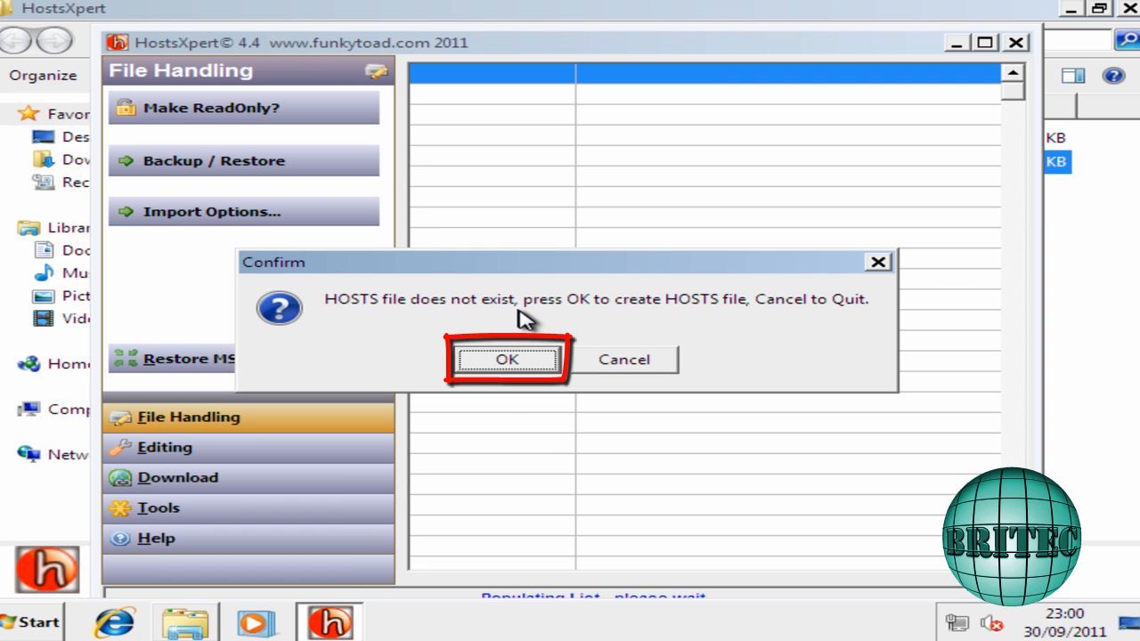
left_click(507, 359)
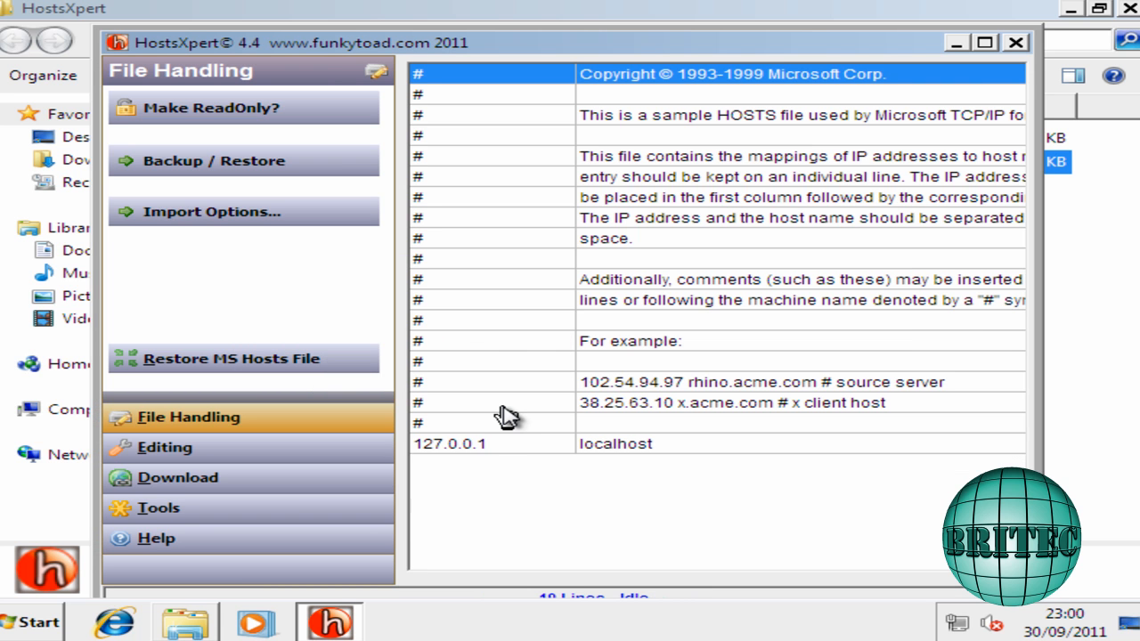
mouse_move(710, 209)
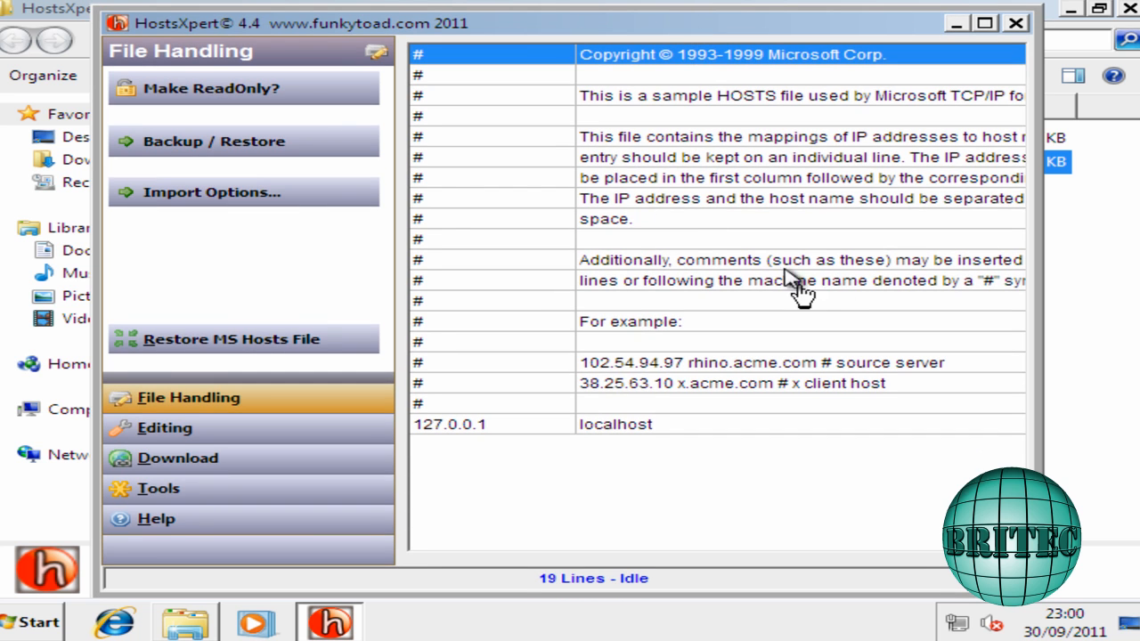
left_click(1013, 22)
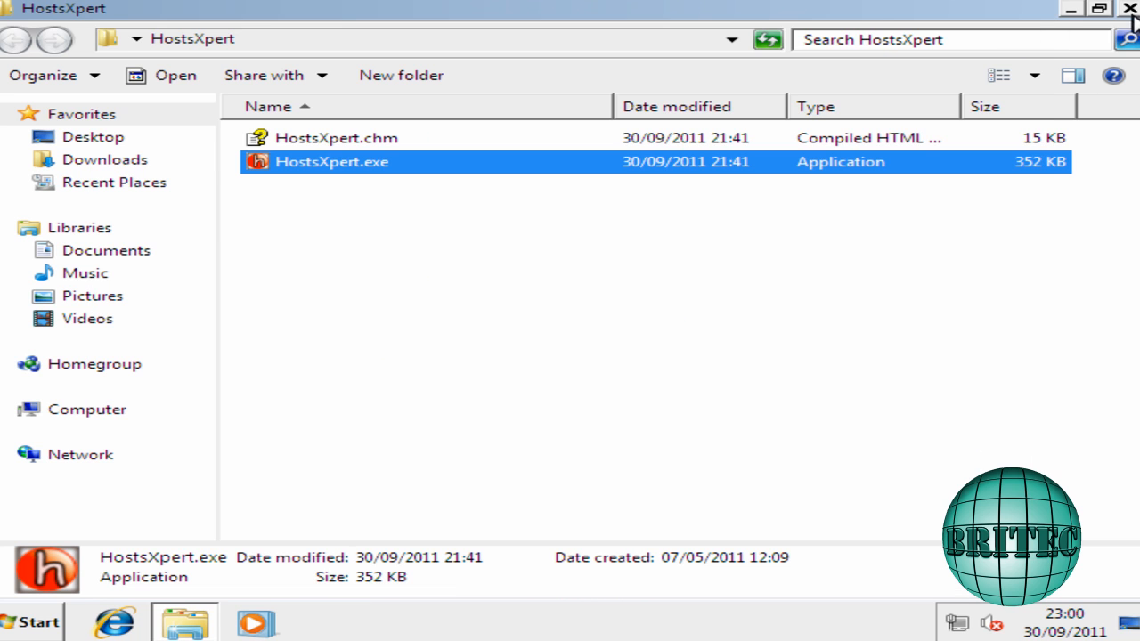
left_click(1129, 10)
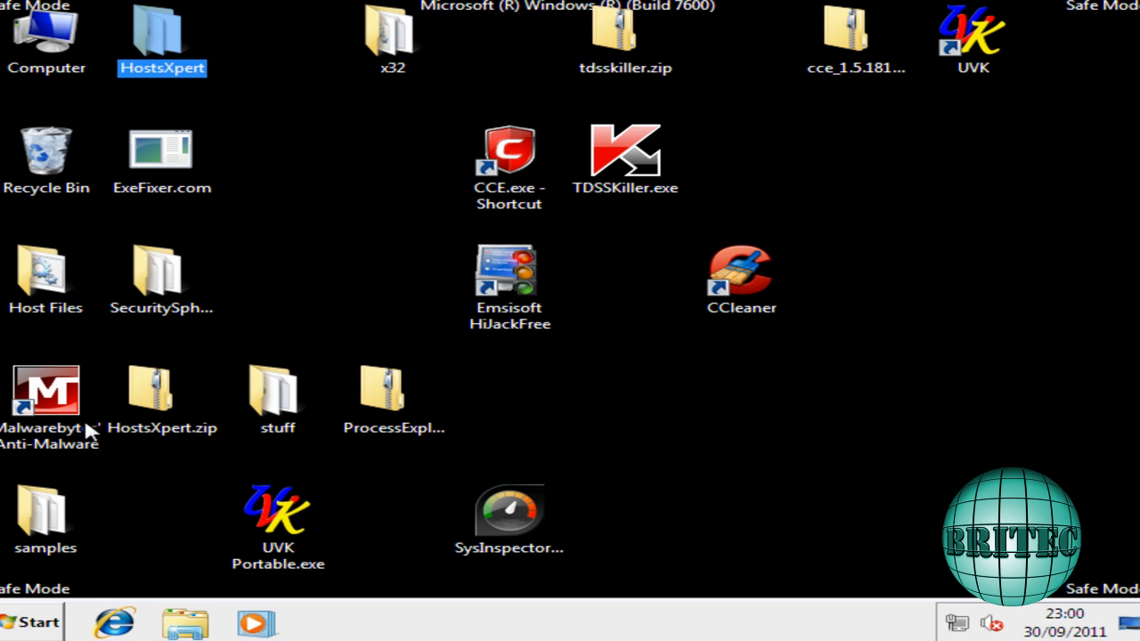
Browse C:\Windows\System32\drivers\etc to check the new HOSTS file dated 30/09/2011.
double_click(47, 37)
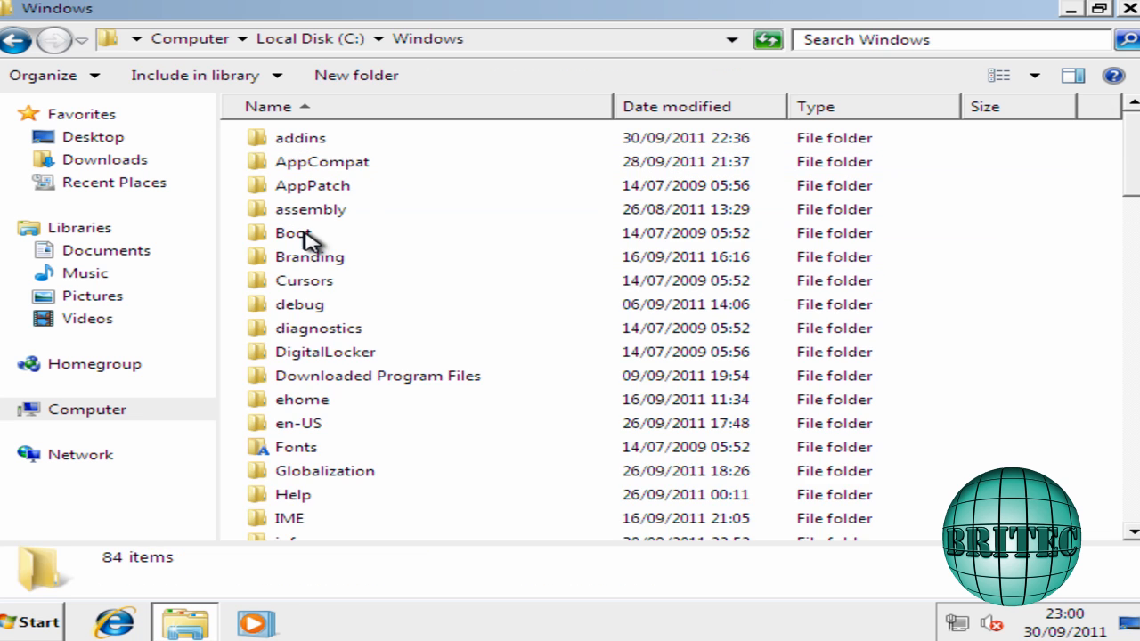
scroll("down", 3)
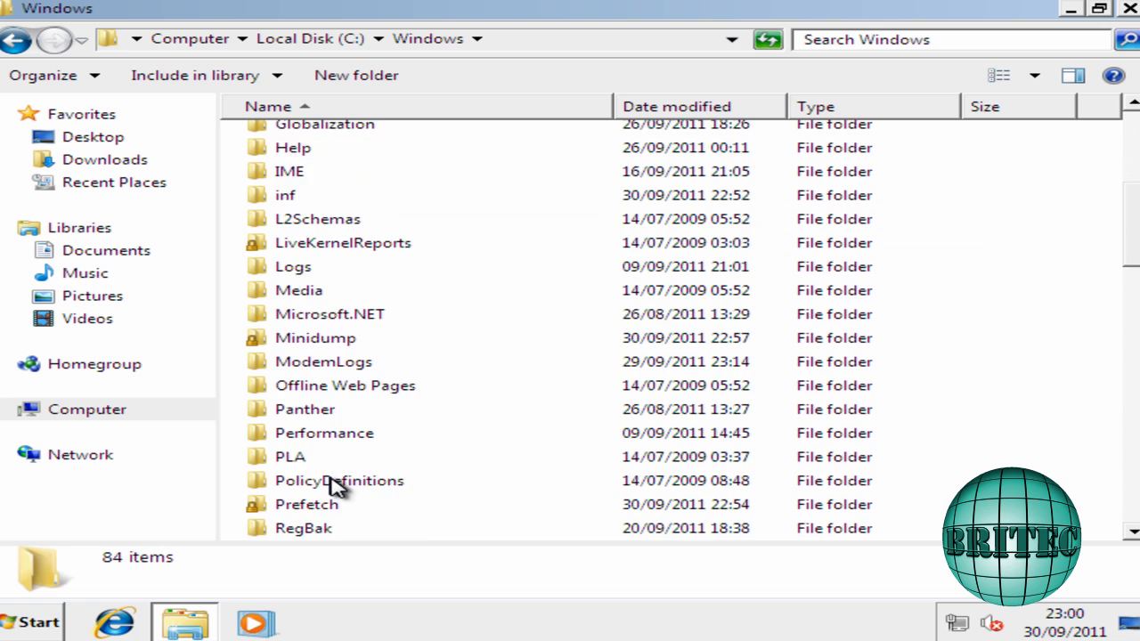
scroll("down", 3)
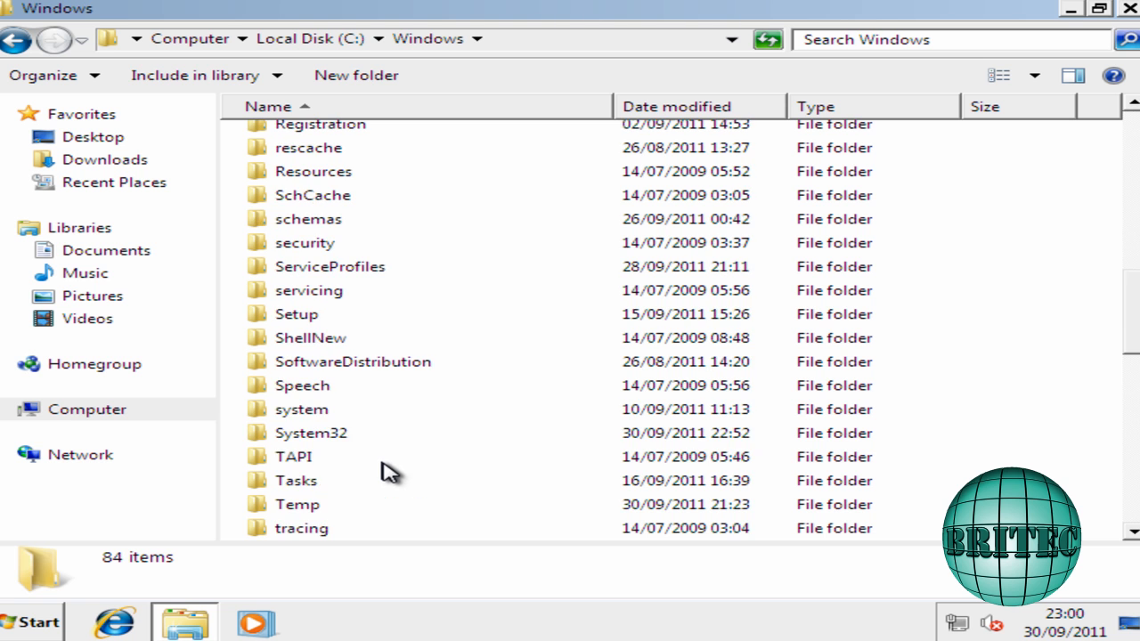
double_click(311, 432)
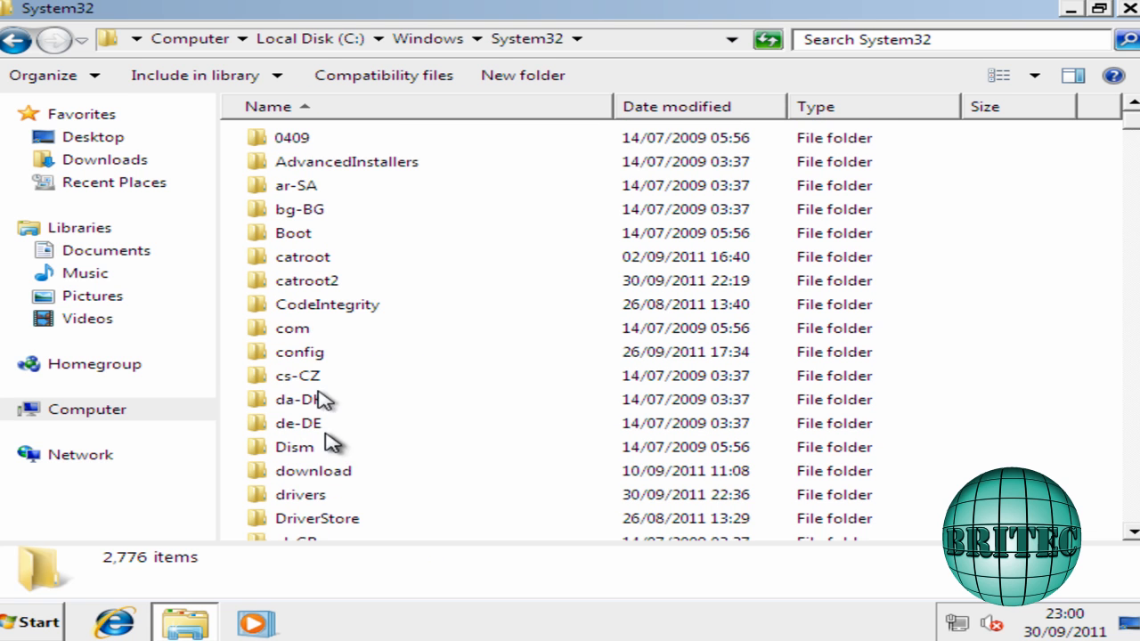
double_click(301, 494)
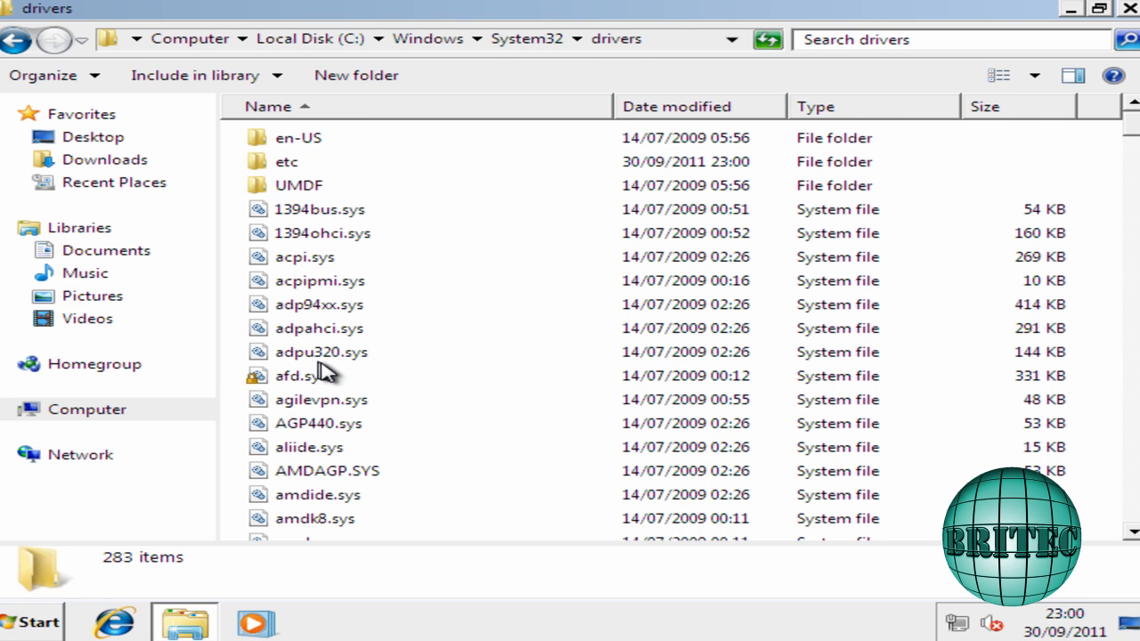
double_click(287, 161)
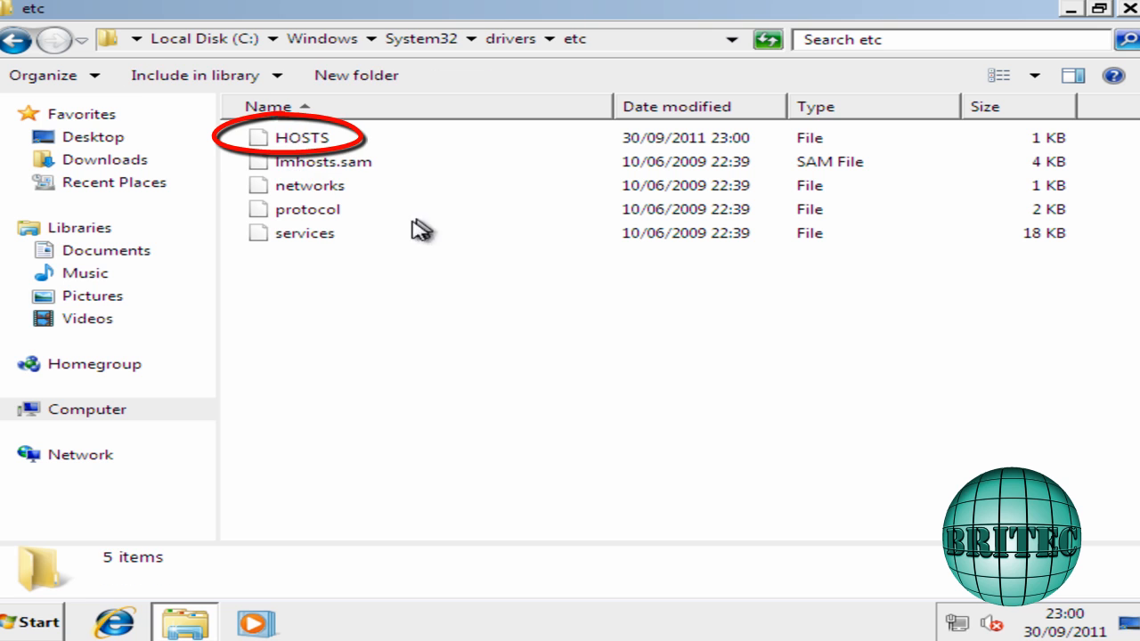
left_click(301, 137)
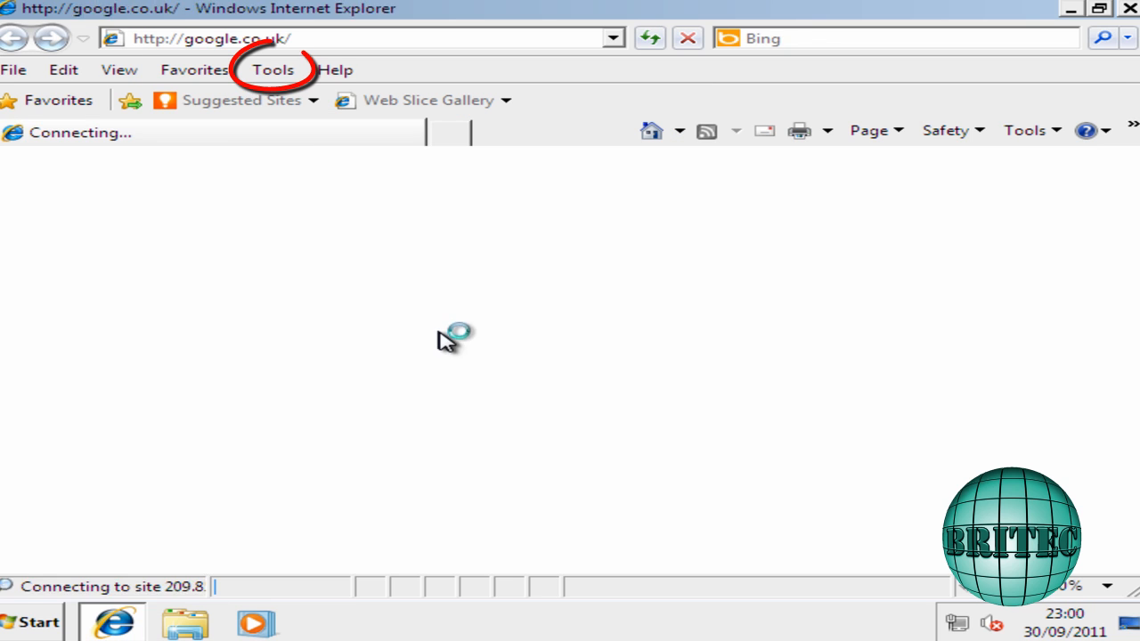
Untick the LAN proxy server option in Internet Options and confirm both dialogs.
left_click(272, 70)
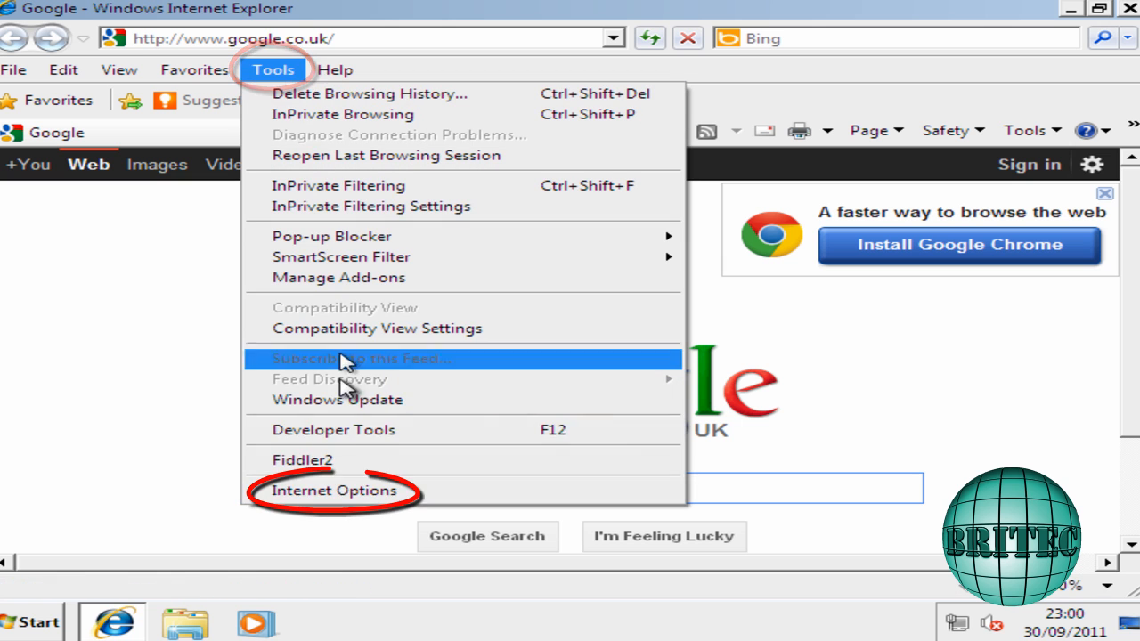
mouse_move(347, 501)
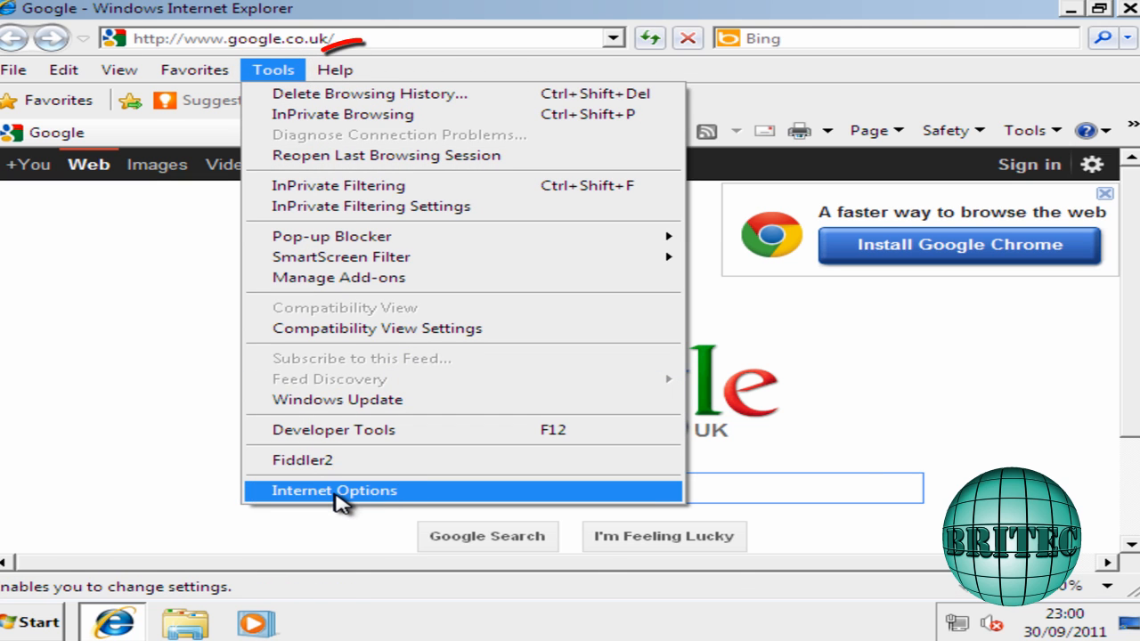
left_click(334, 491)
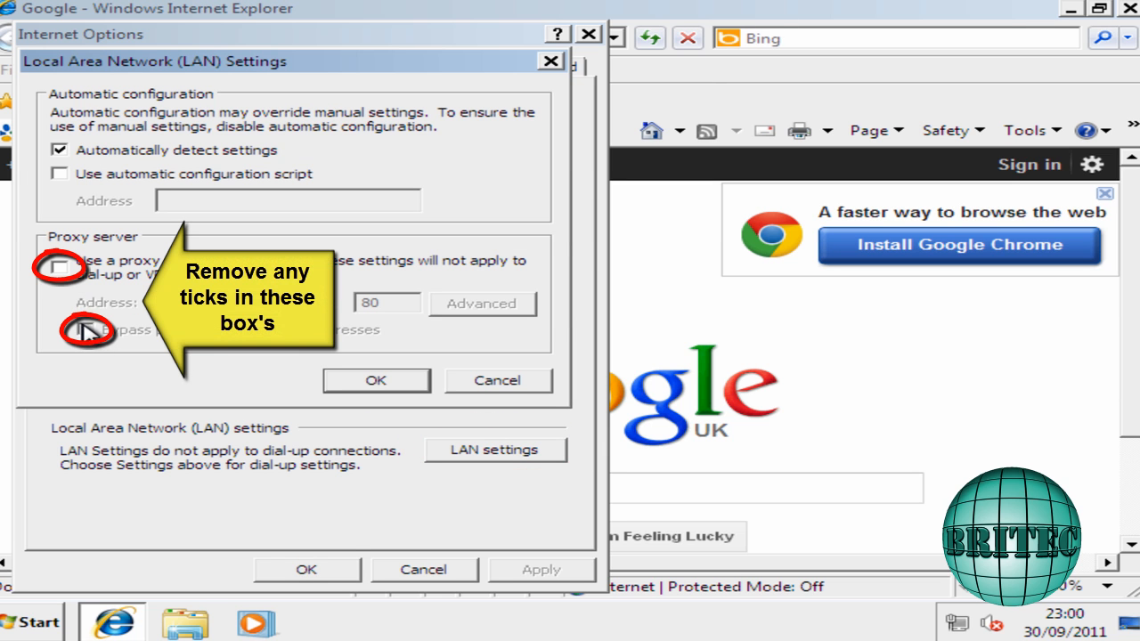
left_click(65, 267)
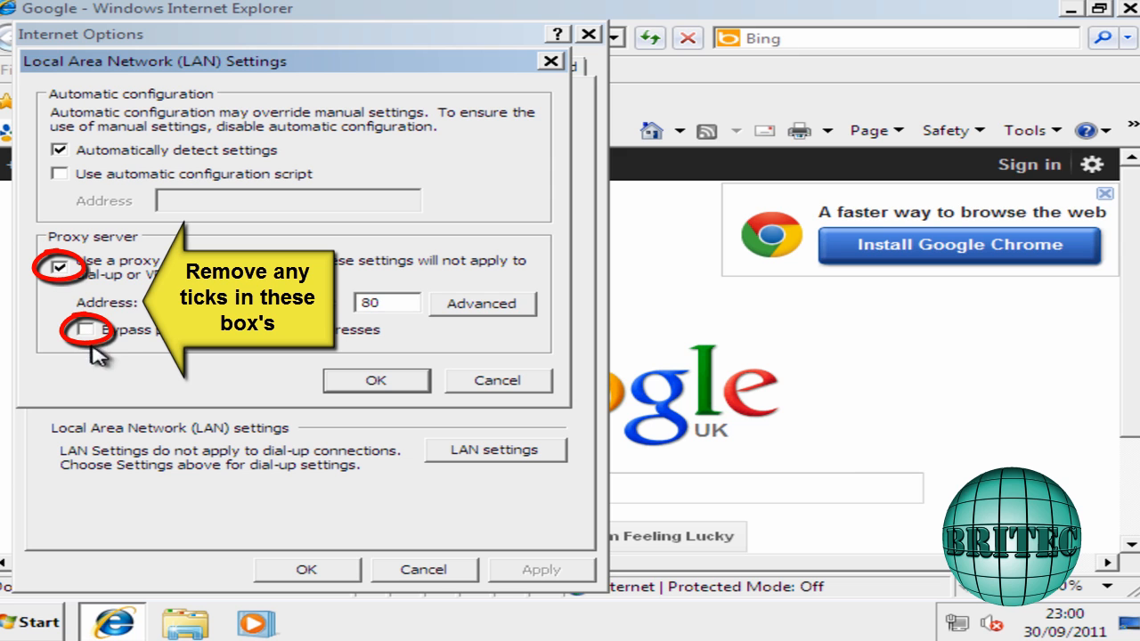
left_click(68, 327)
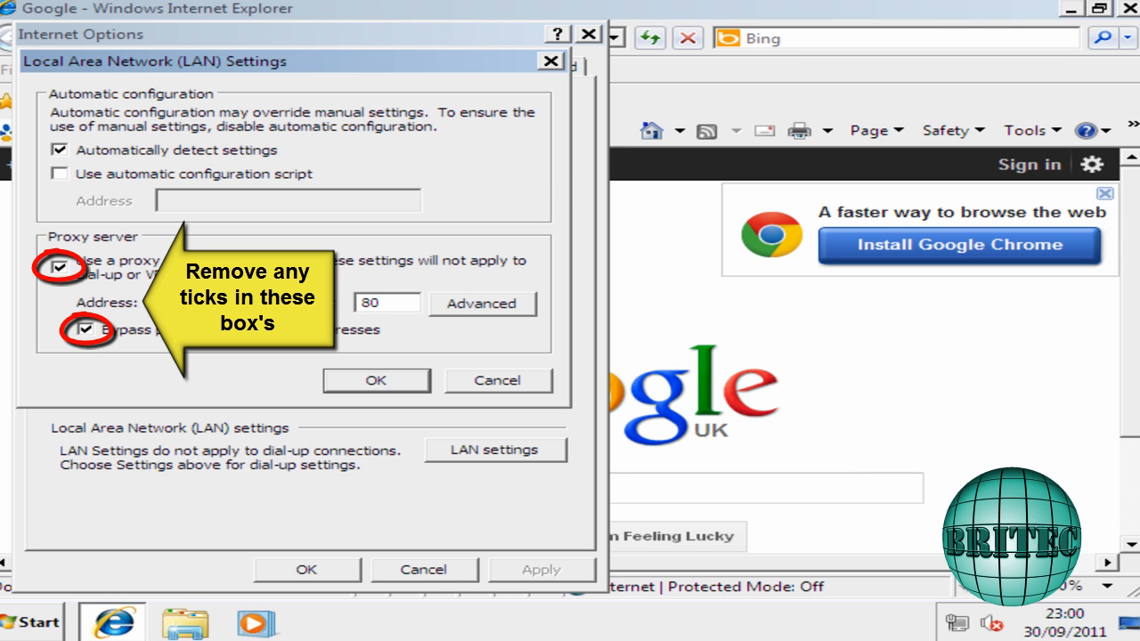
left_click(58, 268)
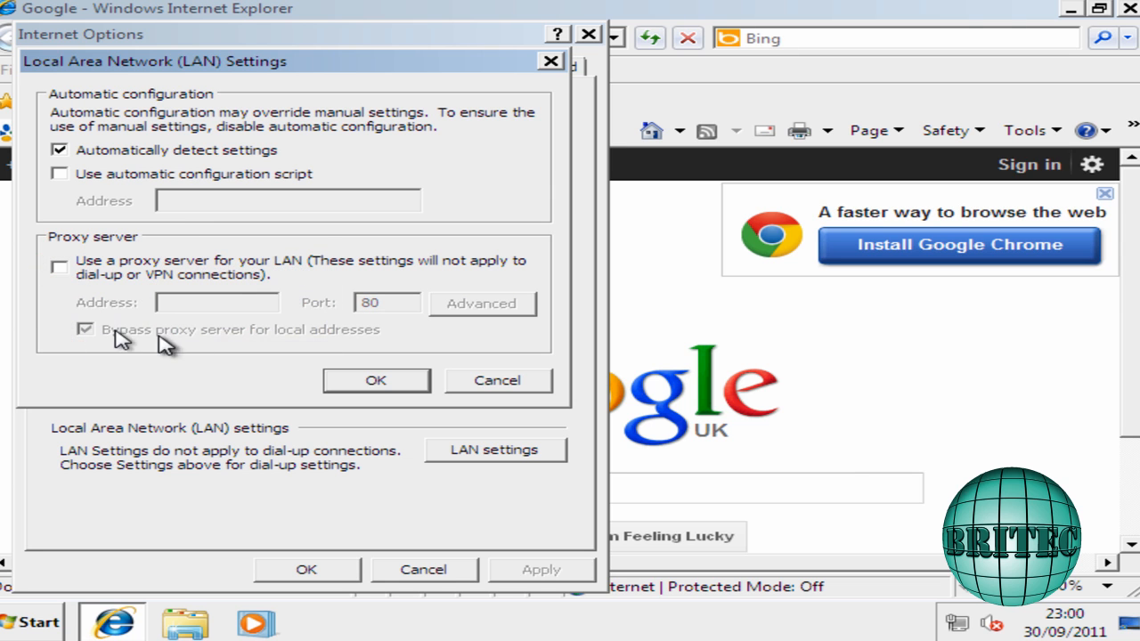
left_click(60, 265)
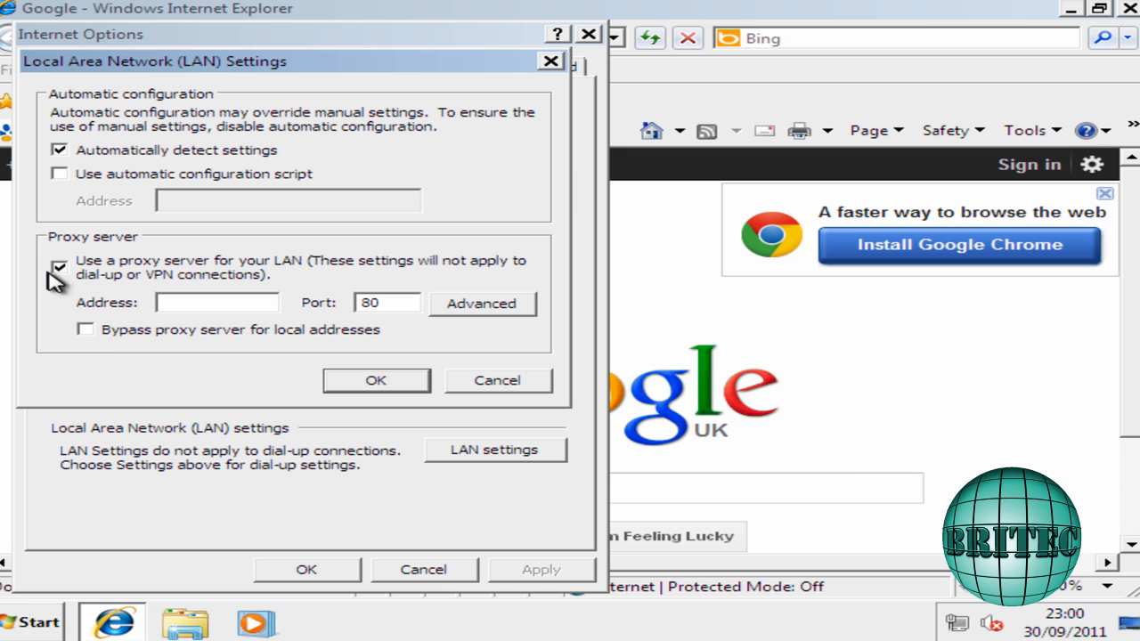
left_click(61, 264)
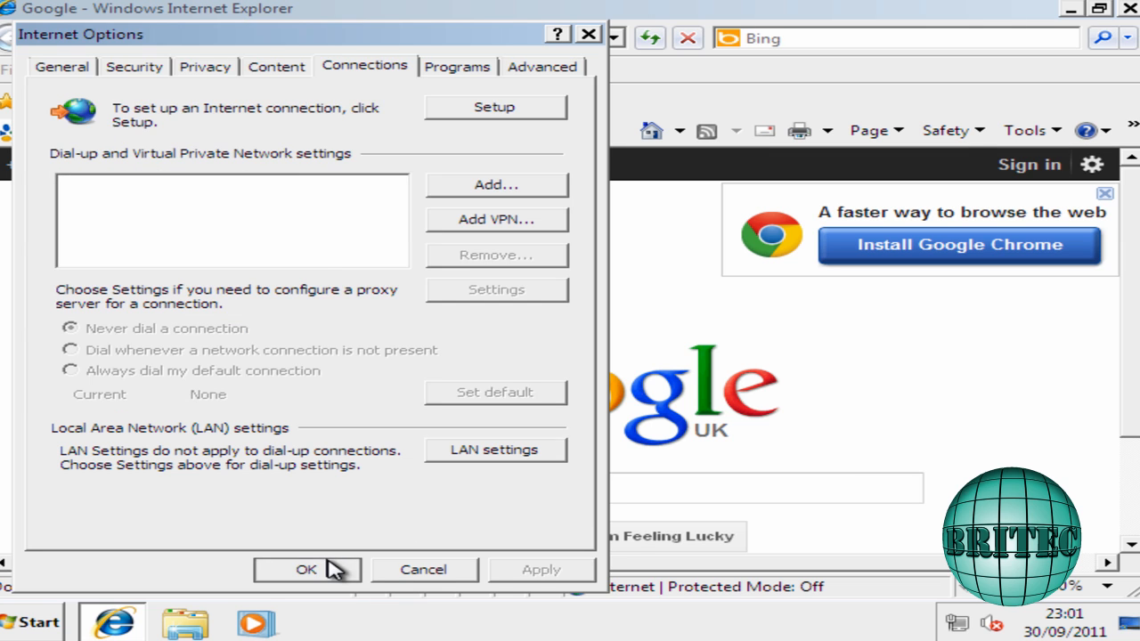
left_click(307, 570)
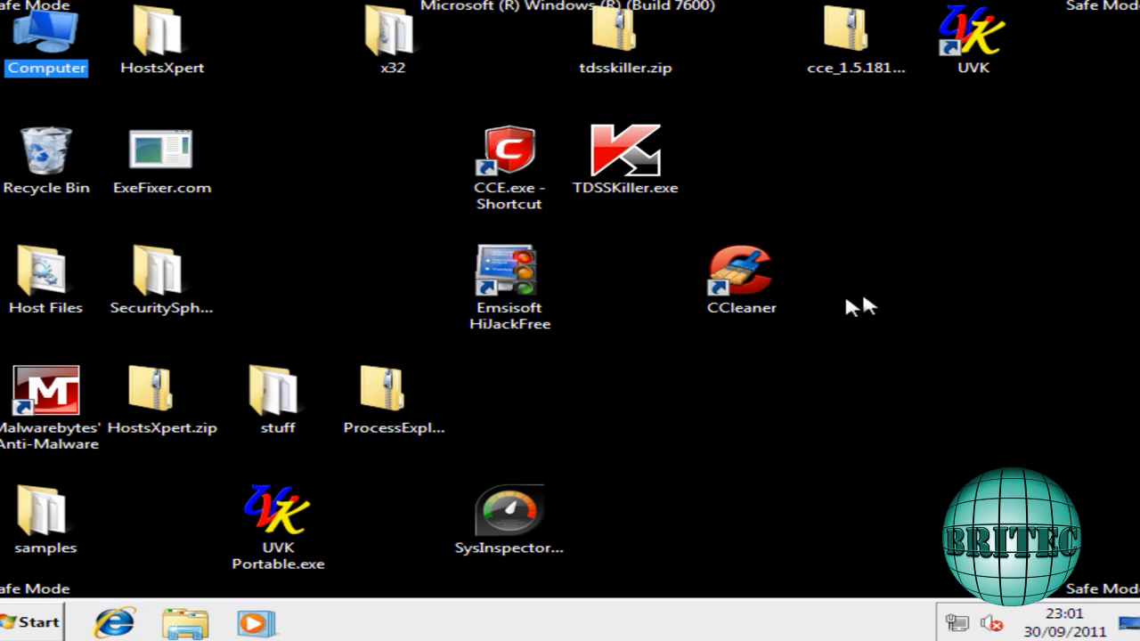
Launch Malwarebytes' Anti-Malware and start a full scan of drive C:.
left_click(35, 405)
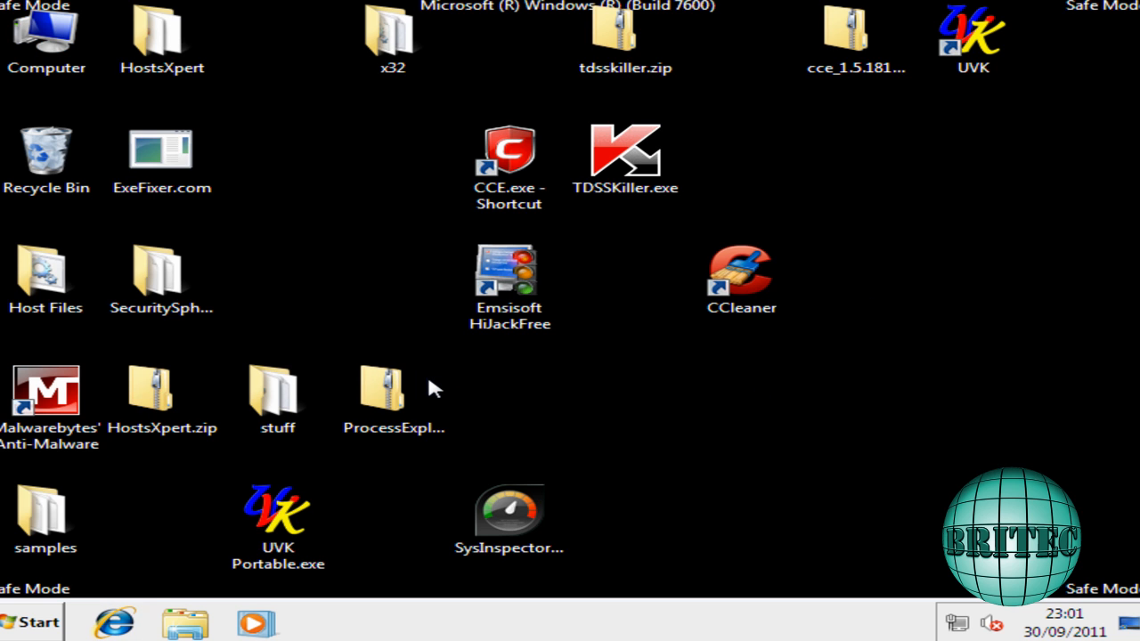
double_click(36, 389)
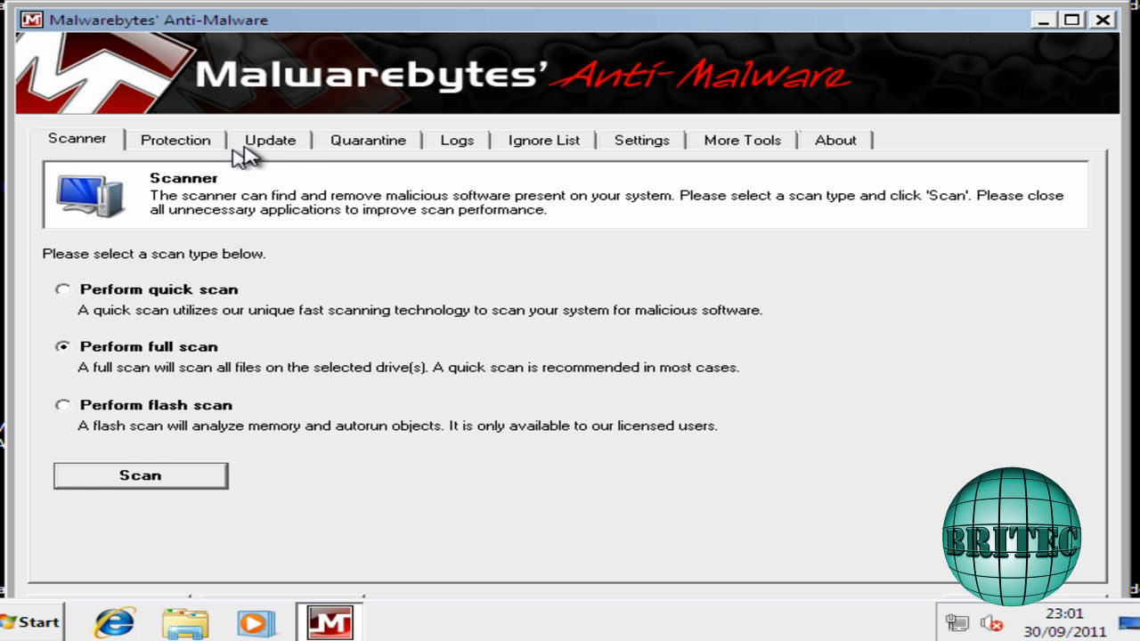
left_click(270, 140)
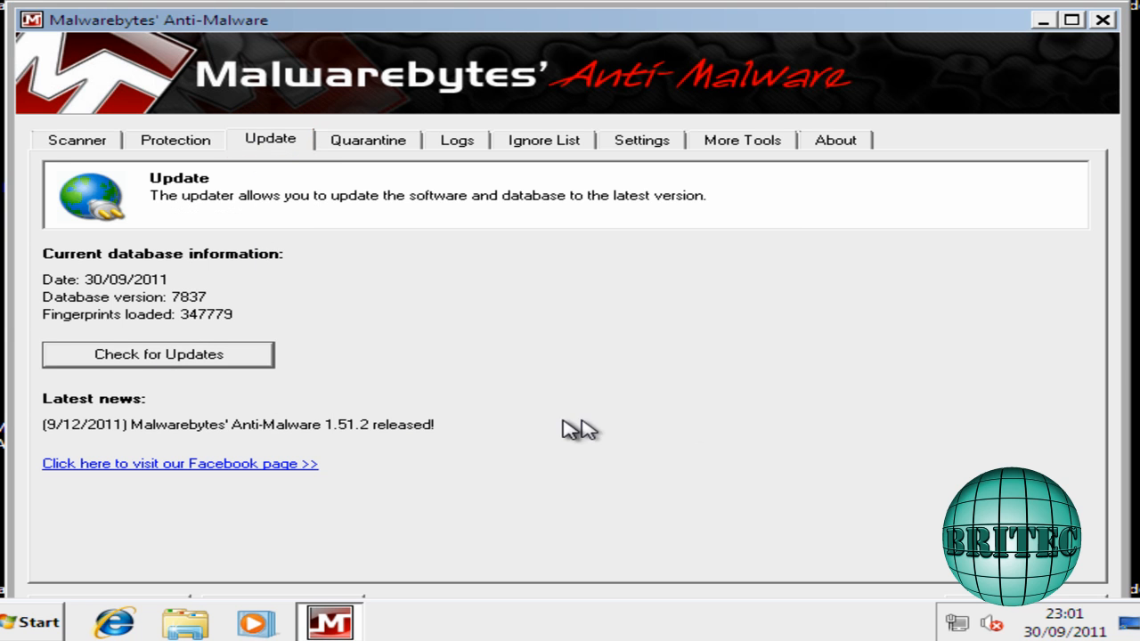
left_click(79, 140)
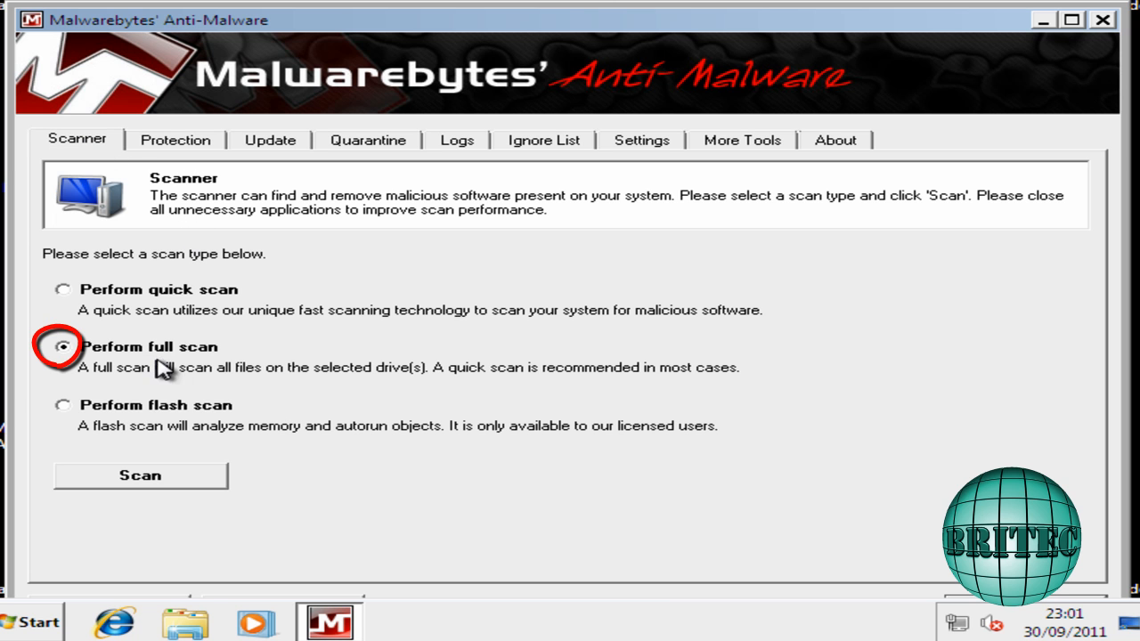
left_click(140, 476)
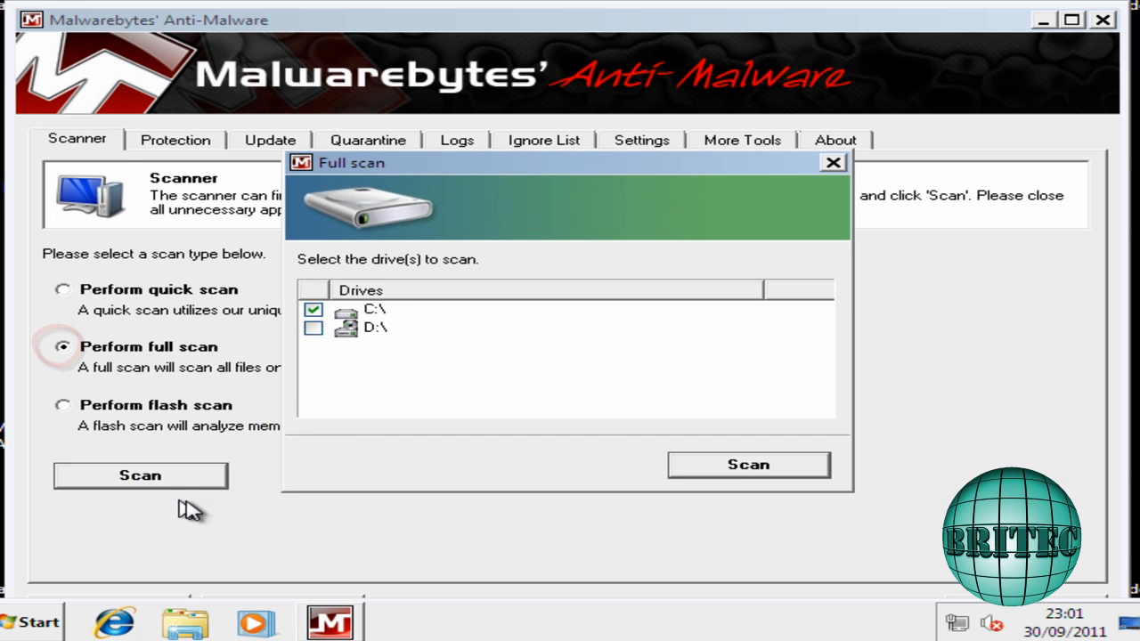
left_click(748, 464)
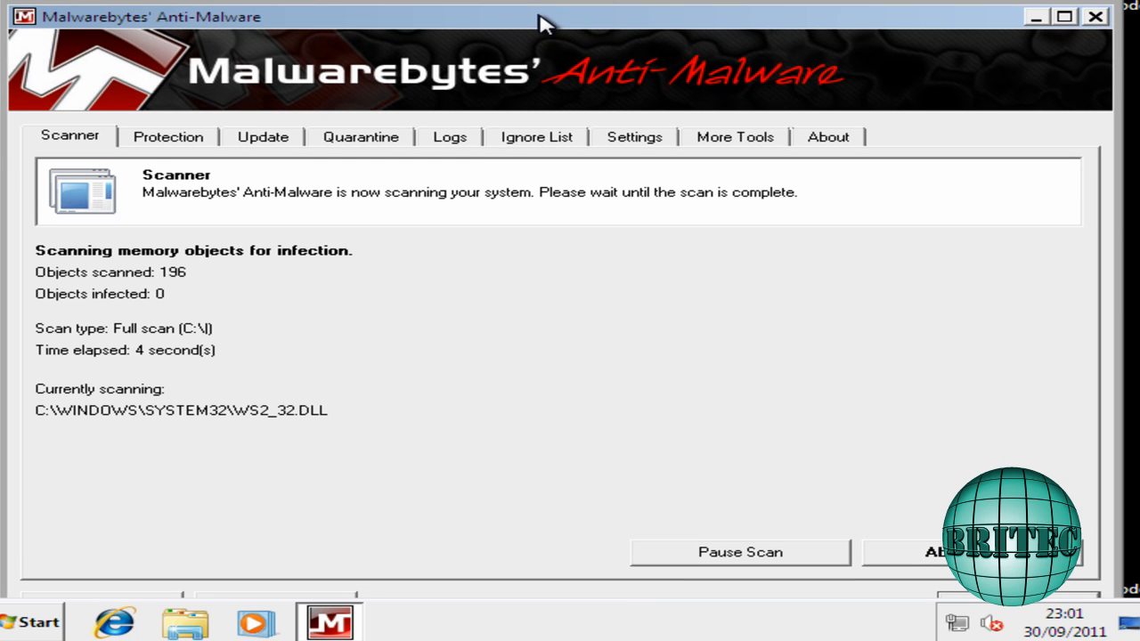
mouse_move(499, 183)
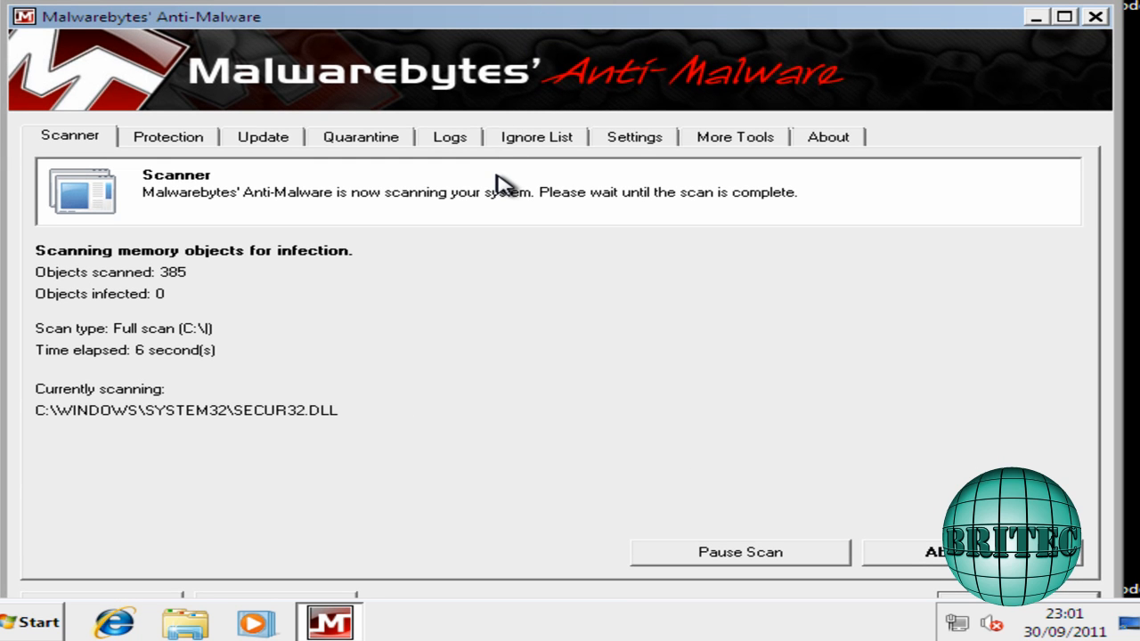
mouse_move(588, 575)
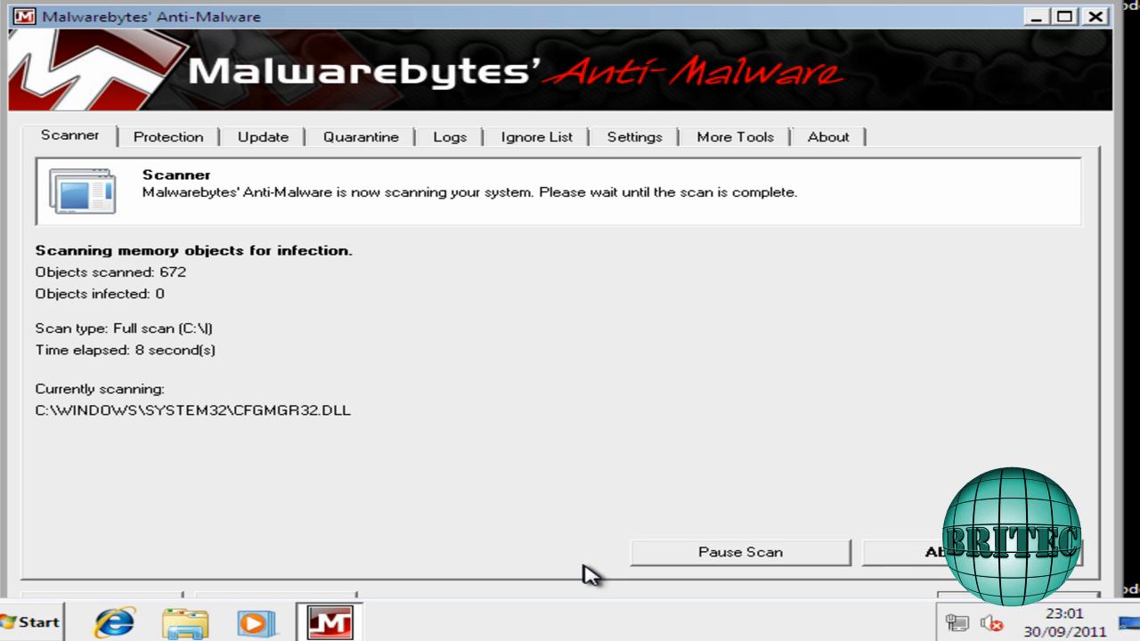
mouse_move(524, 562)
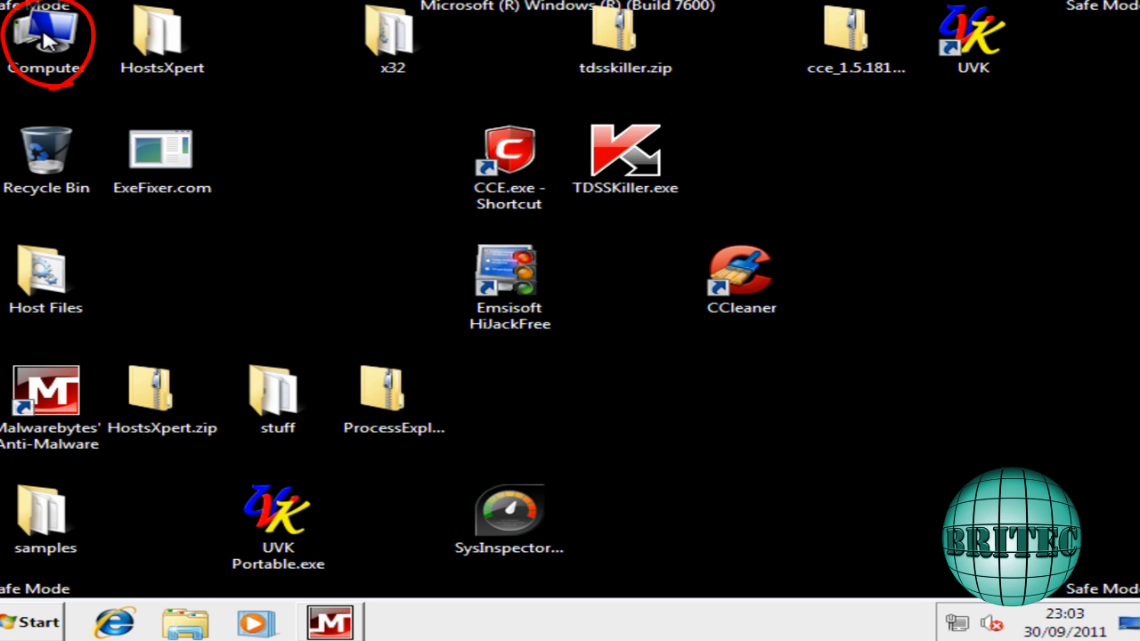
Browse from Computer to the user's AppData\Local\Temp folder.
double_click(44, 31)
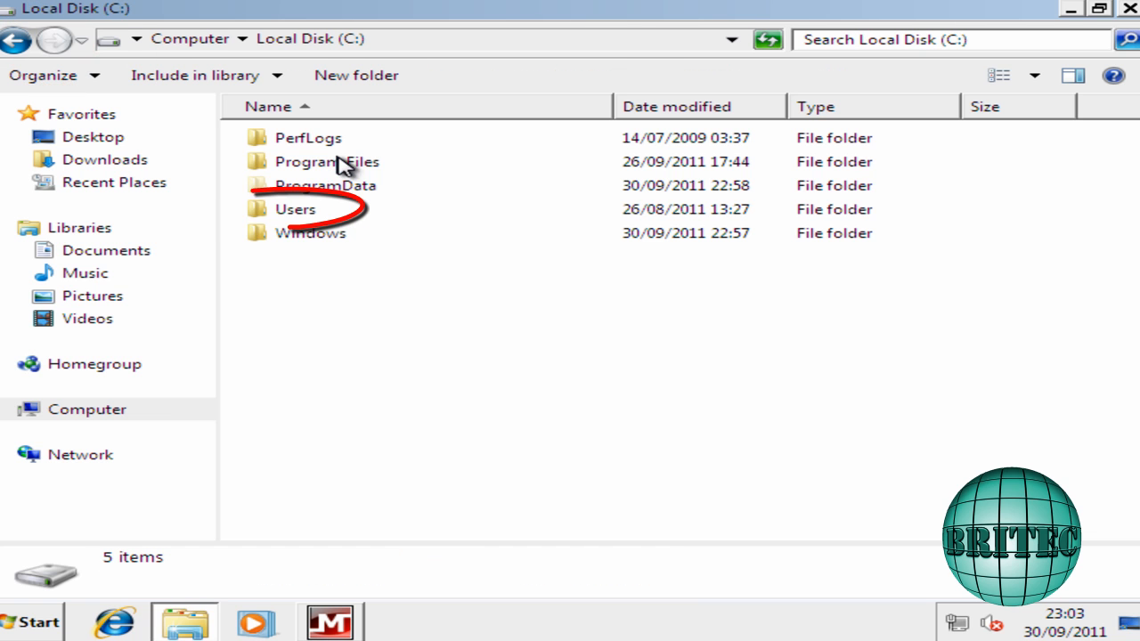
left_click(295, 208)
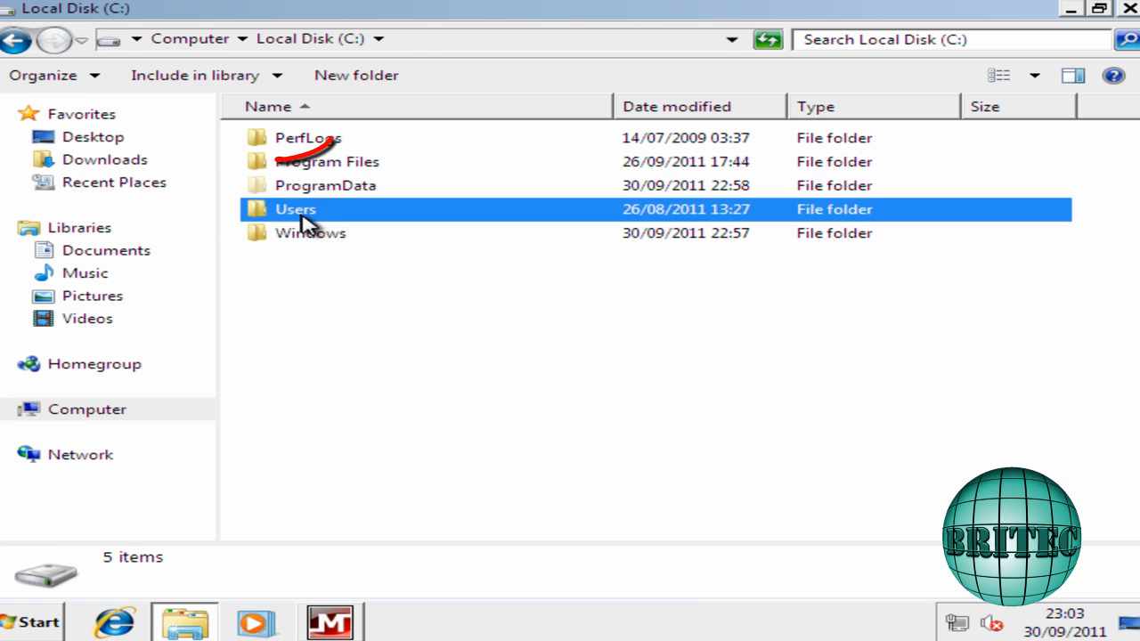
double_click(295, 209)
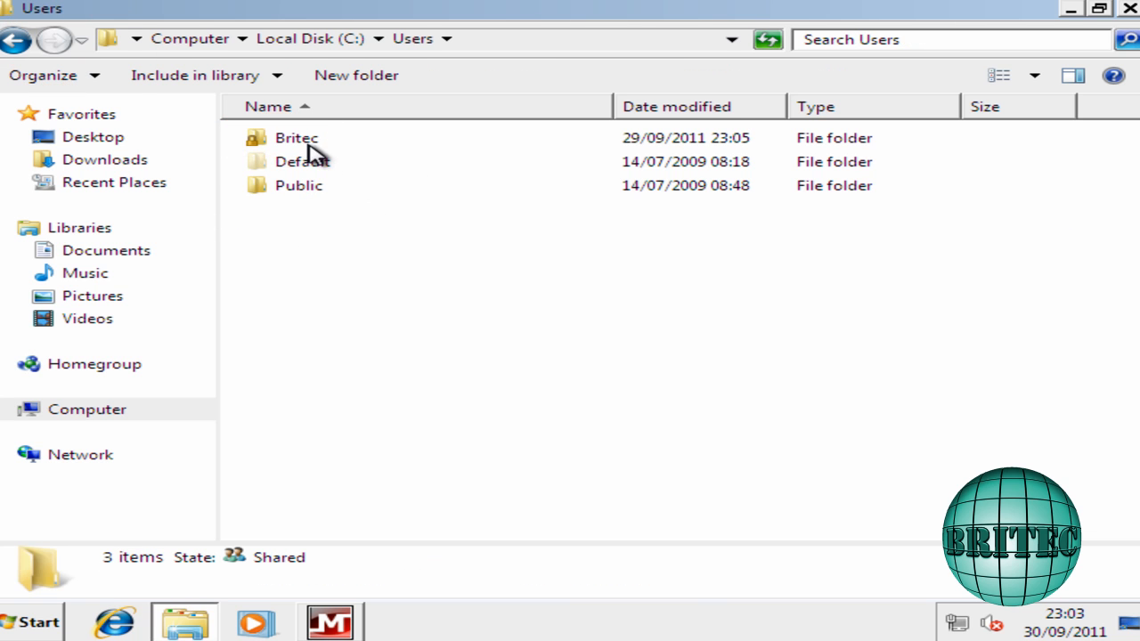
double_click(297, 137)
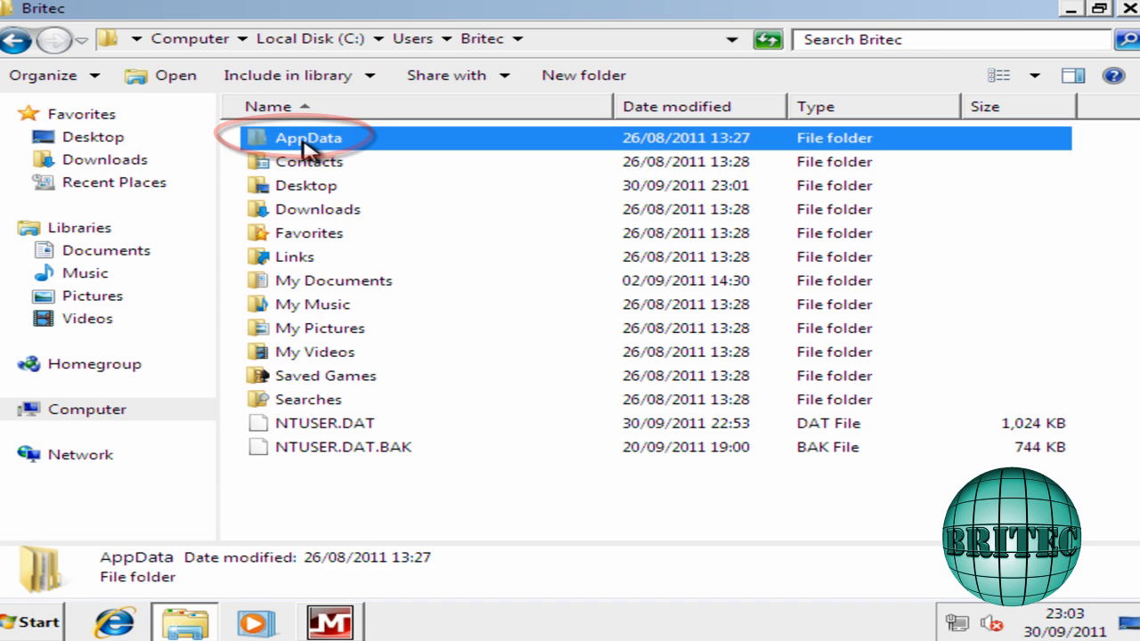
double_click(307, 138)
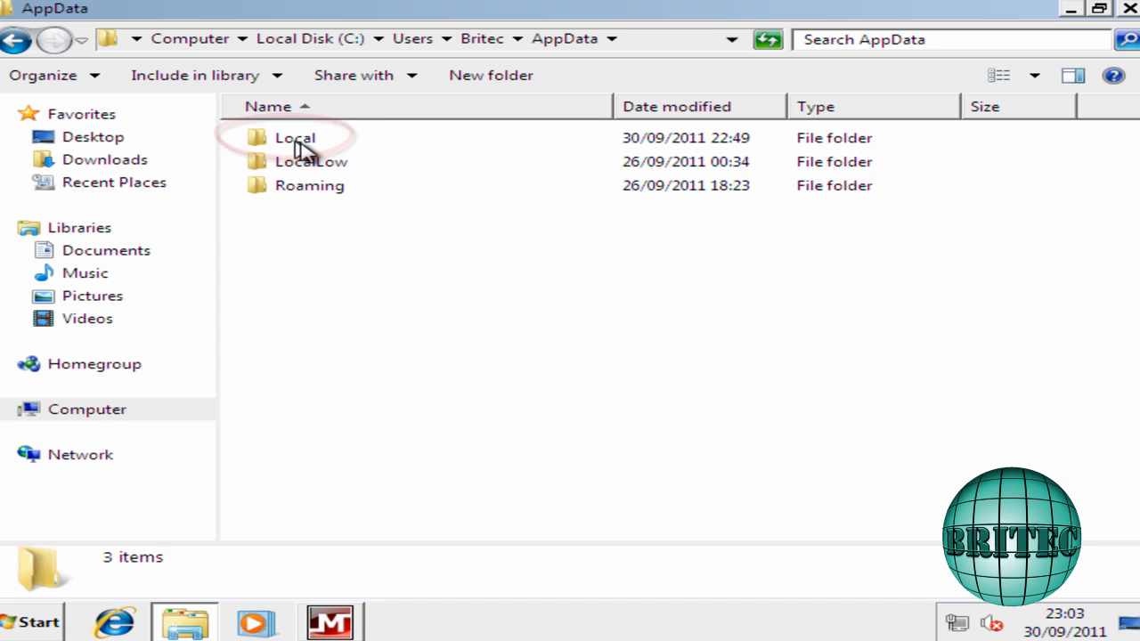
double_click(295, 137)
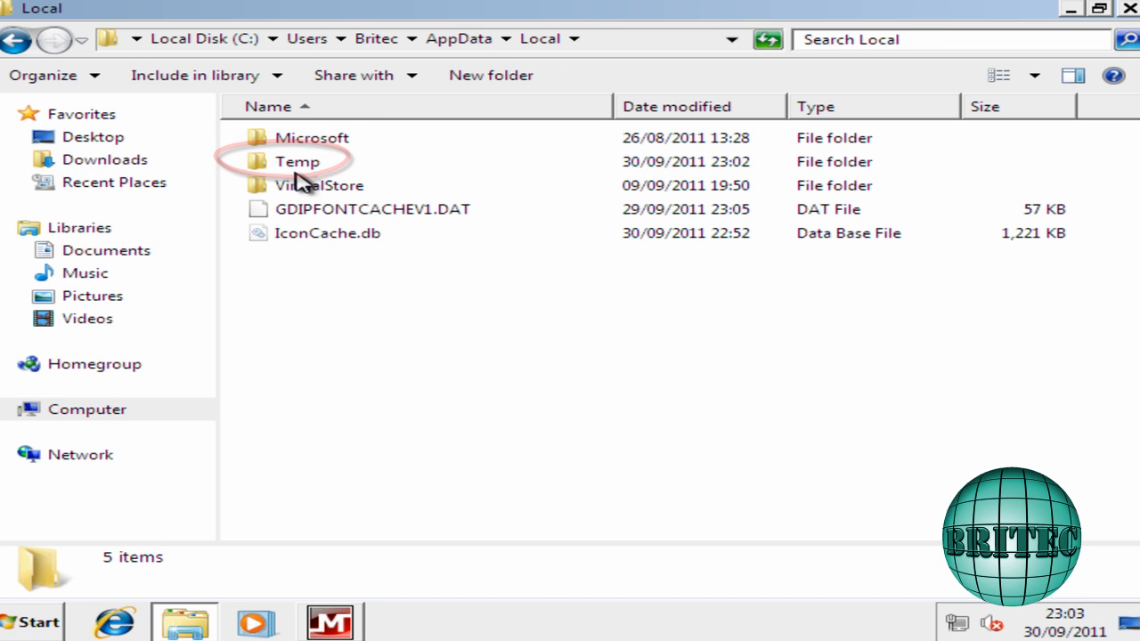
double_click(297, 161)
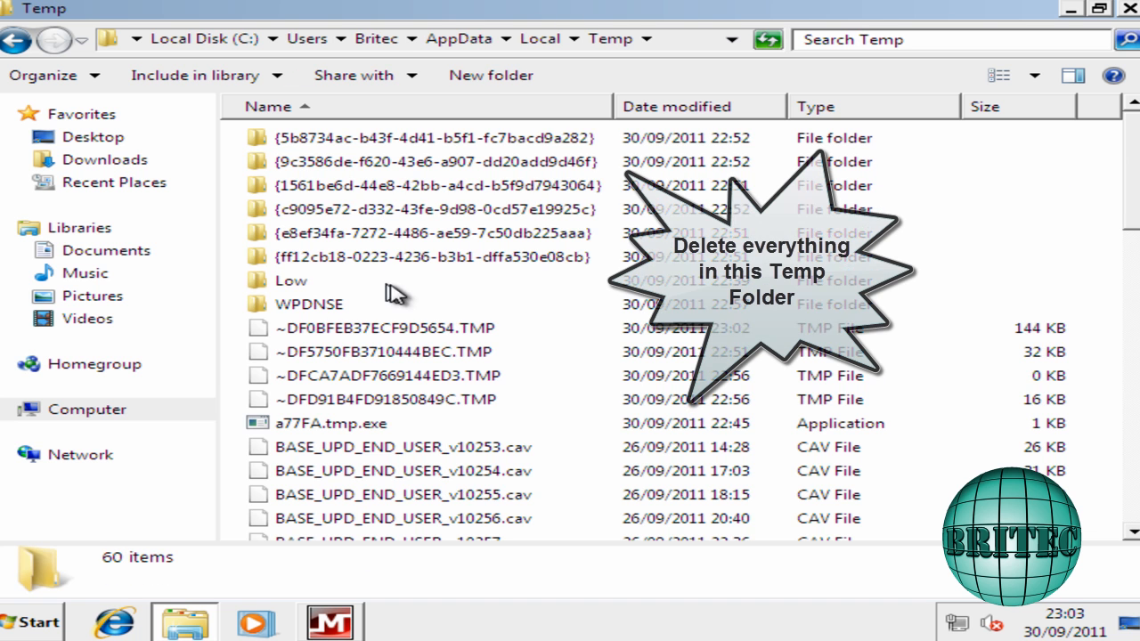
mouse_move(293, 449)
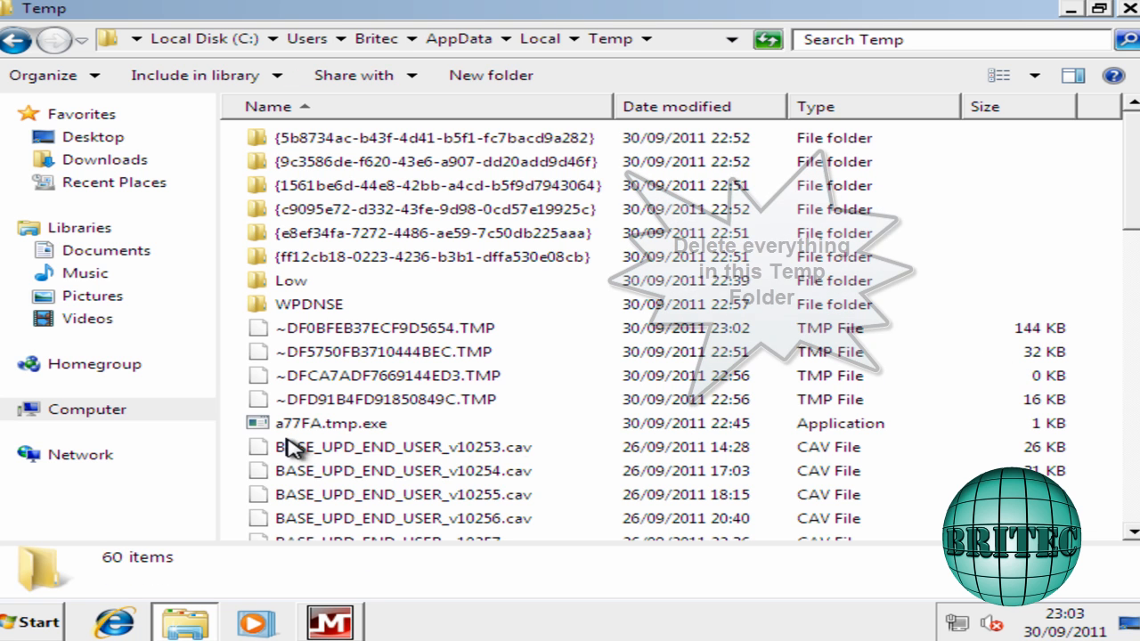
Delete all files in Temp, skipping the one still in use.
scroll("down", 3)
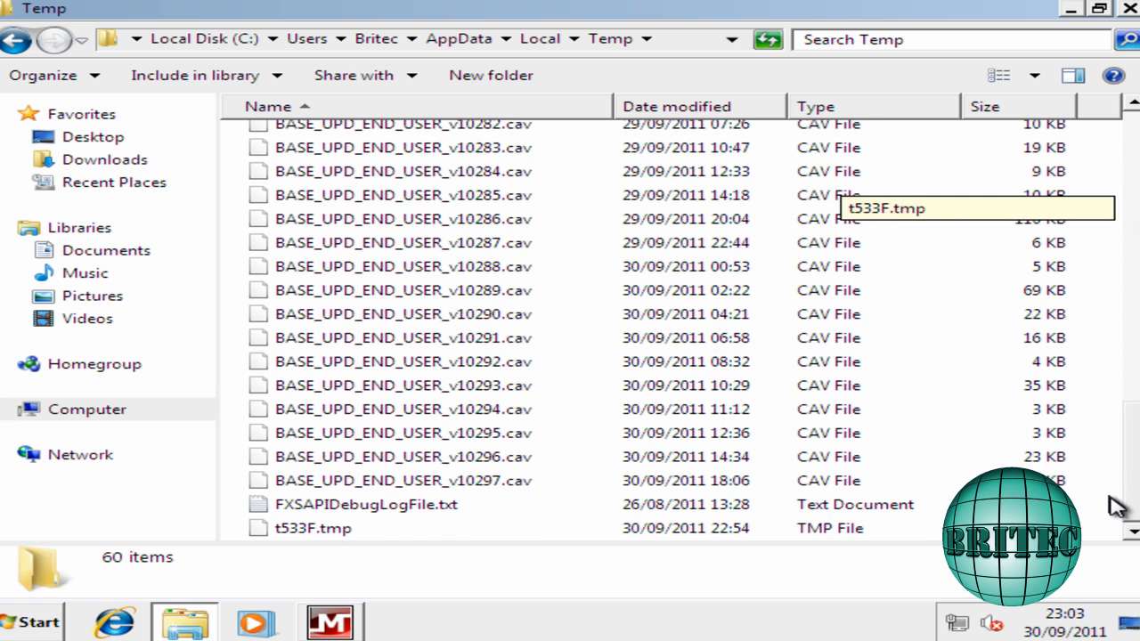
left_click(311, 528)
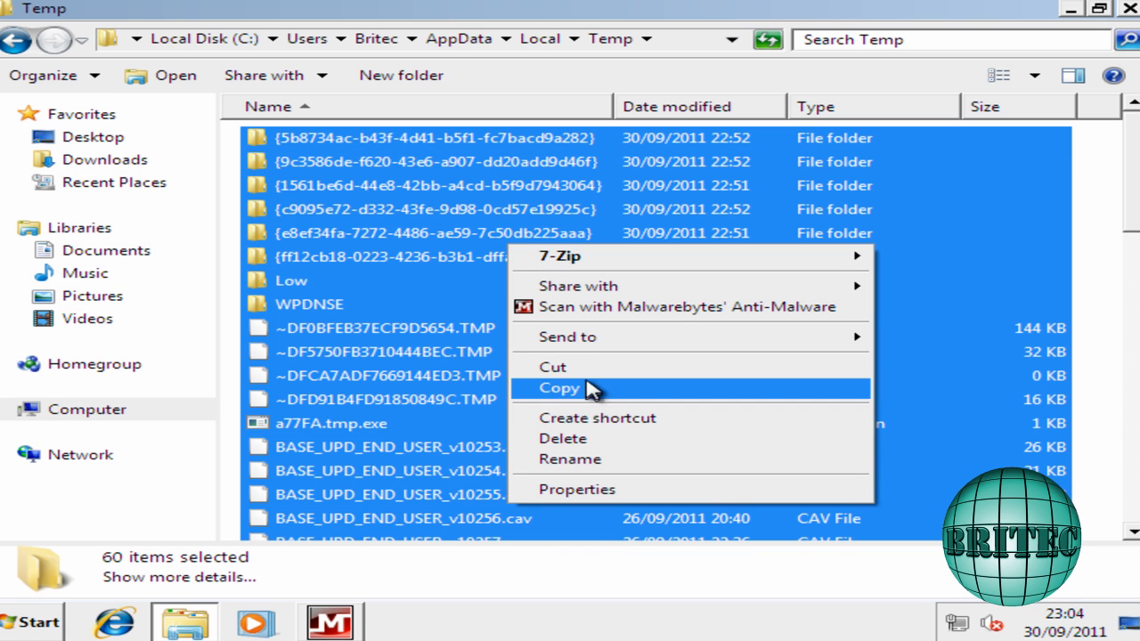
left_click(555, 388)
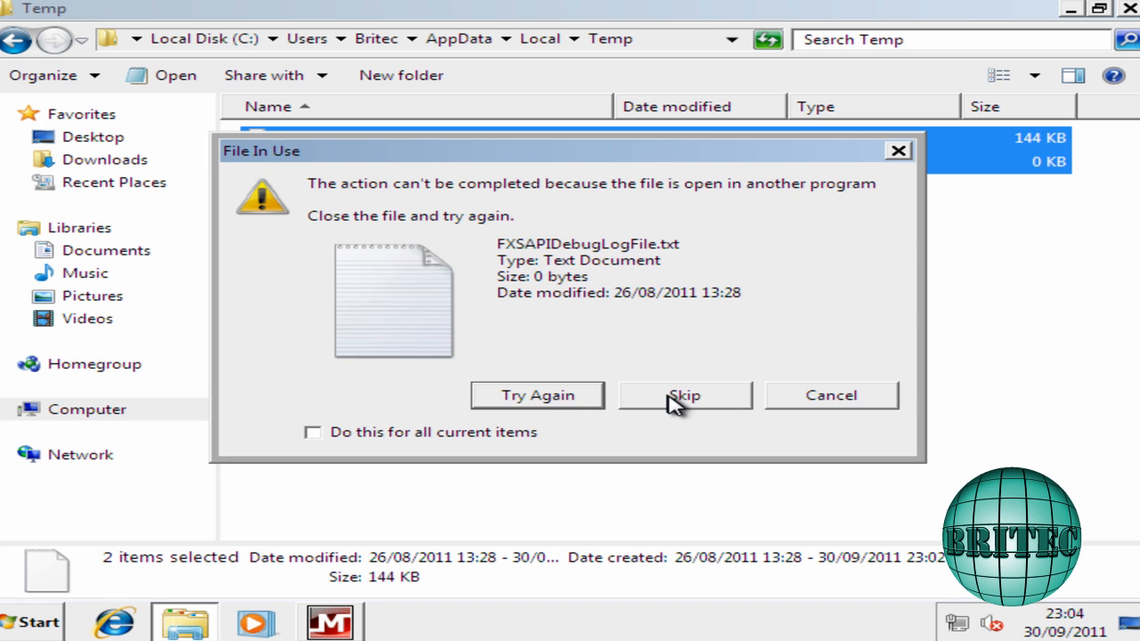
left_click(686, 394)
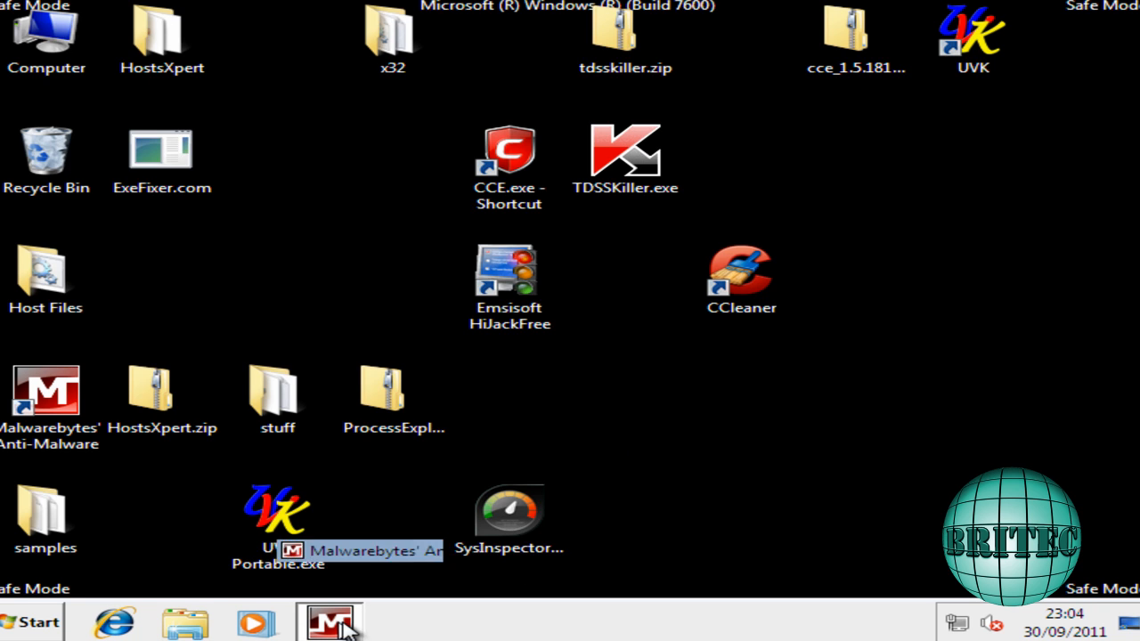
Launch COMODO Cleaning Essentials, run Full scan, and accept the rootkit-scan restart.
left_click(327, 622)
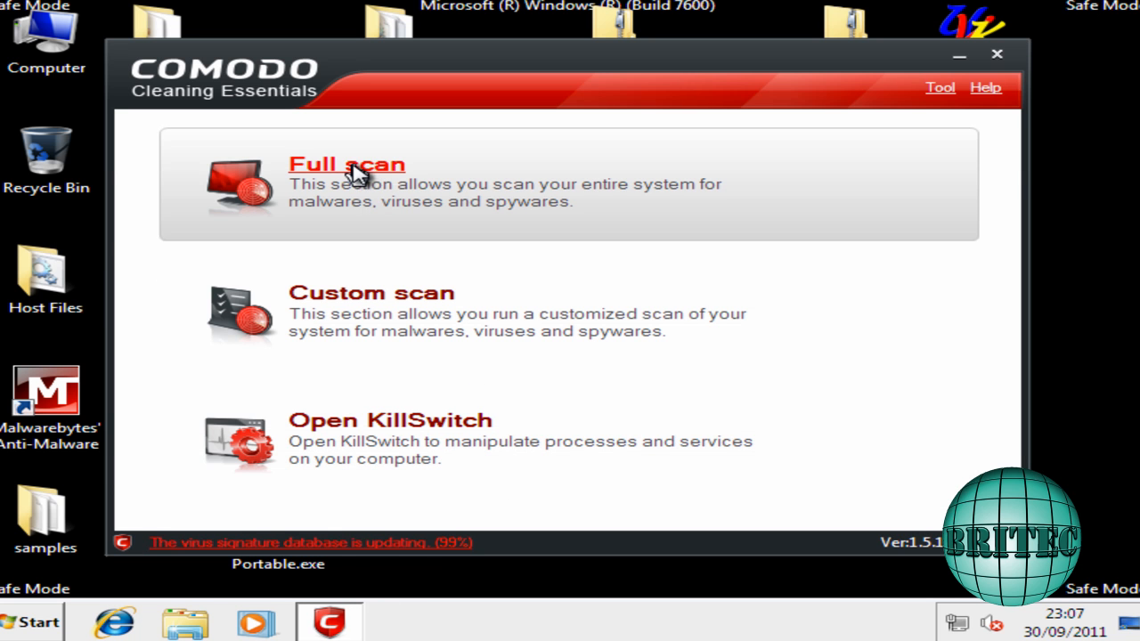
left_click(346, 164)
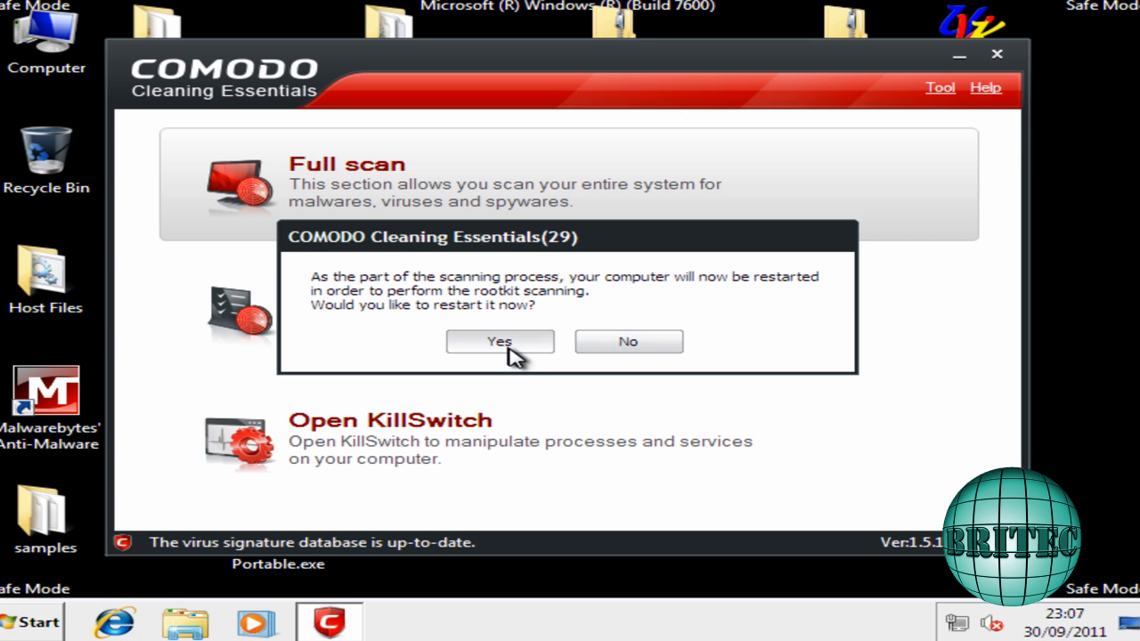
left_click(500, 341)
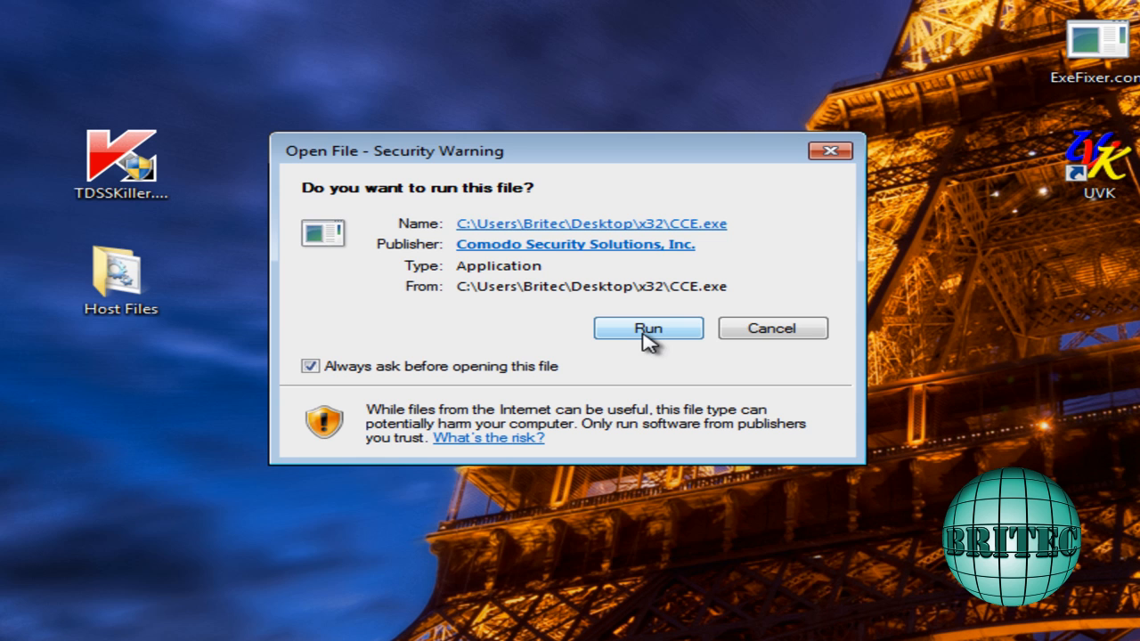
Allow CCE.exe through the security warning and UAC, then minimize the scan window.
left_click(648, 328)
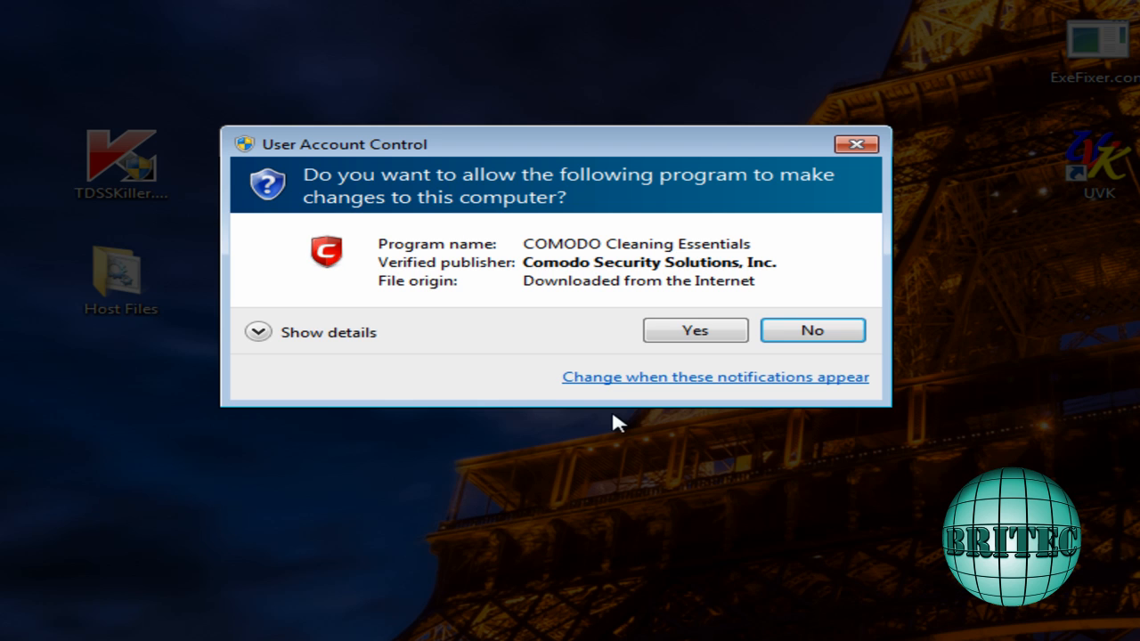
left_click(696, 330)
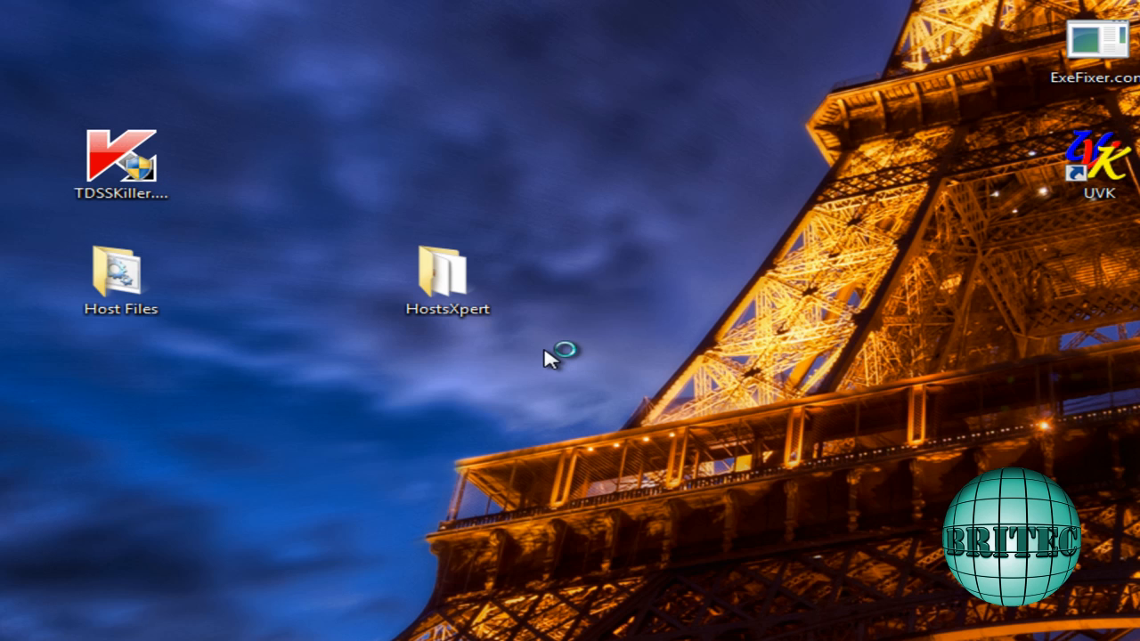
mouse_move(794, 382)
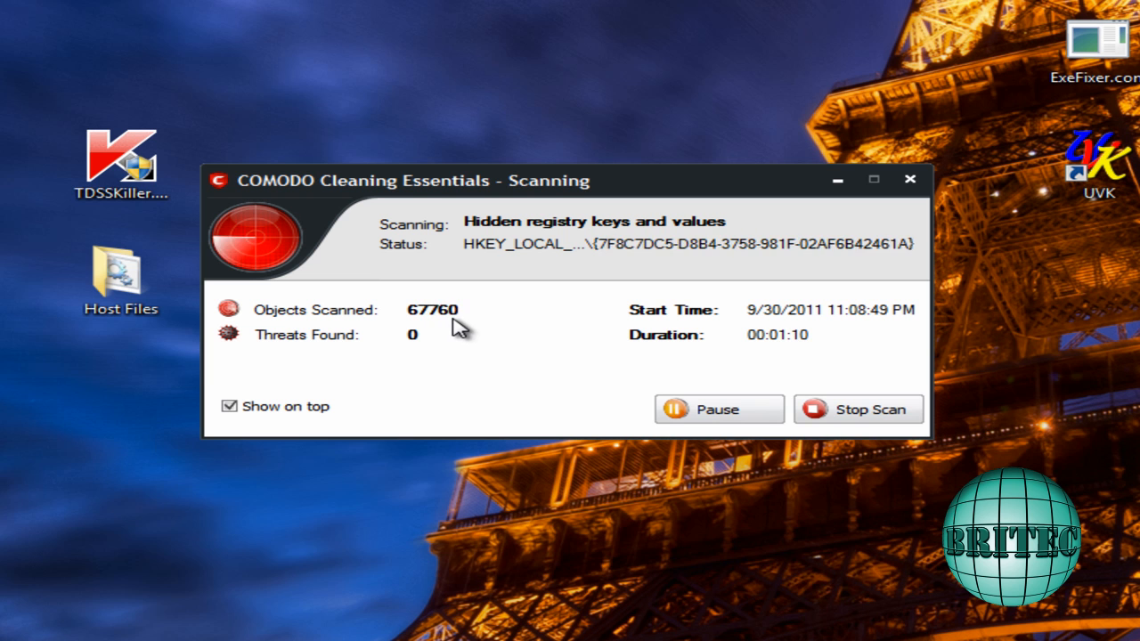
mouse_move(426, 329)
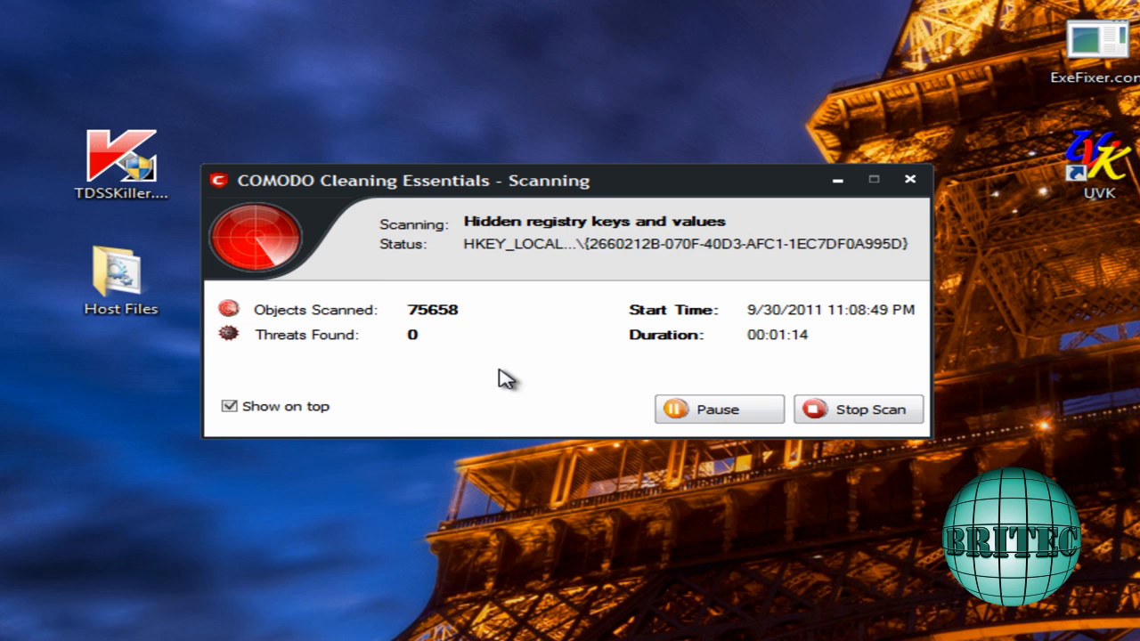
mouse_move(770, 217)
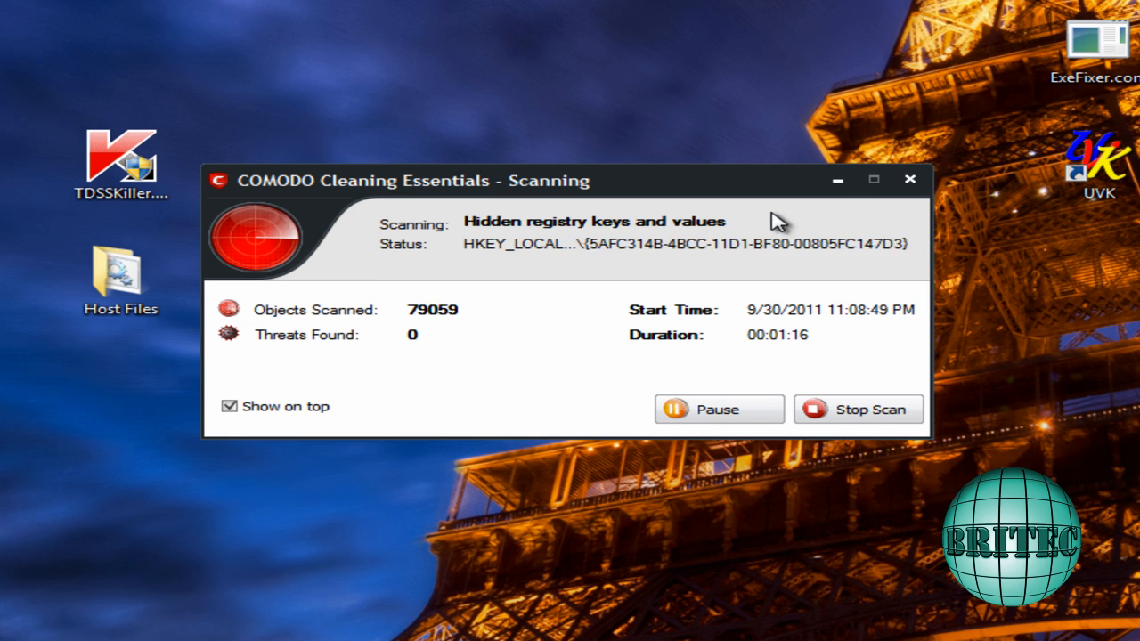
mouse_move(840, 182)
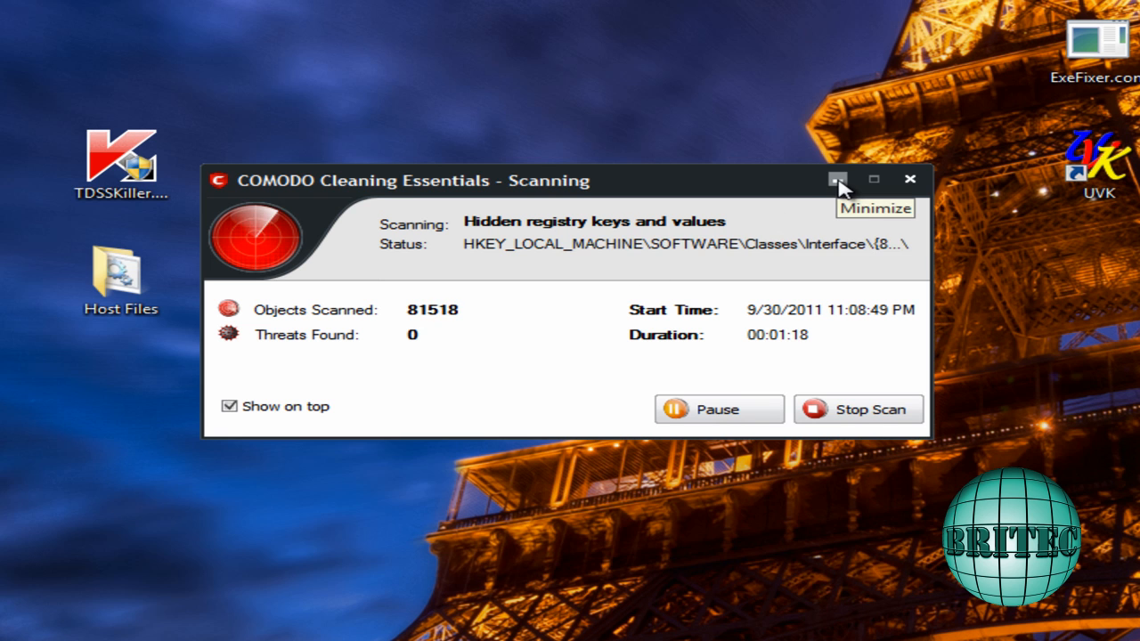
left_click(840, 179)
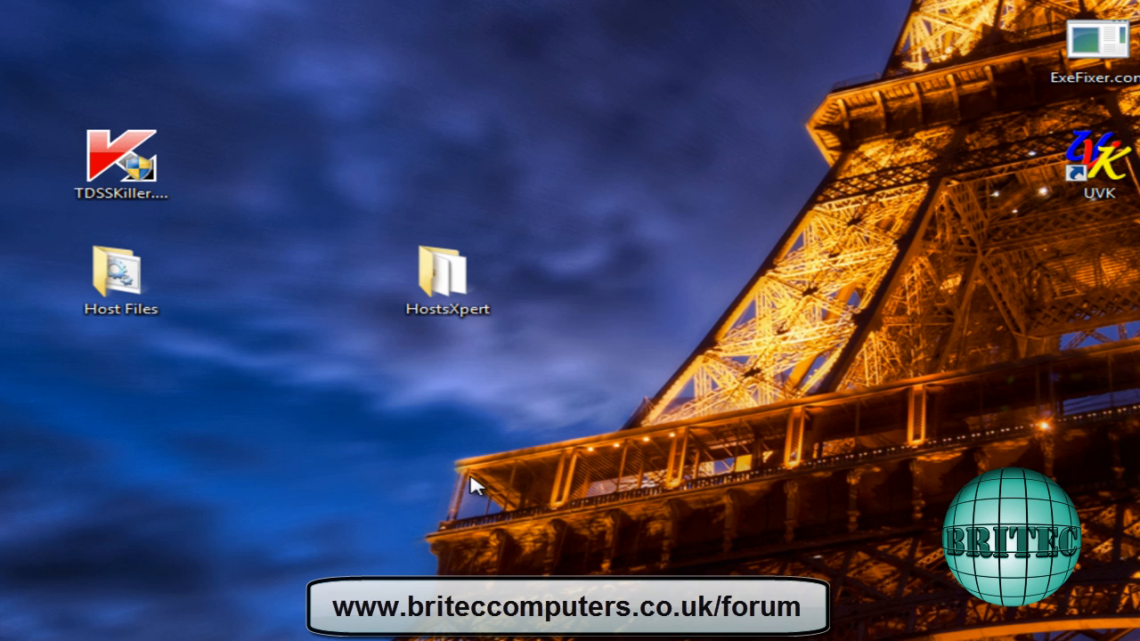